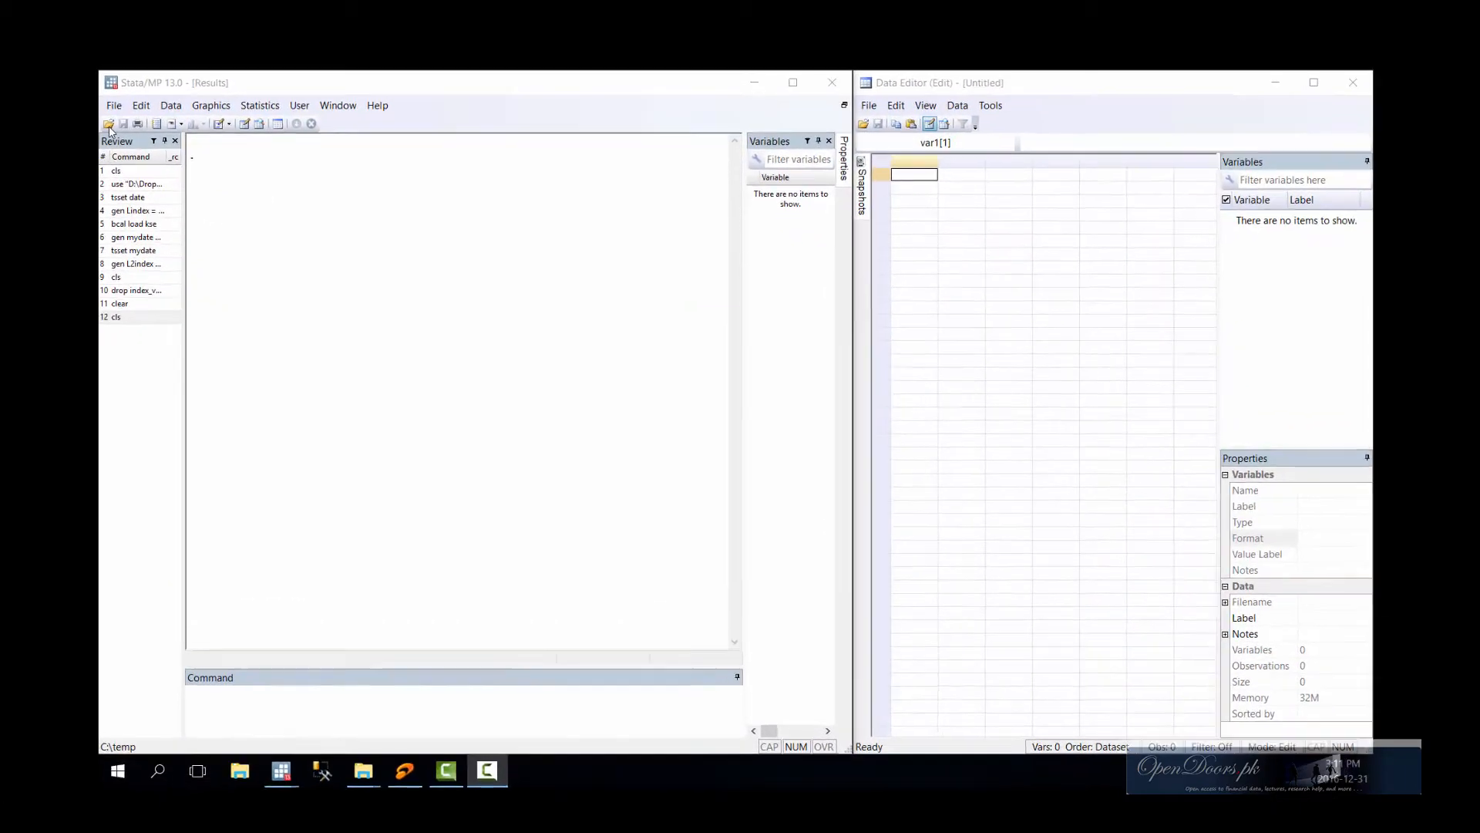
- Browse from the Open dialog to D:\Dropbox\DATA to load the index dataset
left_click(110, 123)
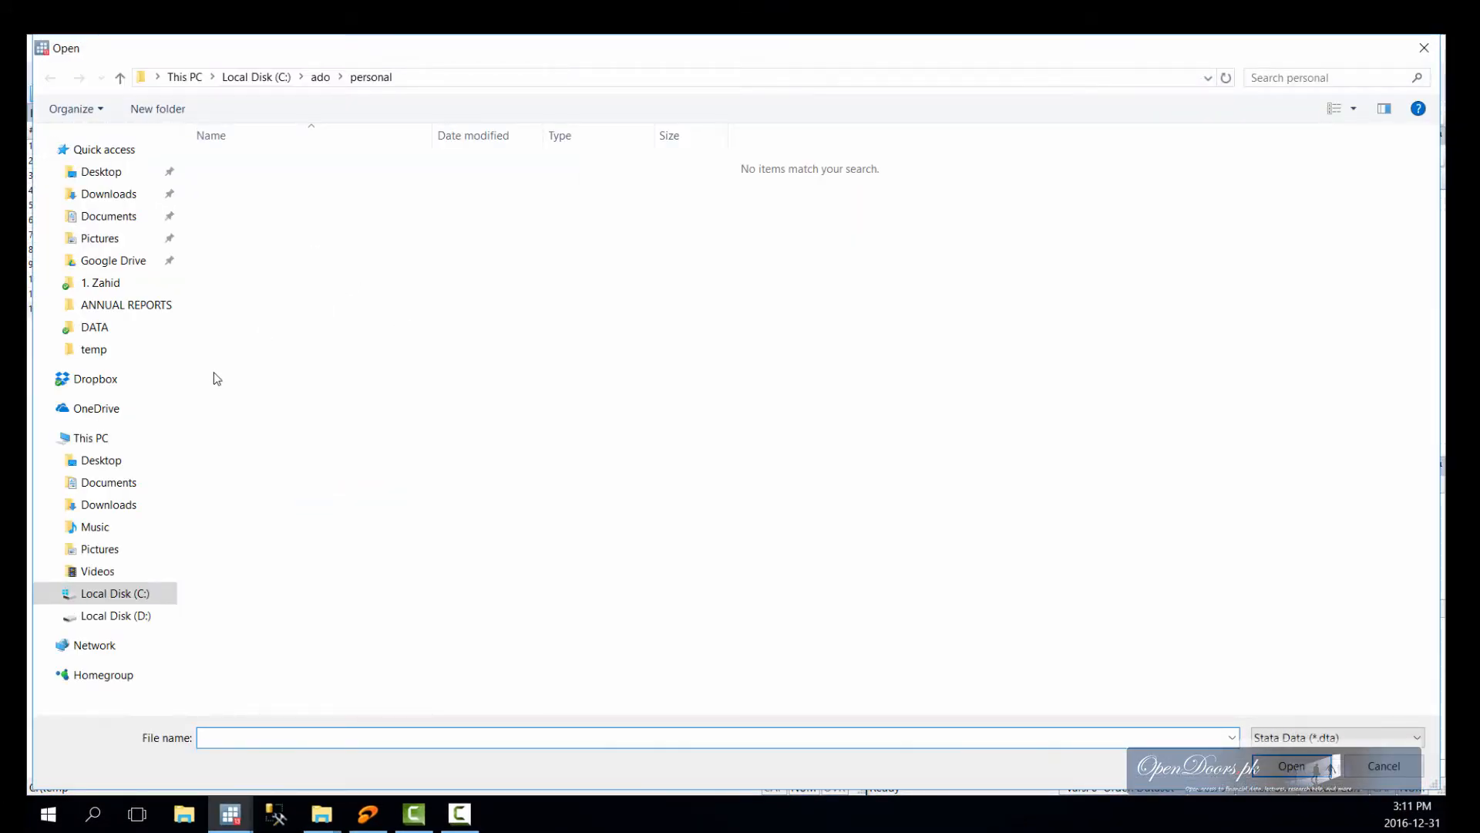
left_click(114, 615)
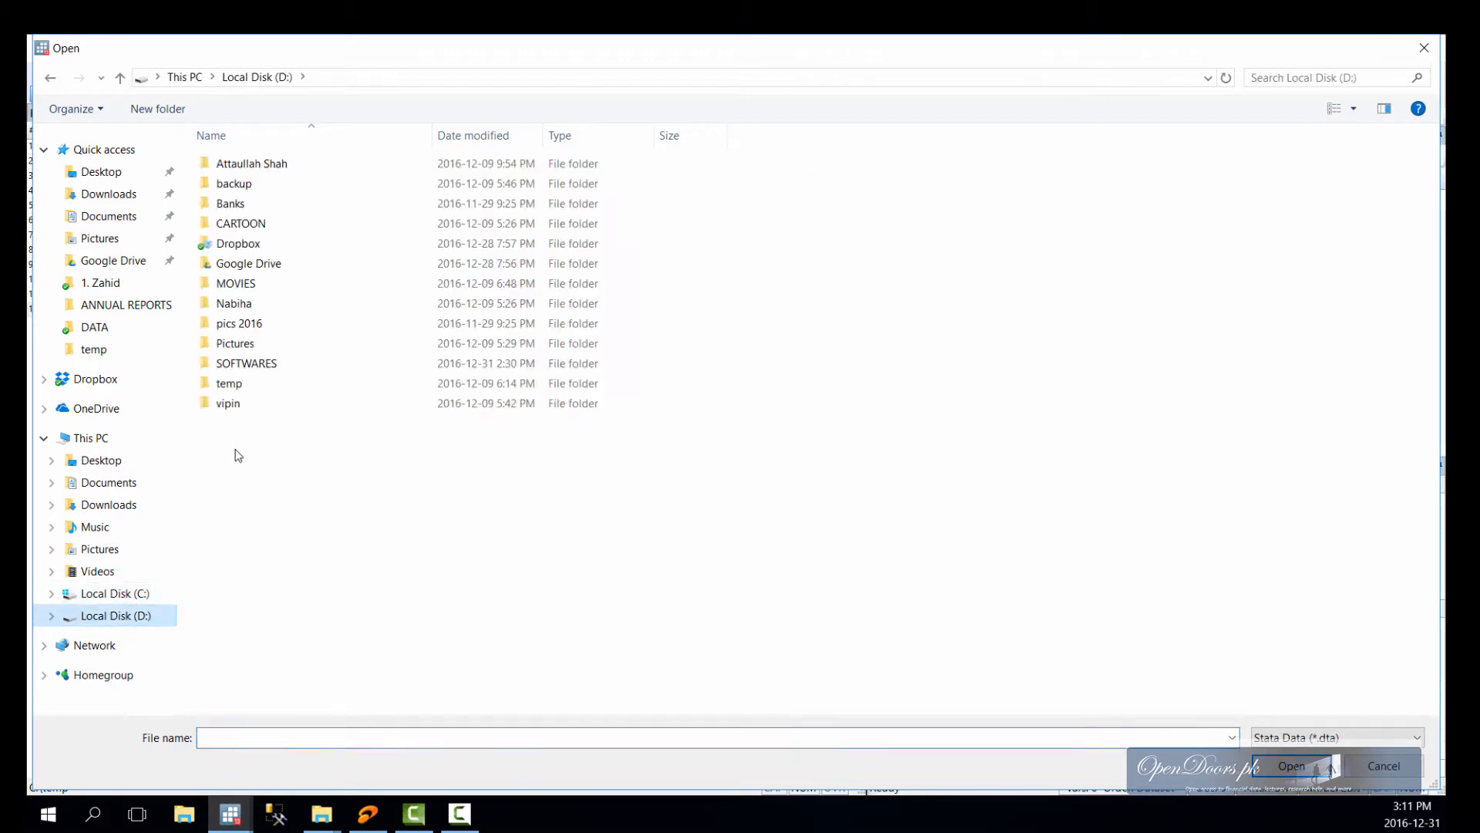
left_click(238, 244)
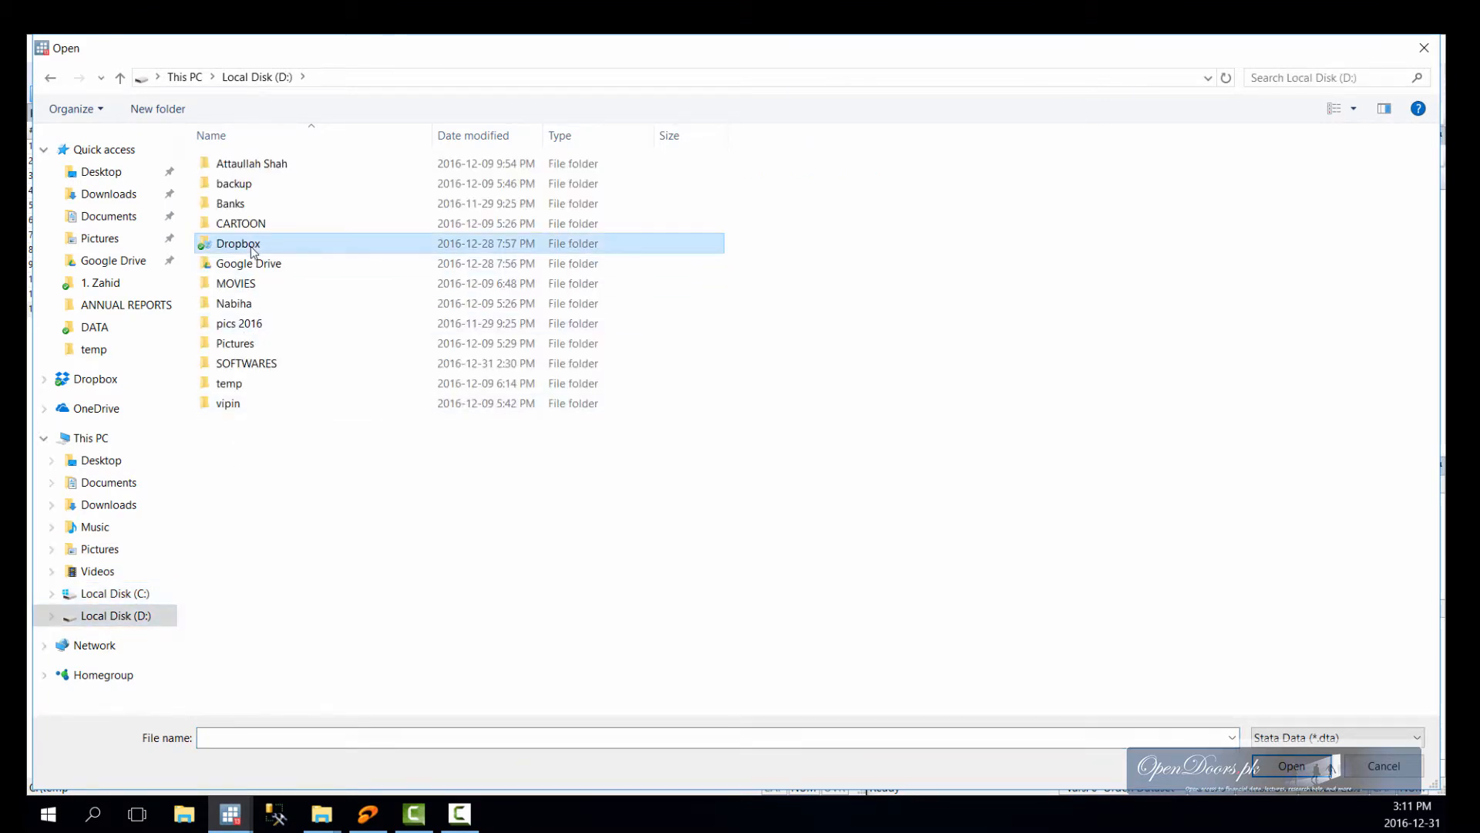
double_click(238, 243)
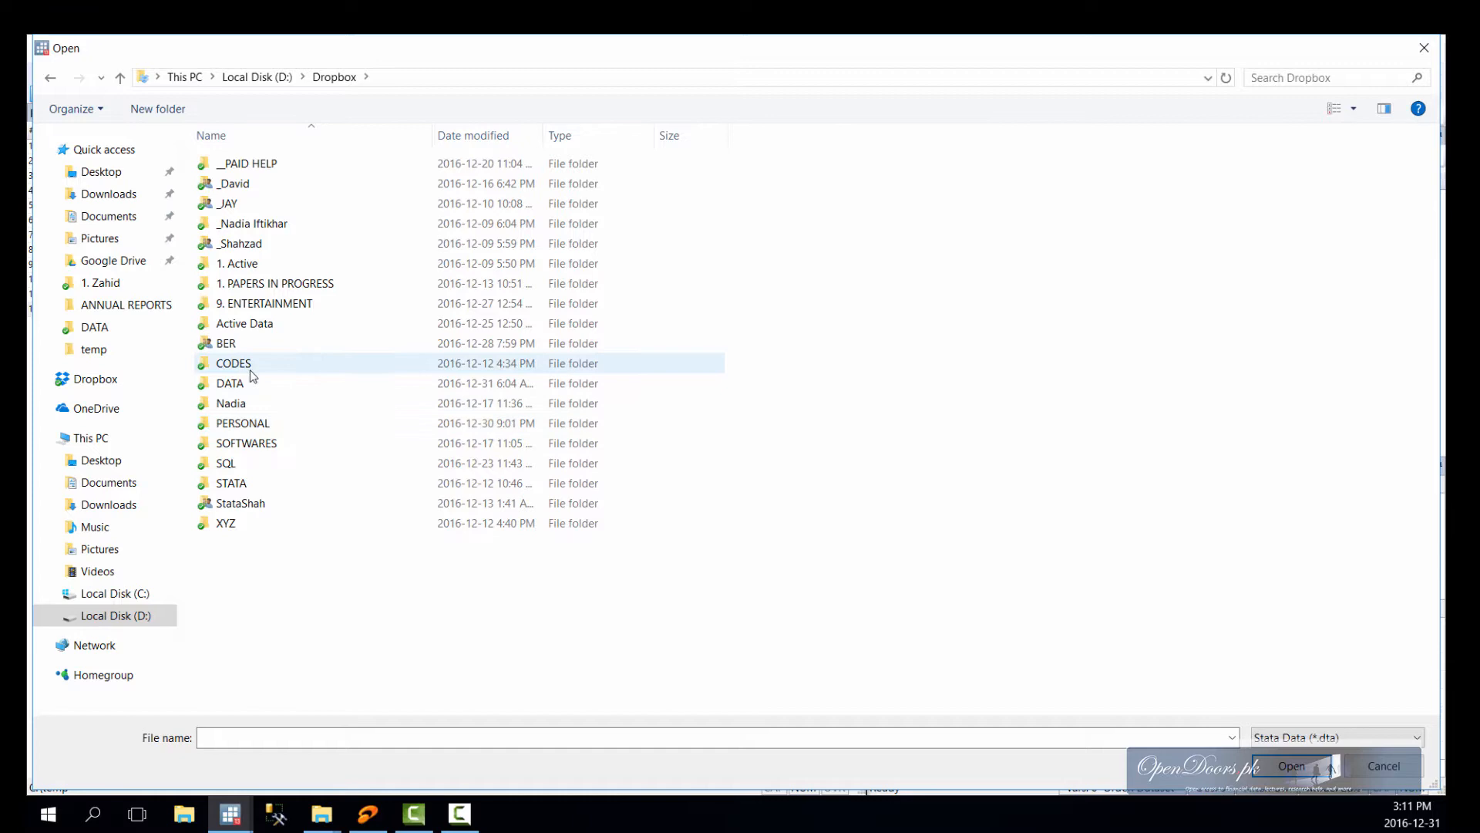
double_click(230, 383)
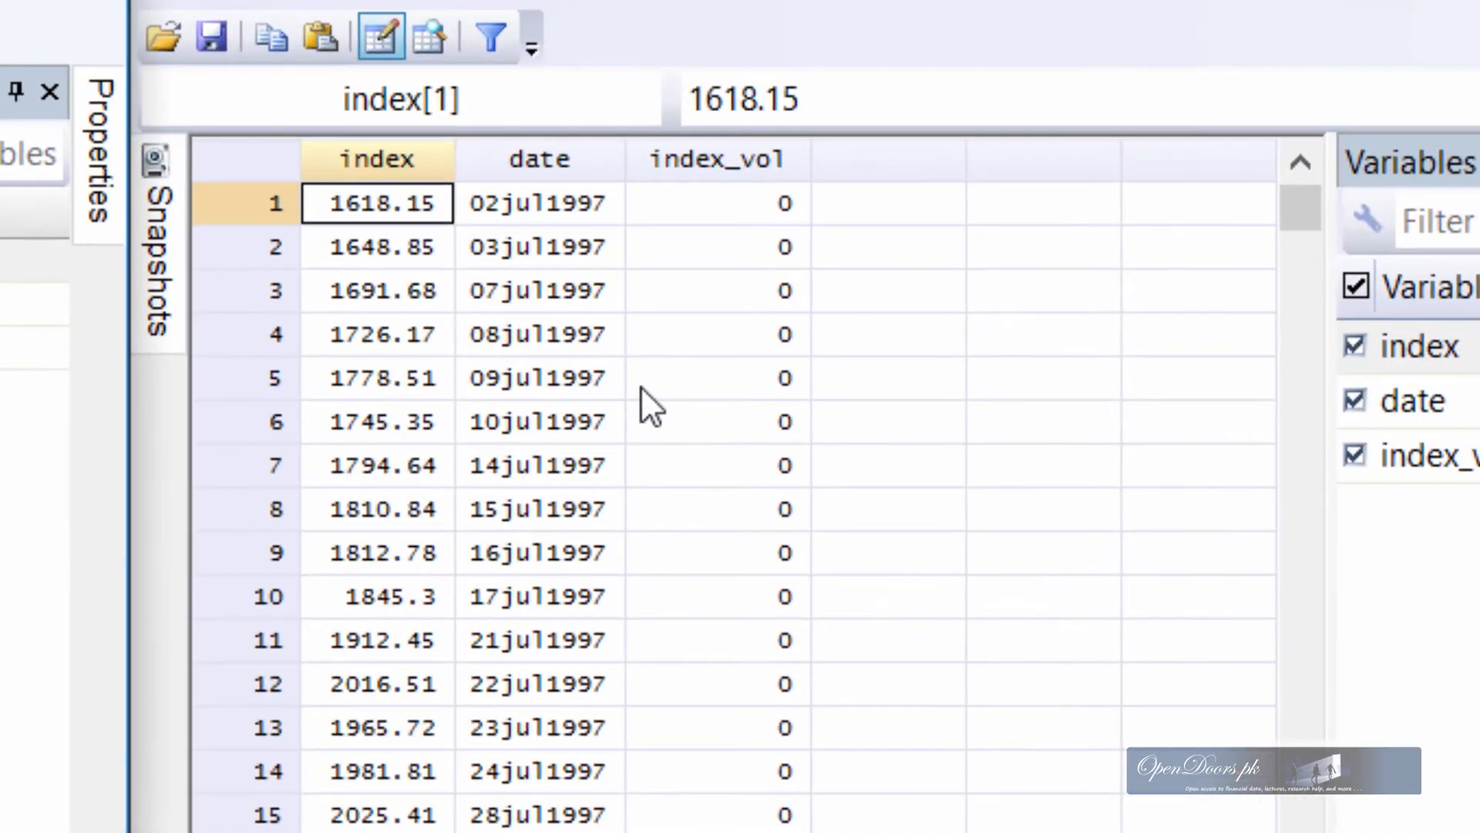
mouse_move(567, 245)
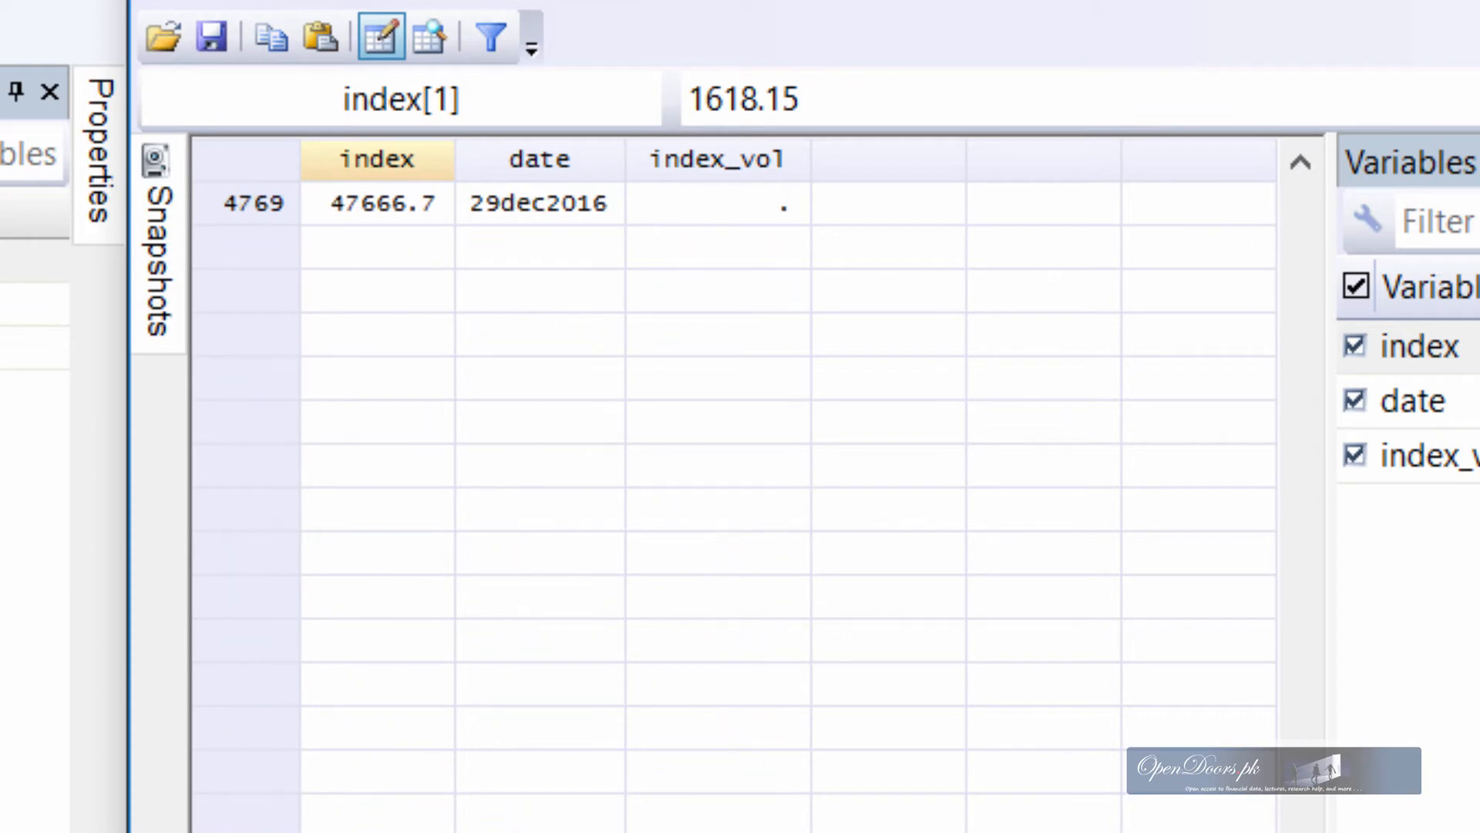
mouse_move(565, 235)
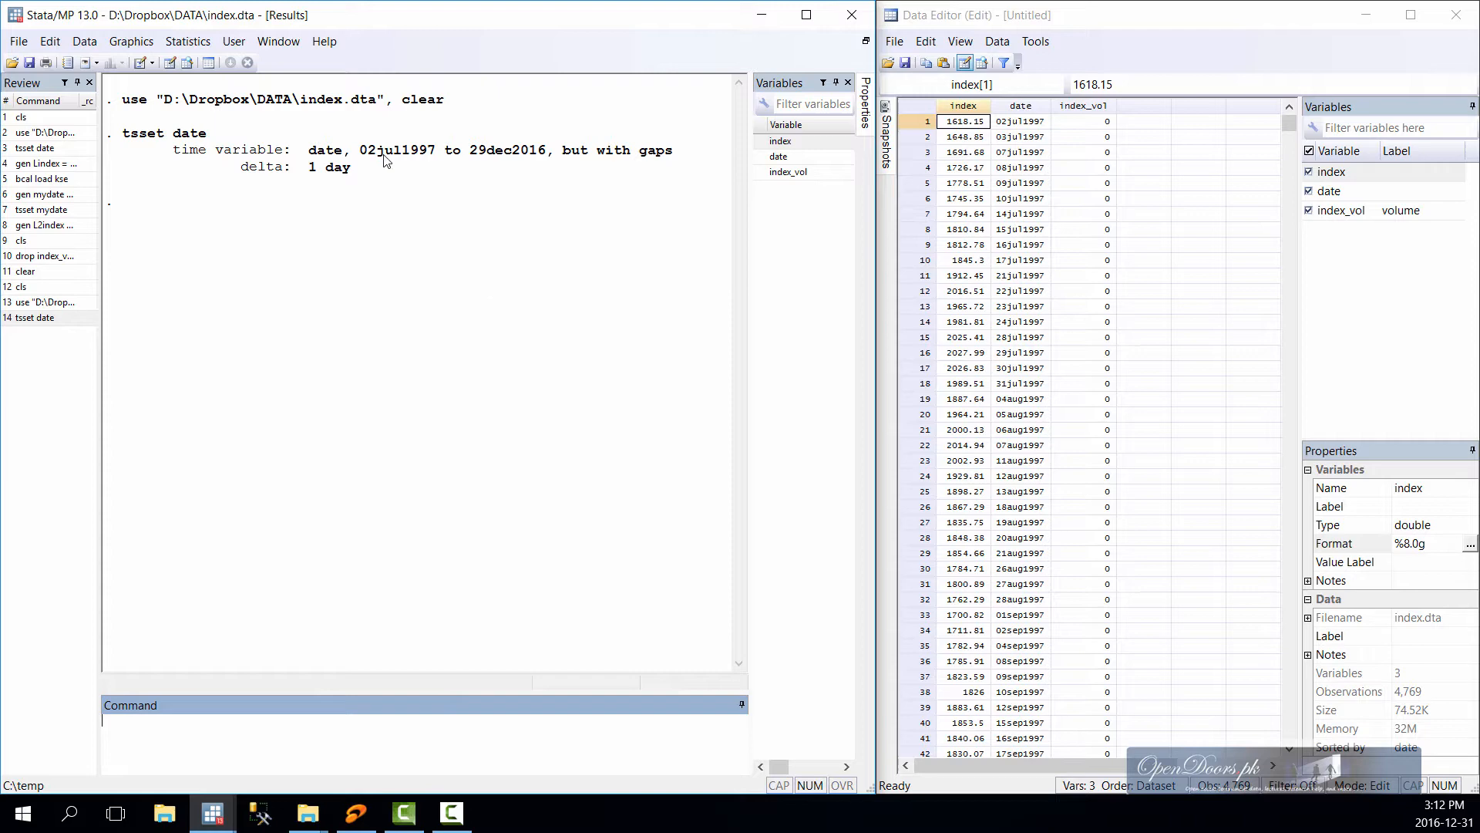
left_click(804, 13)
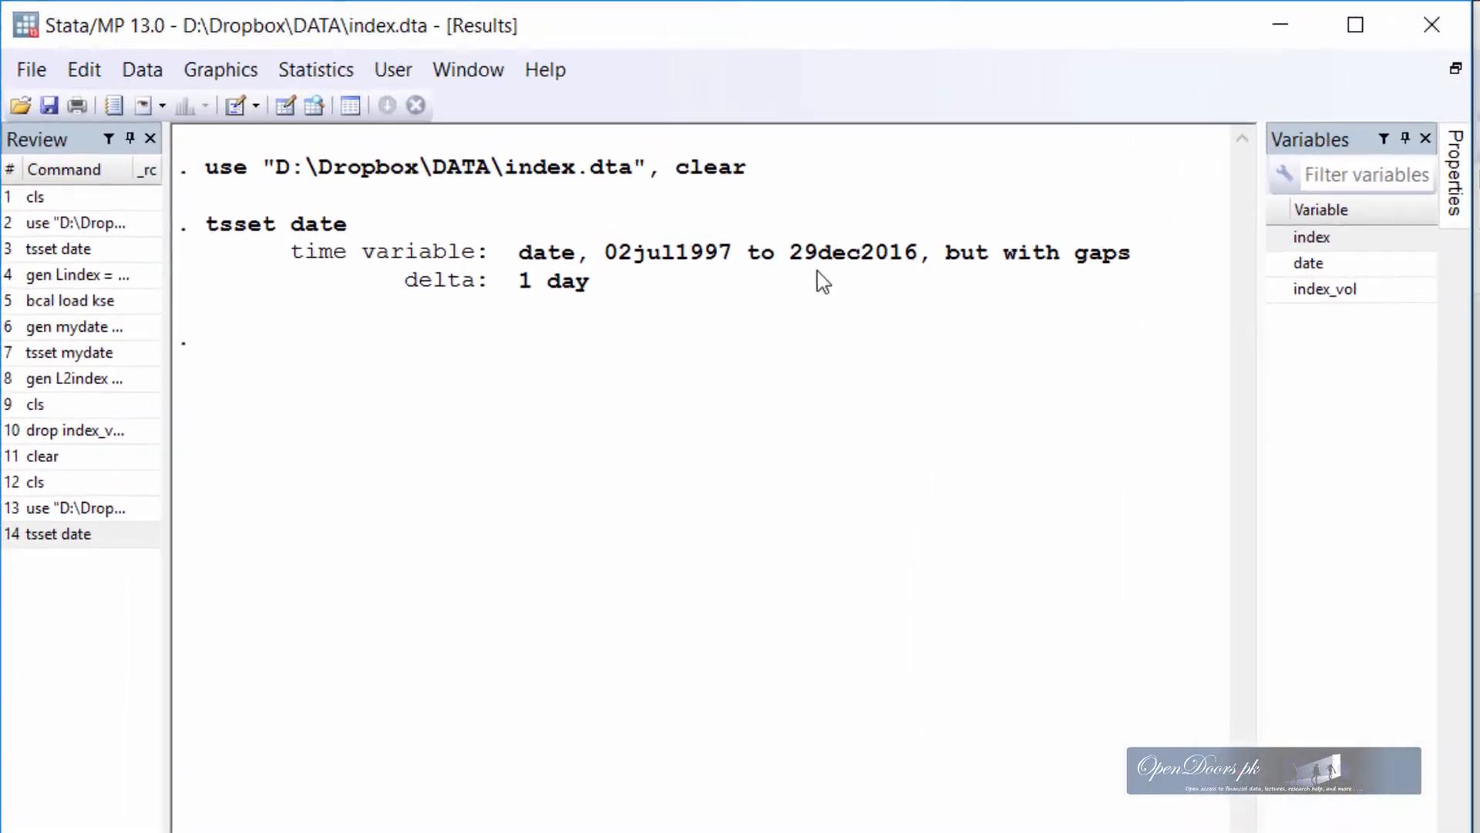
left_click(1354, 25)
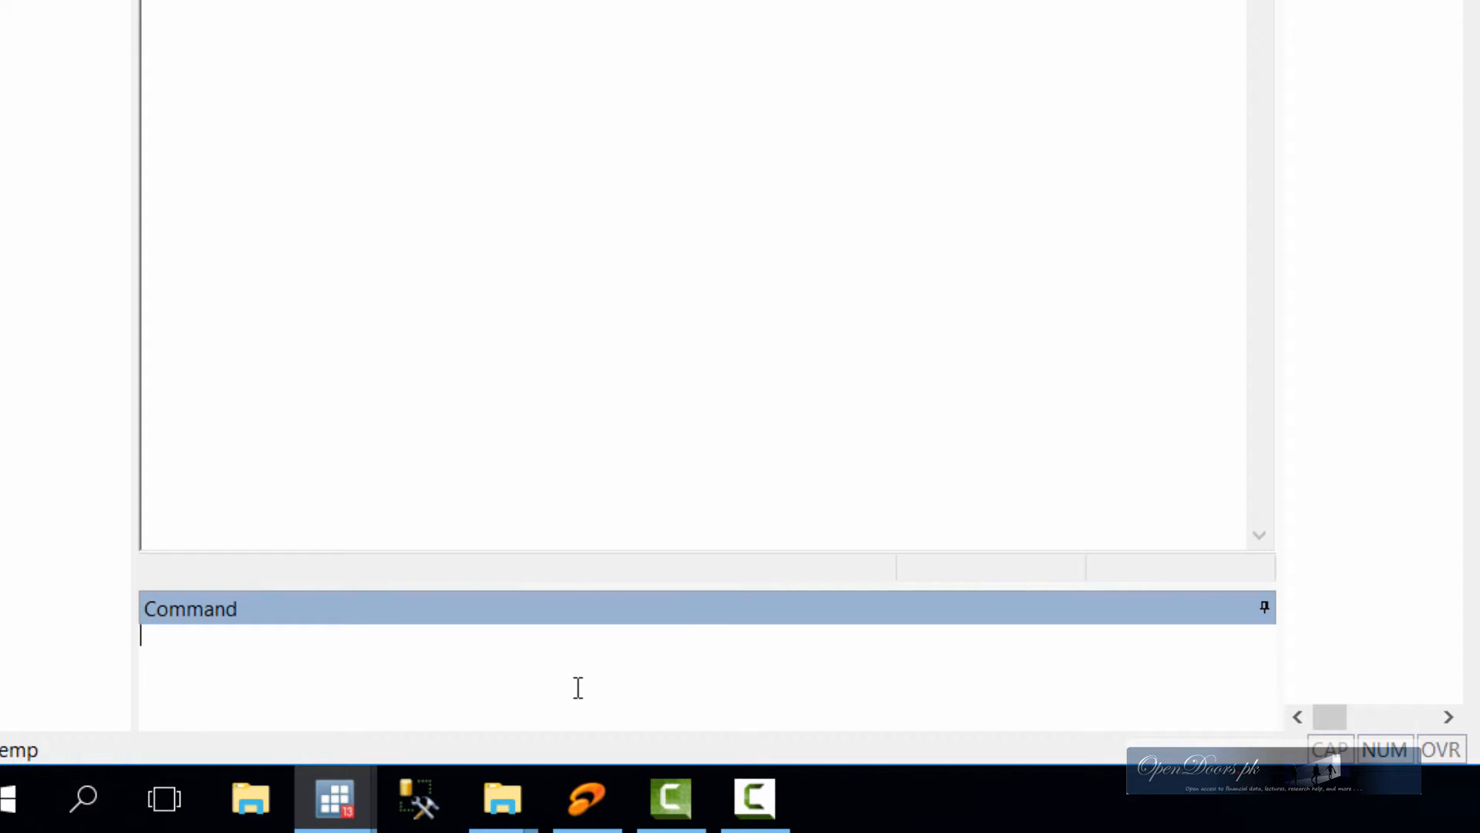
- Generate Lindex=L.index and check its 1094 missing values in the Data Editor
type("gen Lind")
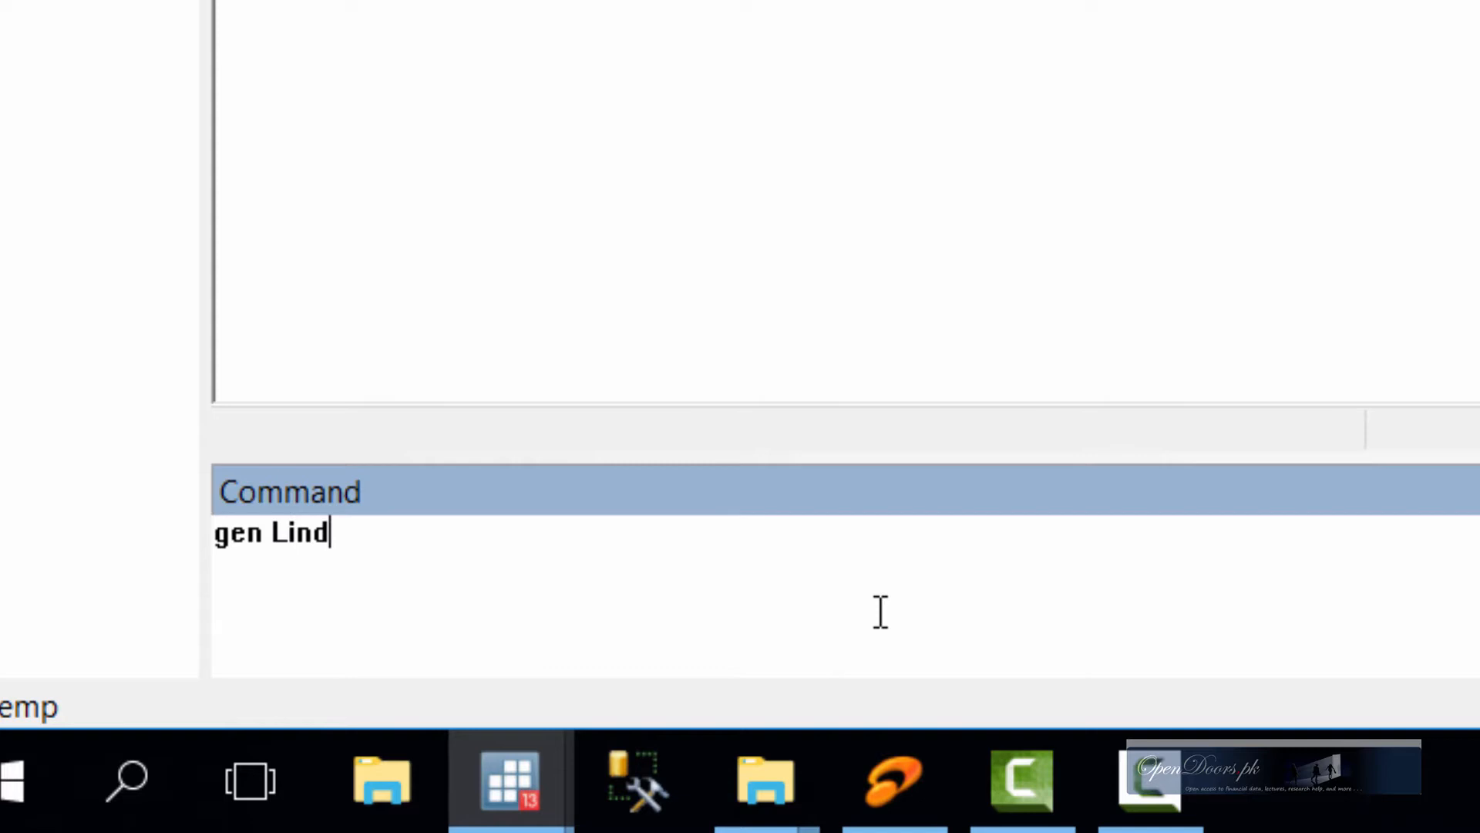
type("ex=")
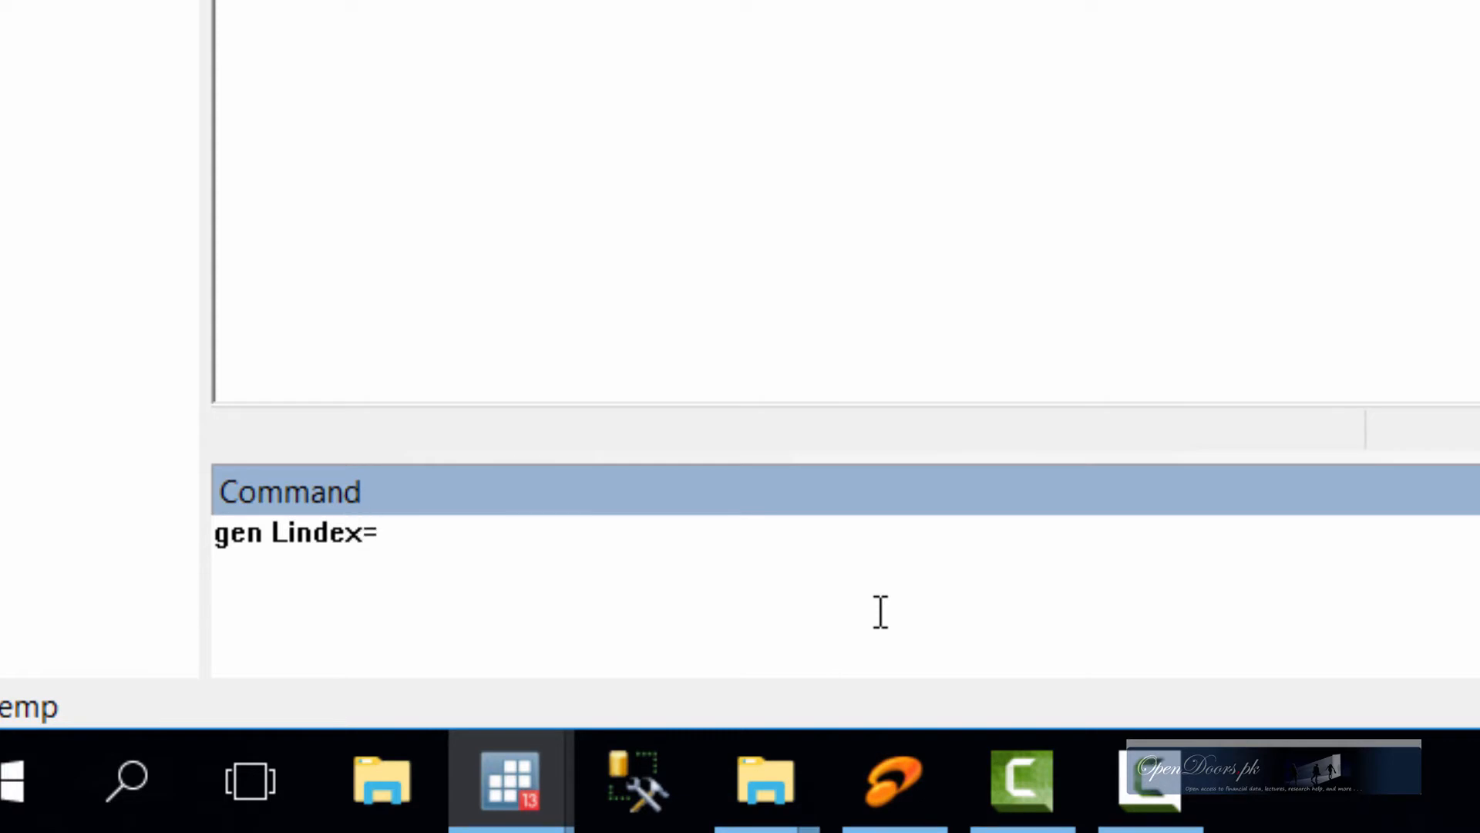
type("L.ind")
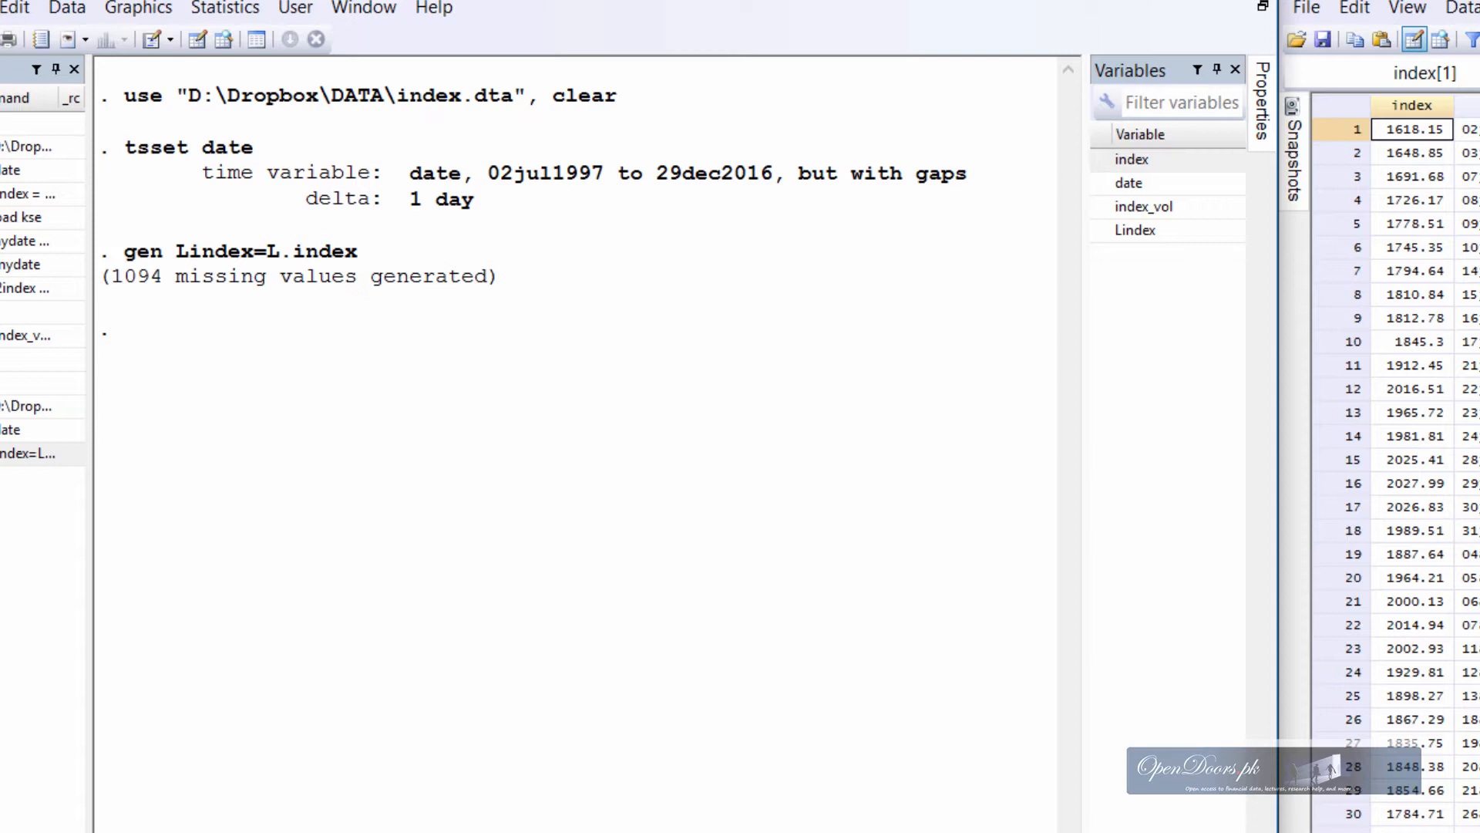
left_click(1413, 152)
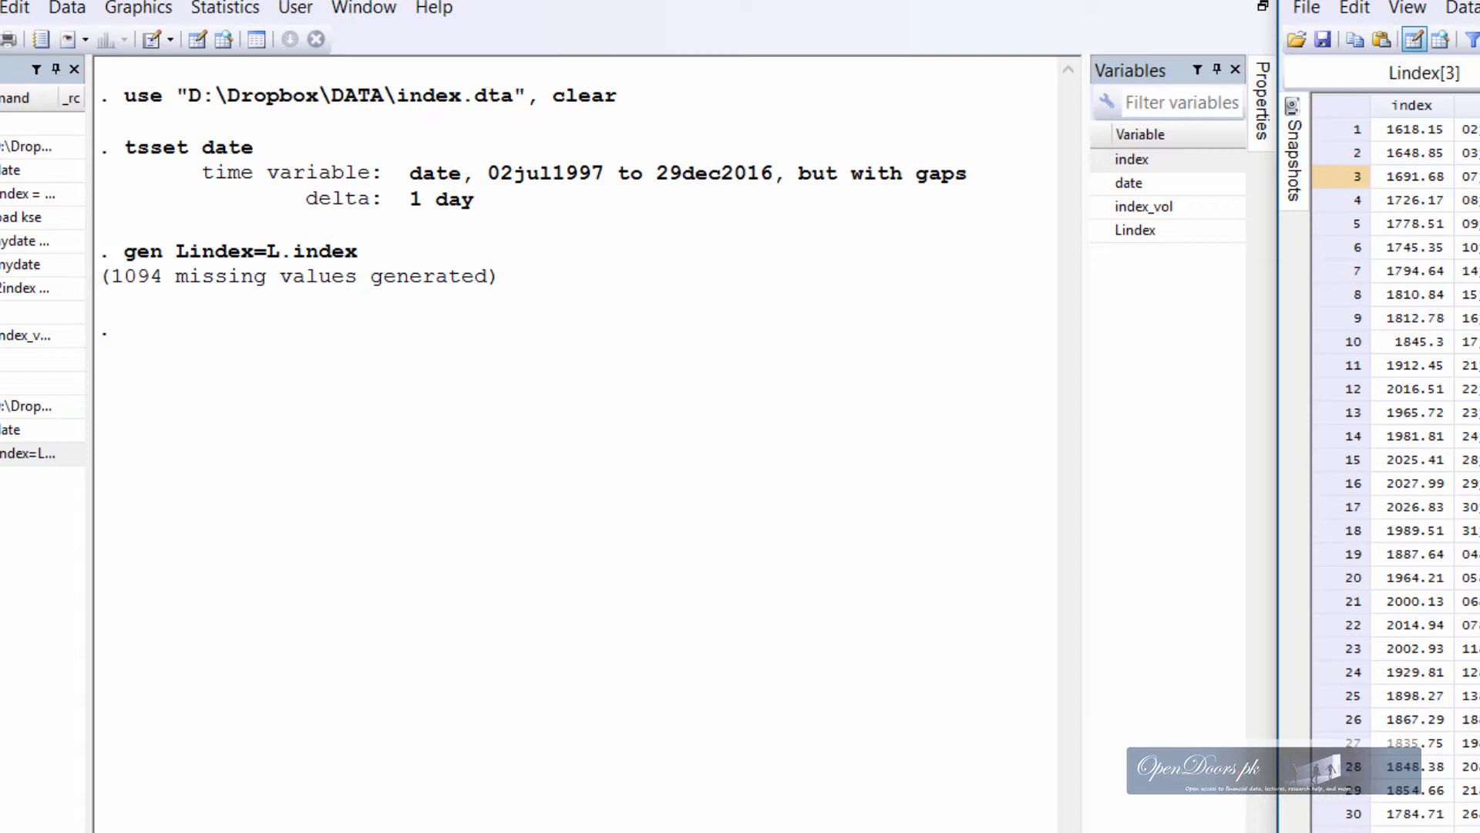
mouse_move(122, 293)
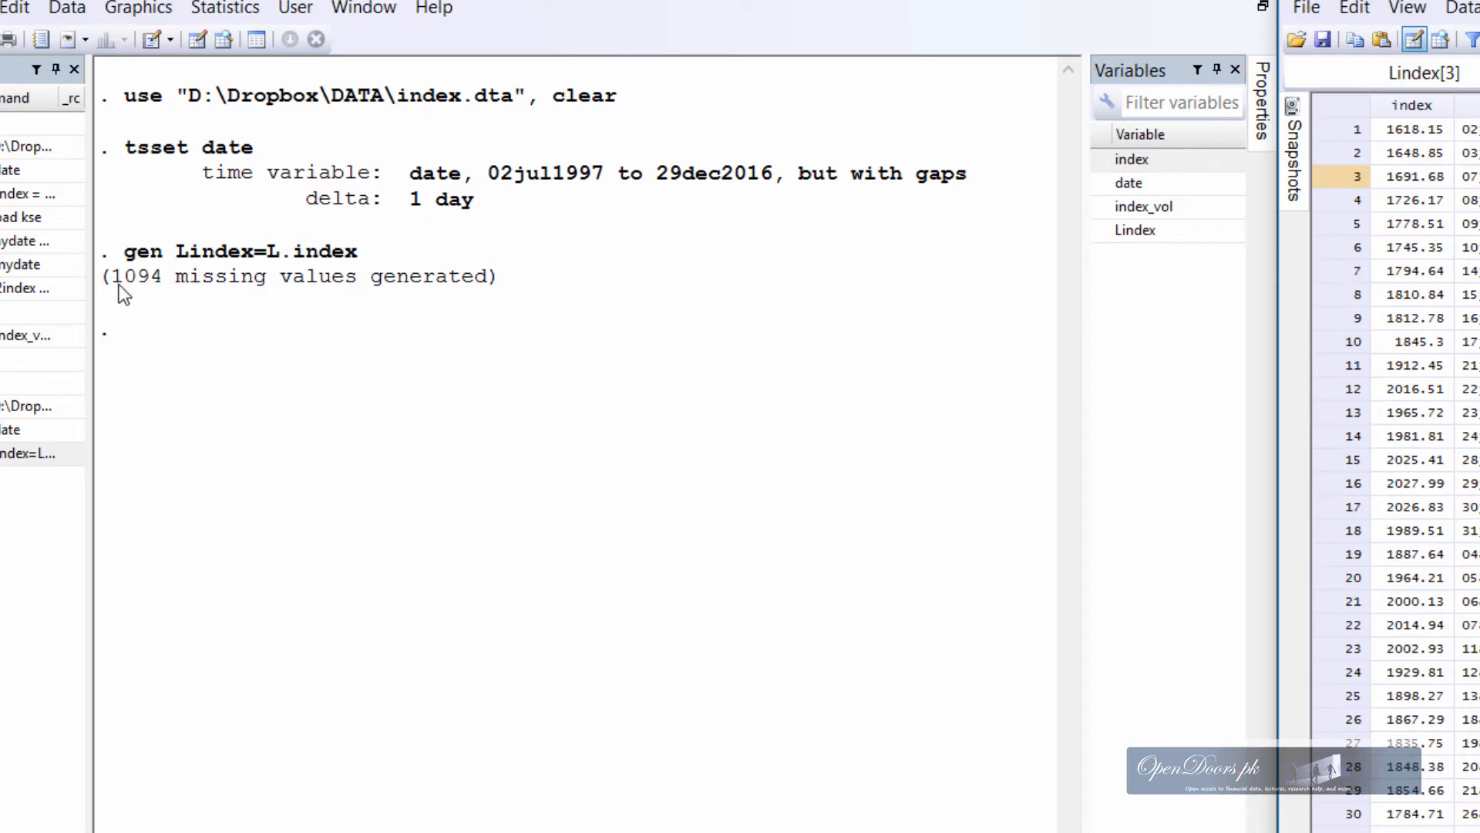
double_click(137, 276)
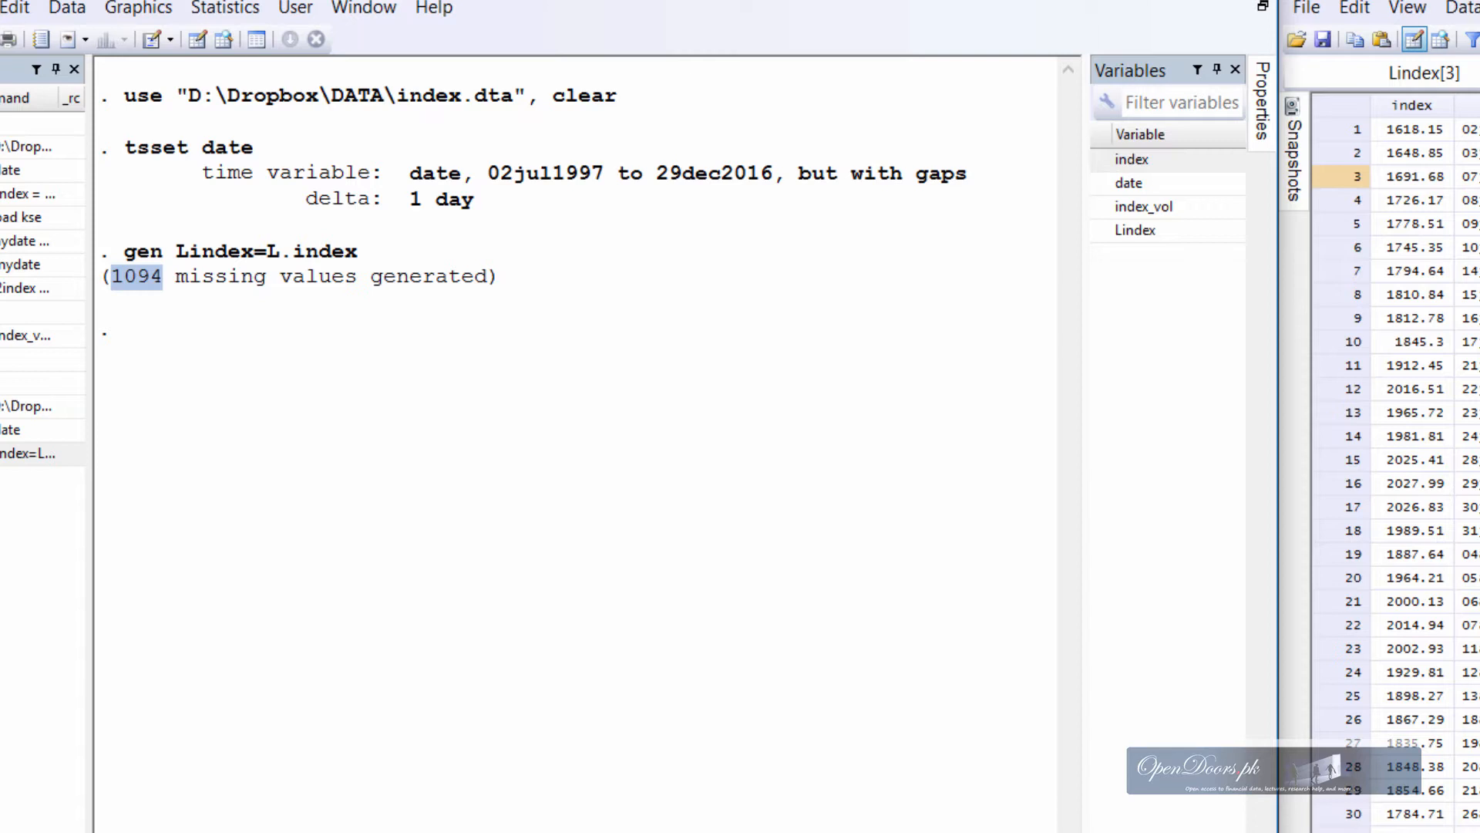
mouse_move(390, 407)
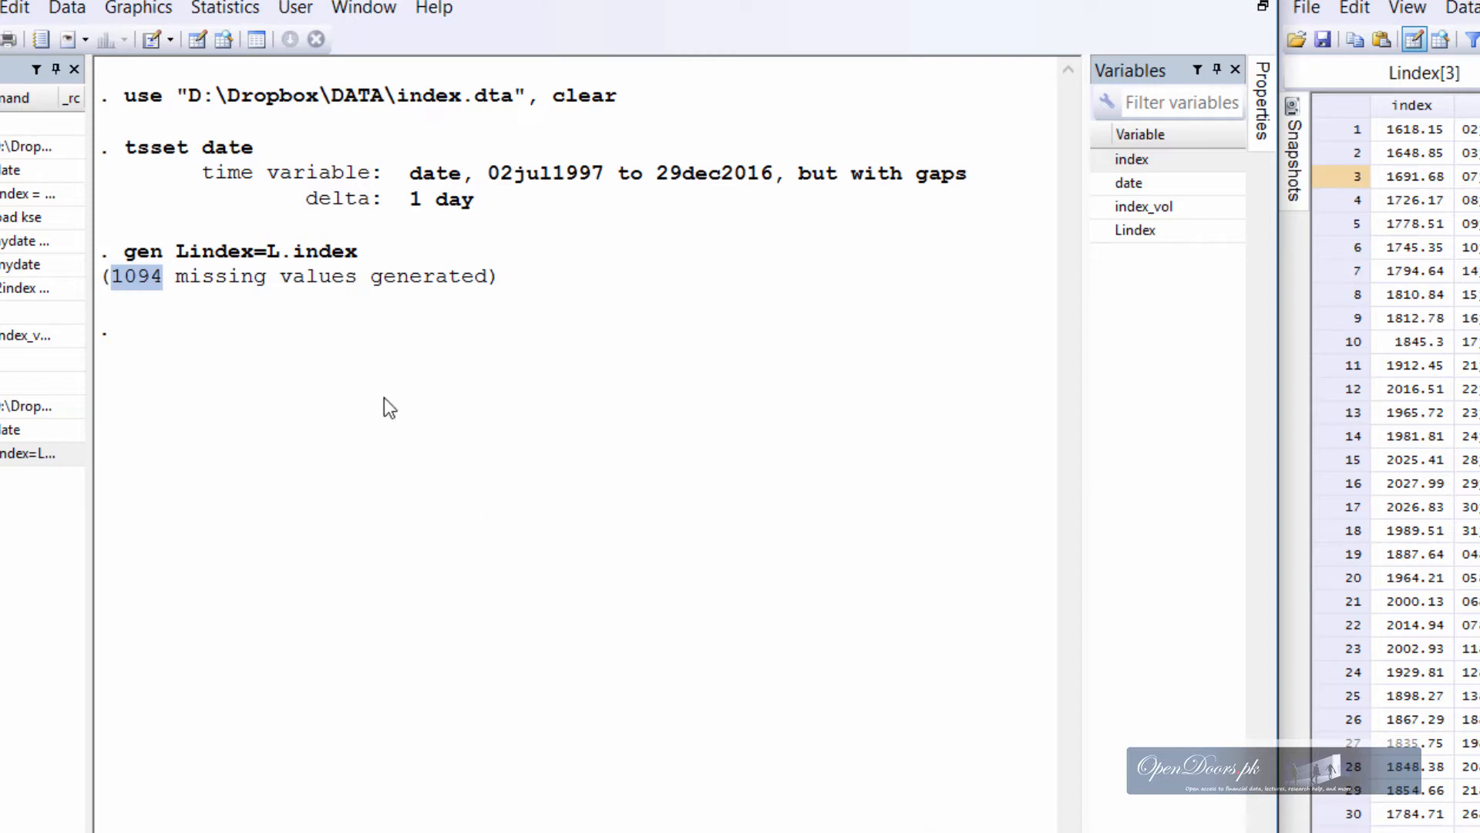
mouse_move(1300, 366)
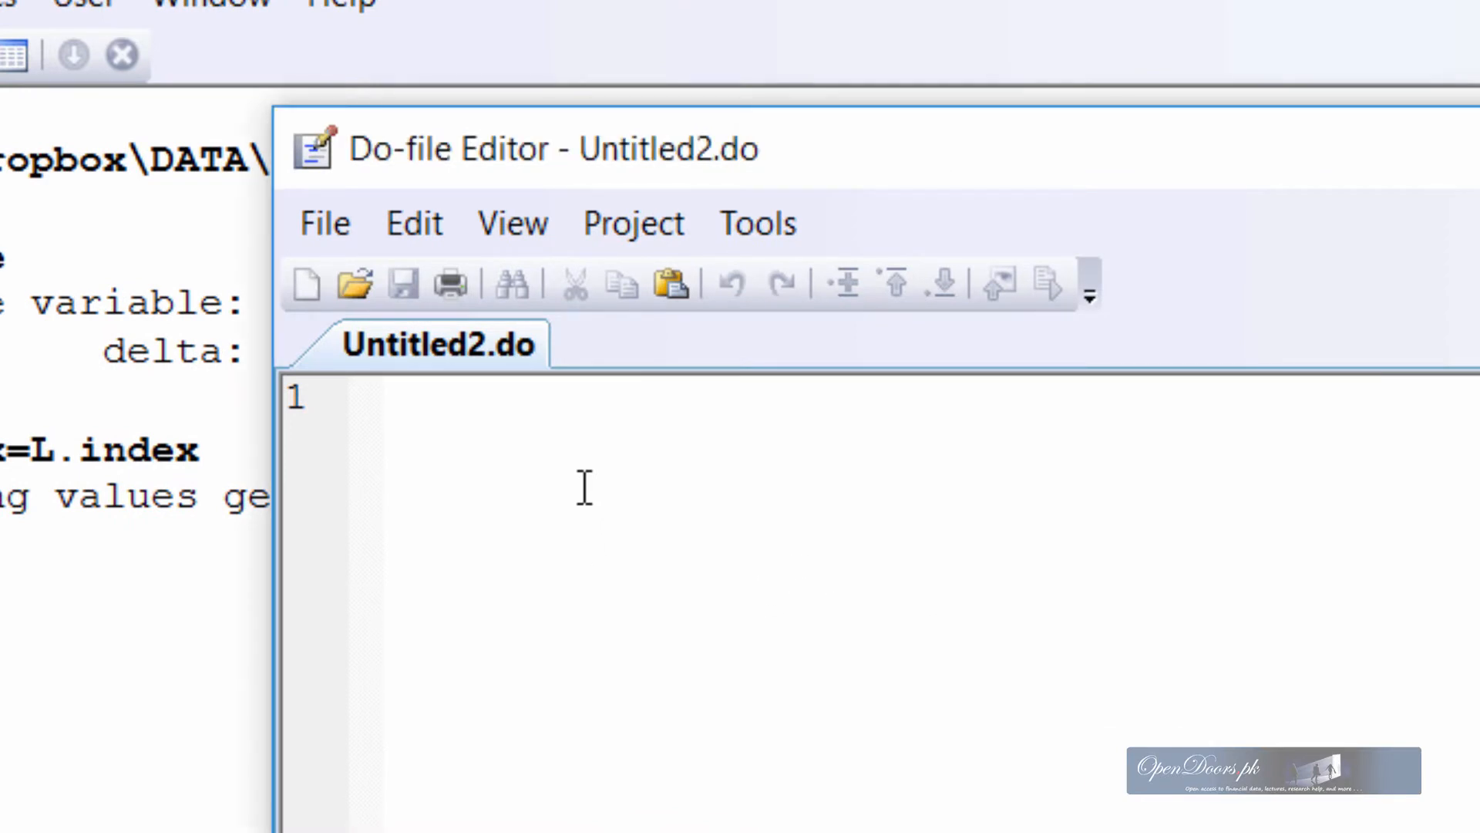
- Enter the PSX calendar lines: purpose, dateformat dmy, 1990–2020 range, centerdate, omit Sa Su
type("purpose \"Business Calender for Pakistan Stock Exchange\"")
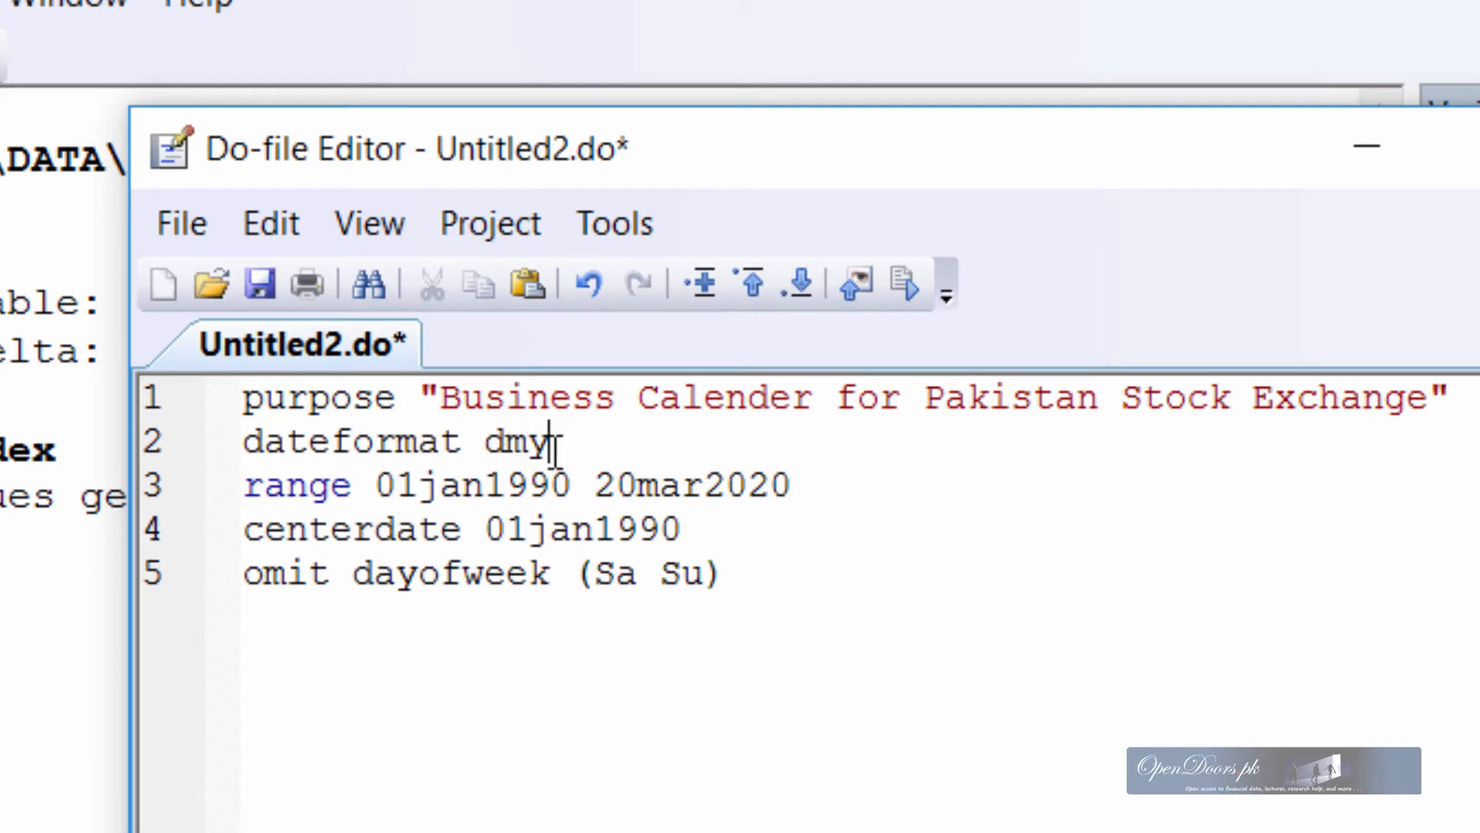
mouse_move(340, 547)
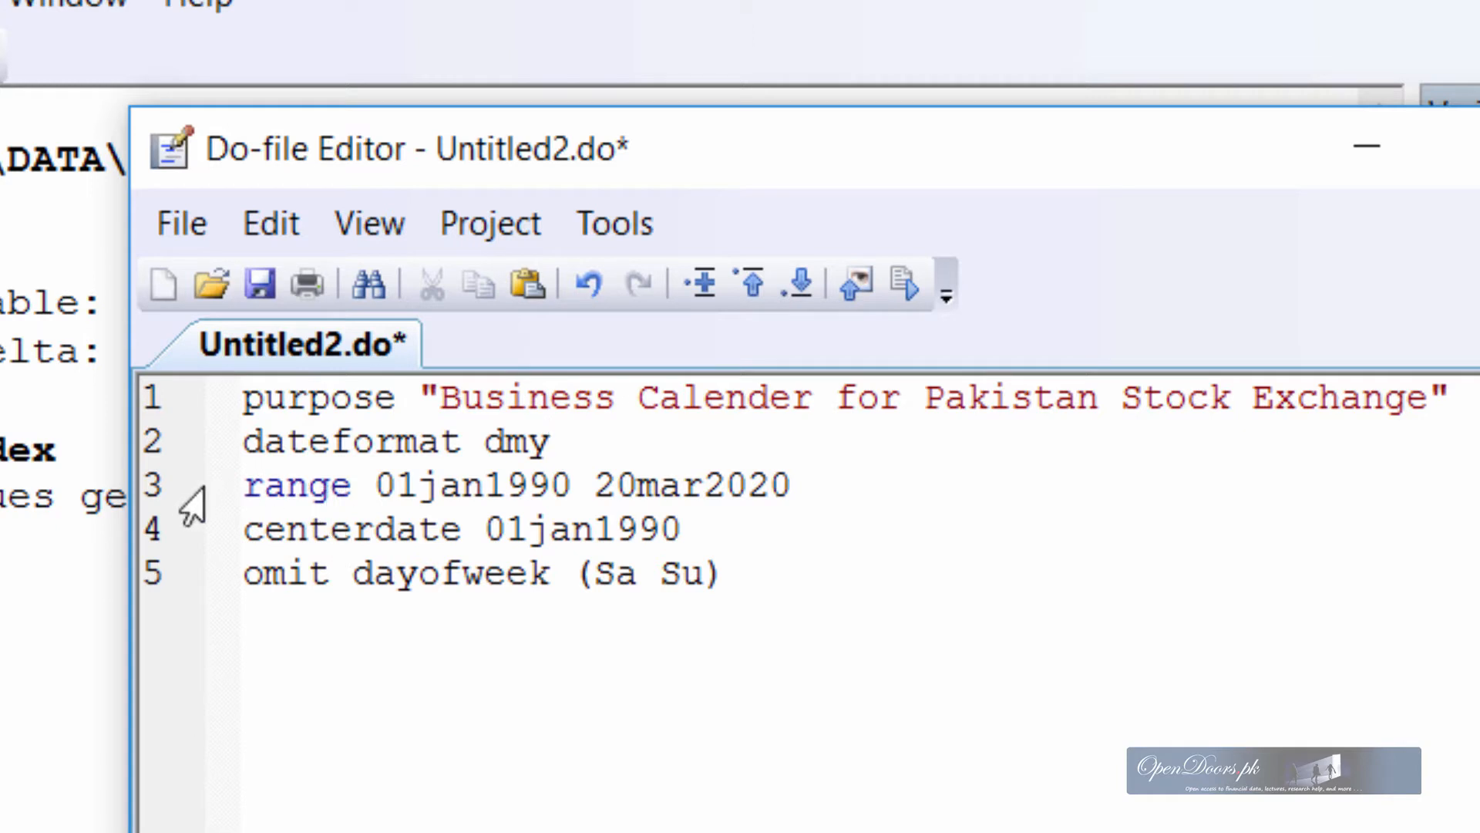
left_click(727, 484)
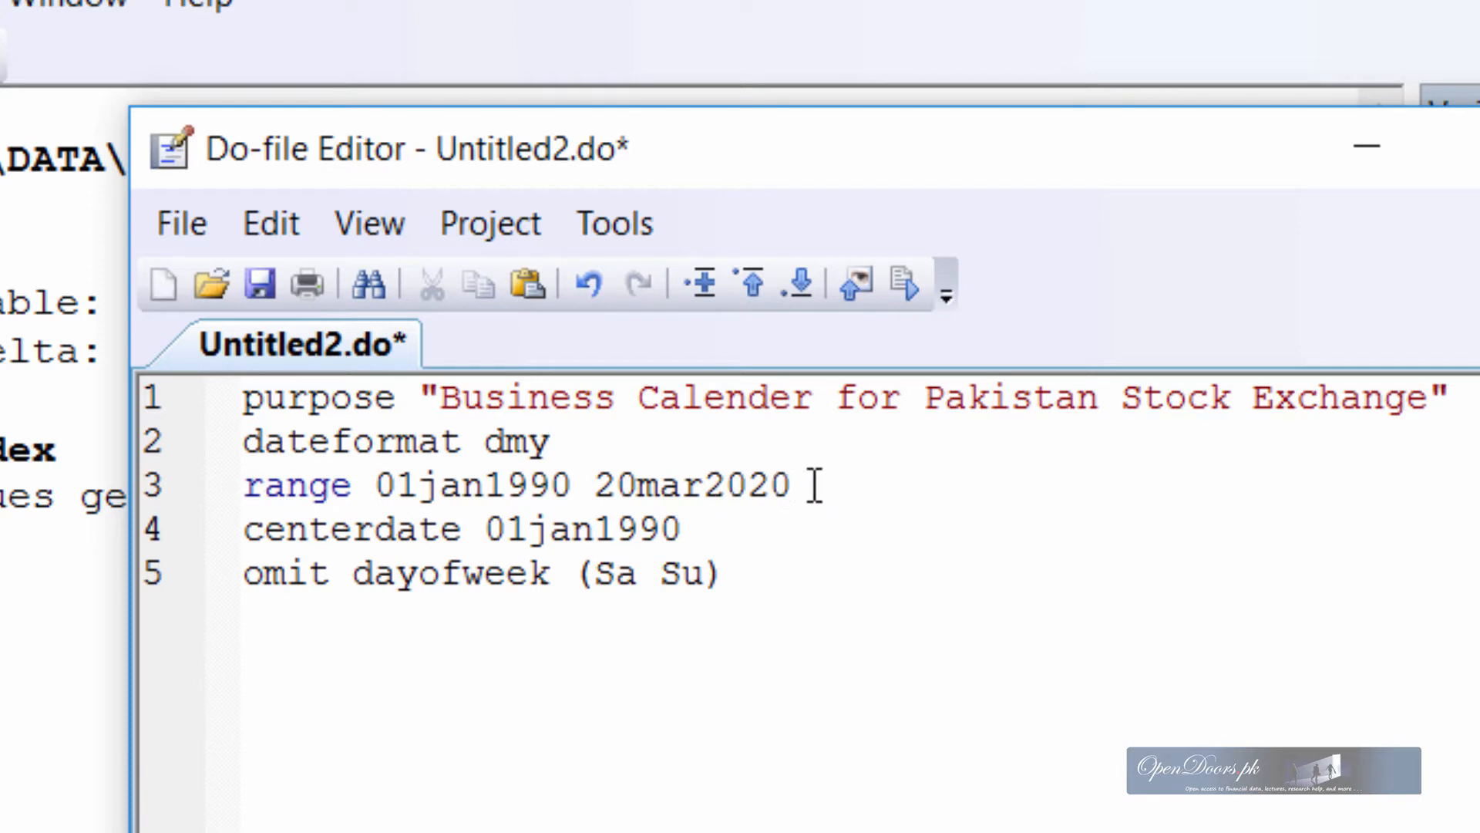
double_click(689, 484)
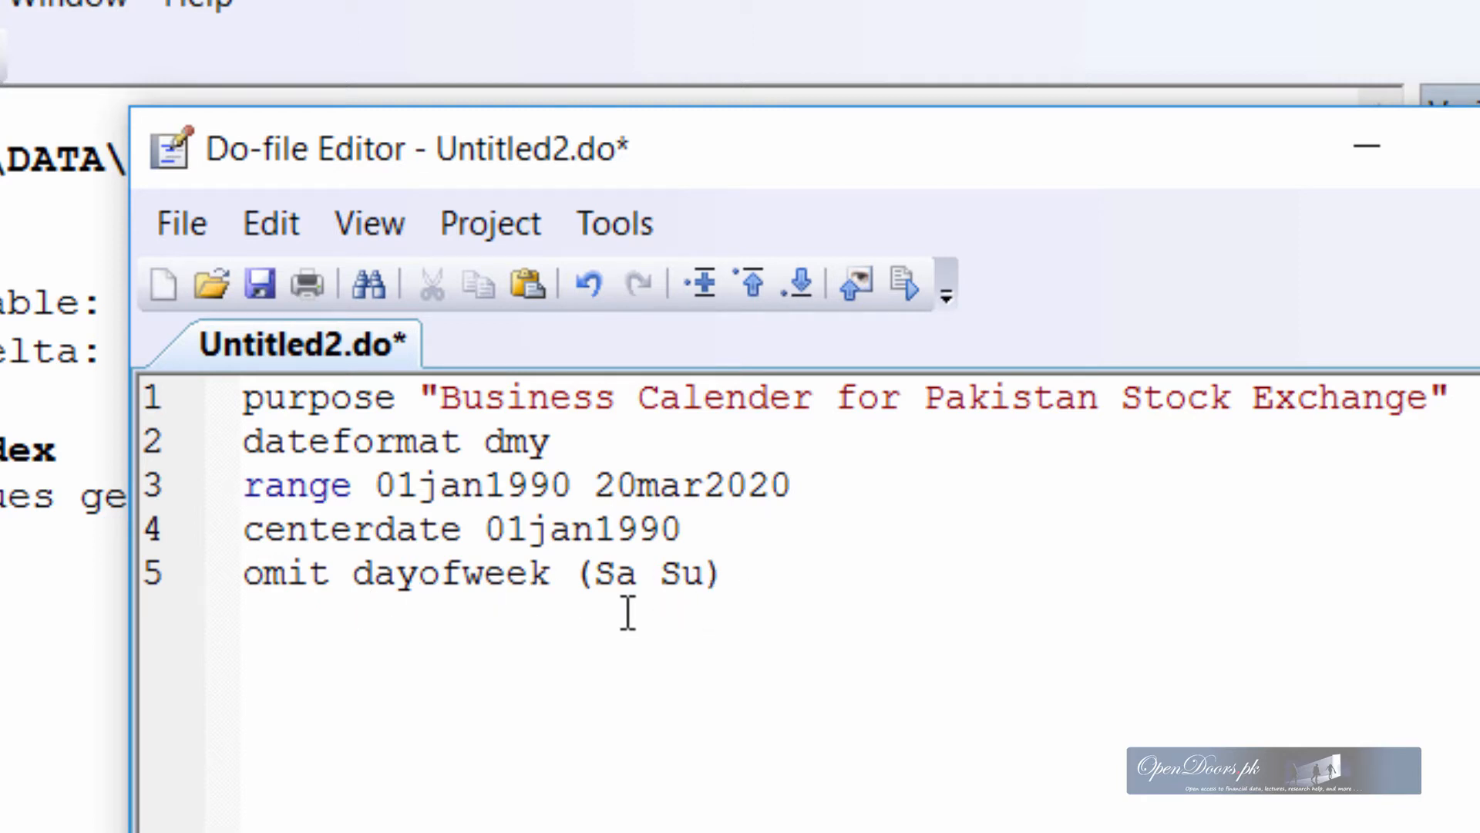
left_click(618, 528)
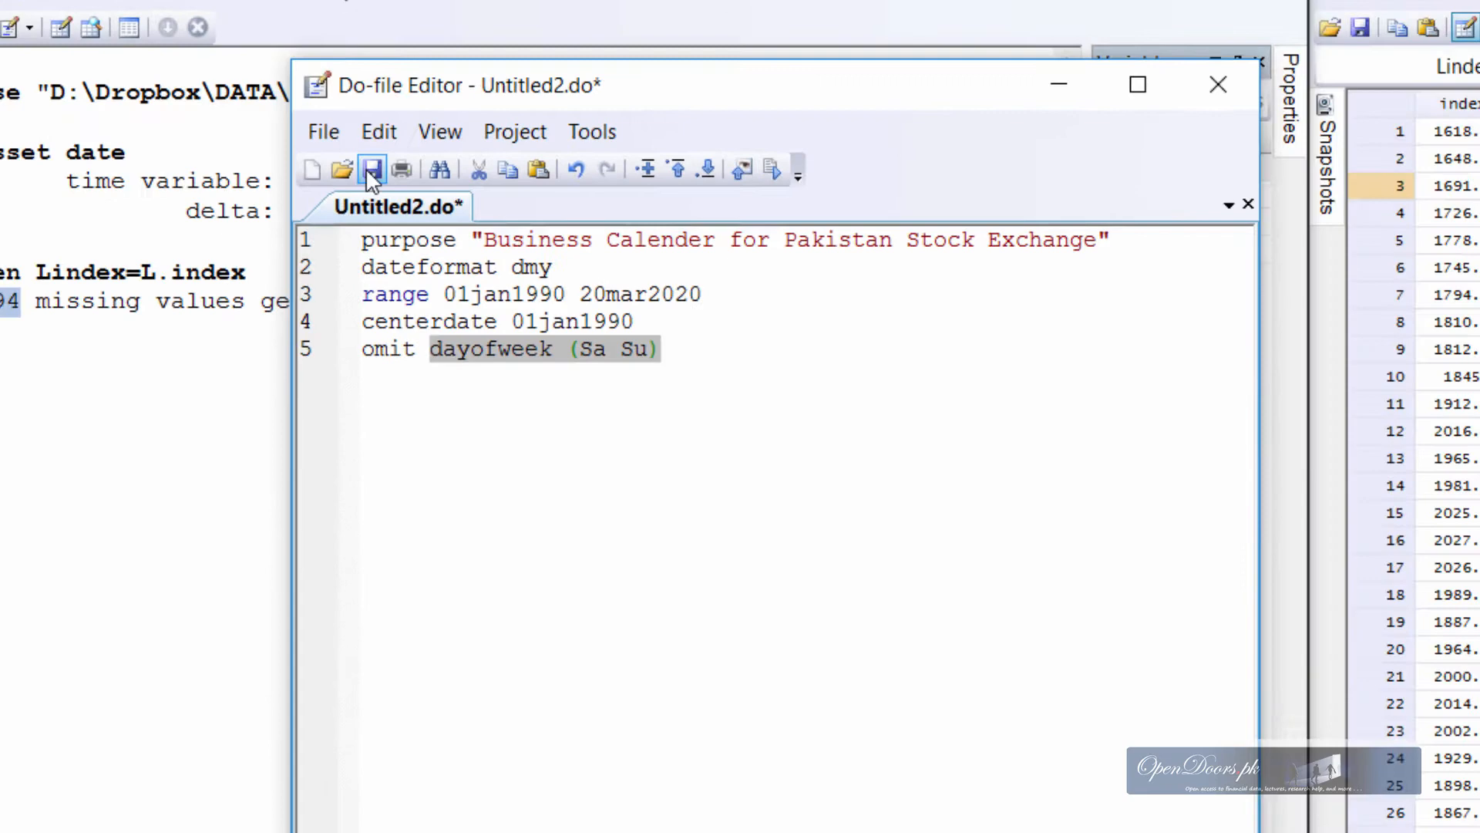
- Save the calendar as psx with Business calendar (*.stbcal) type in C:\ado\personal
left_click(405, 79)
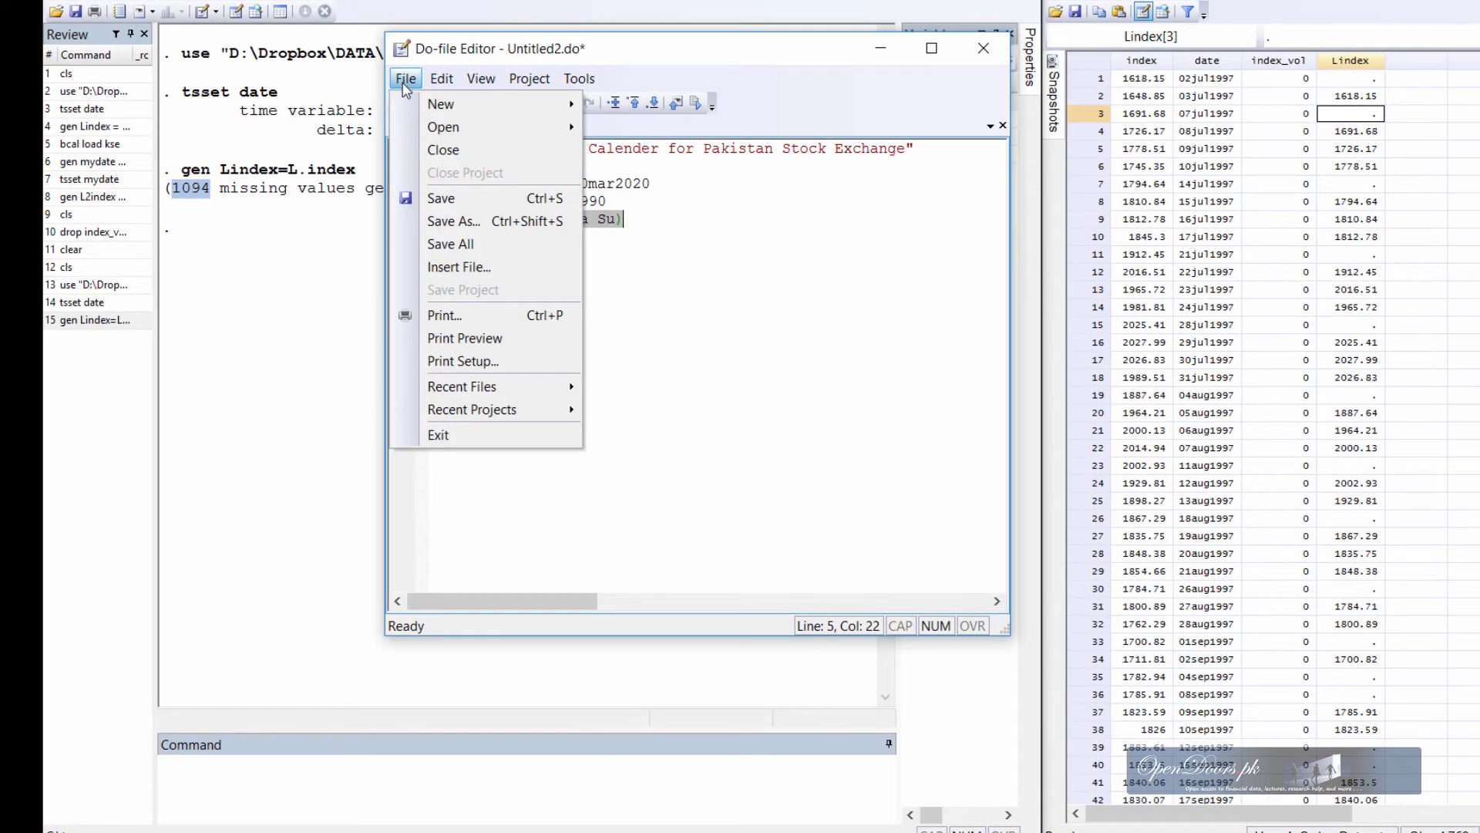
left_click(454, 221)
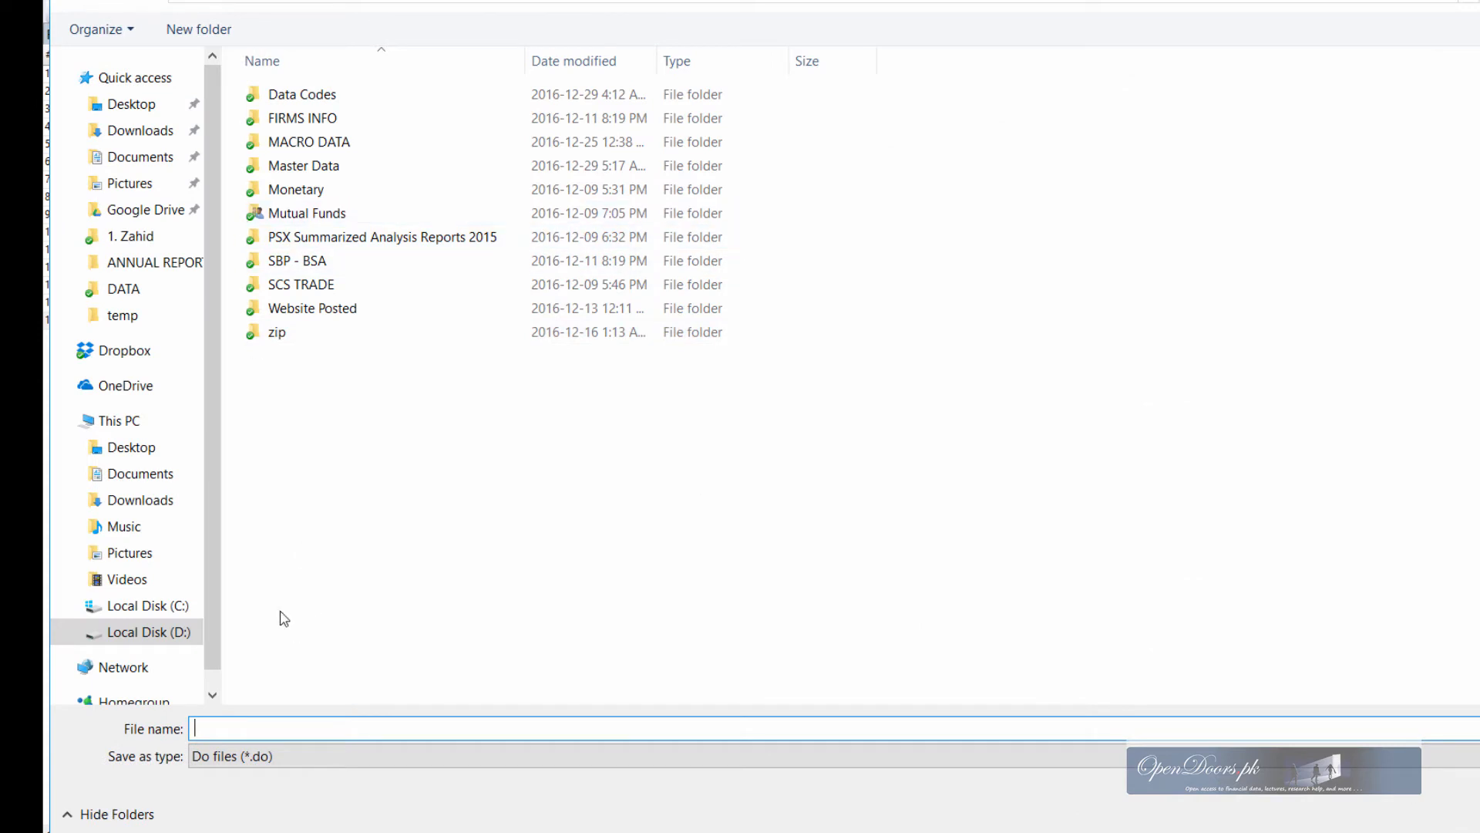
left_click(118, 420)
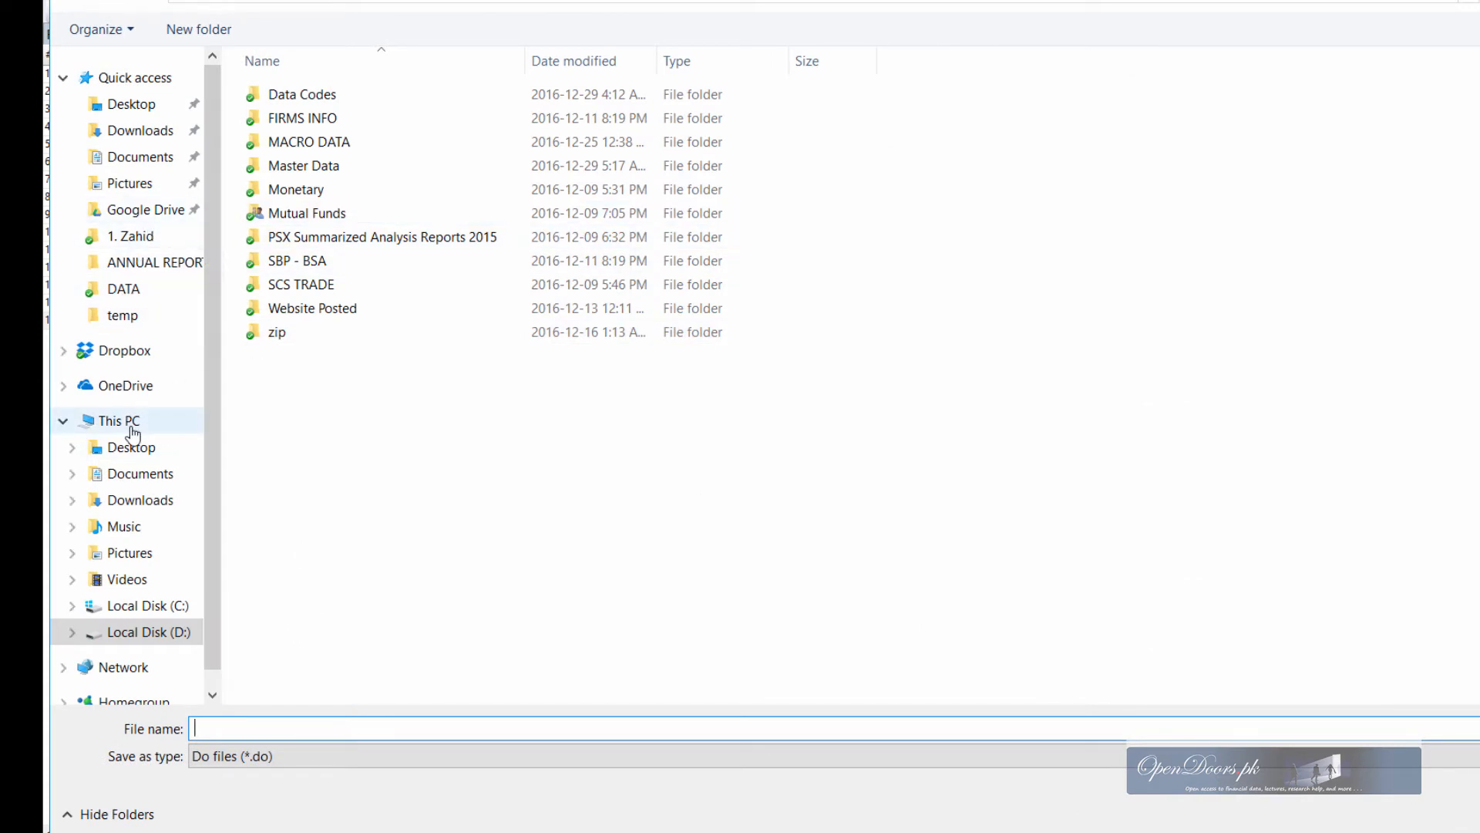
left_click(116, 420)
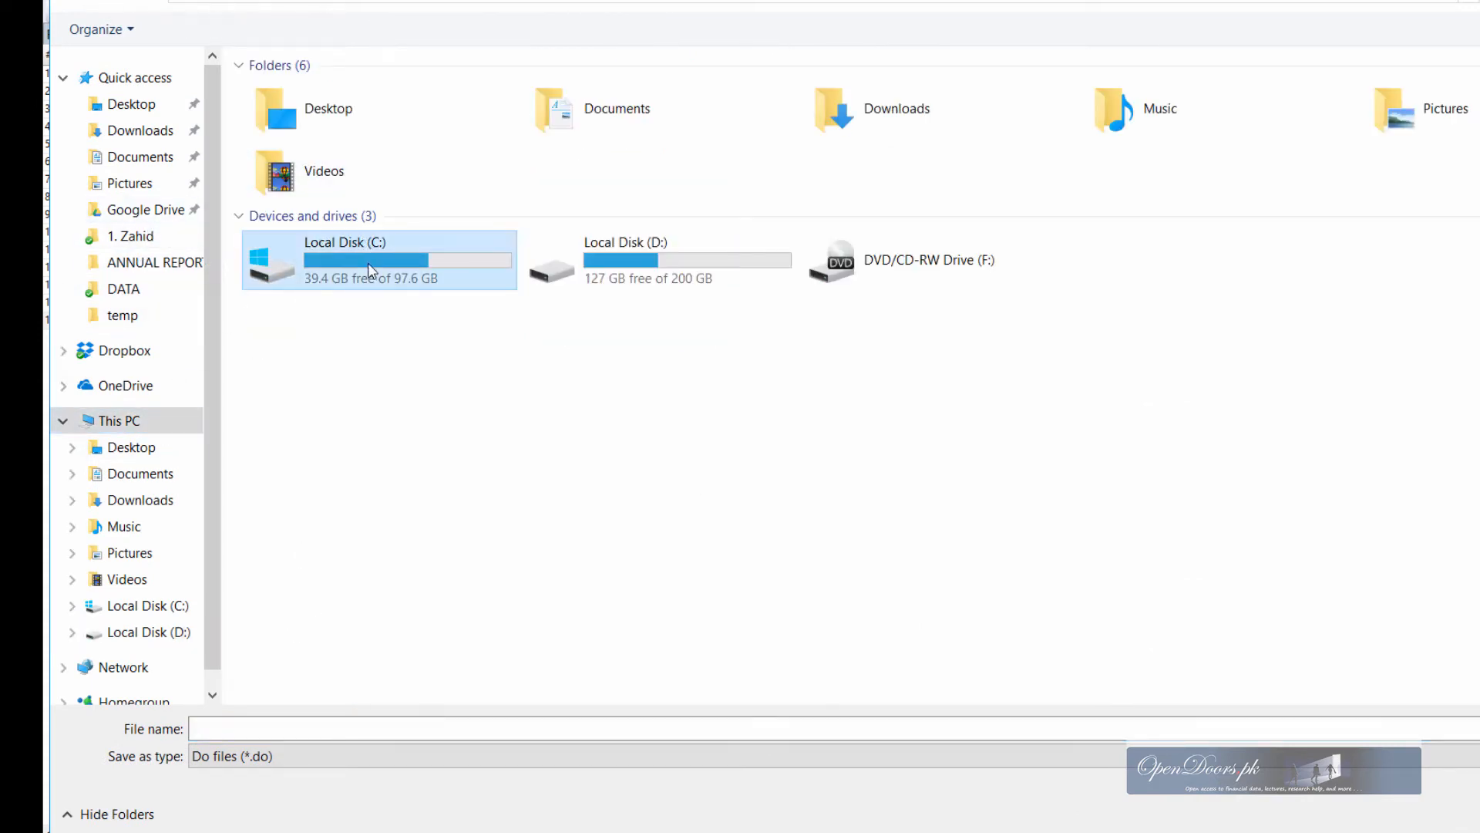
double_click(377, 259)
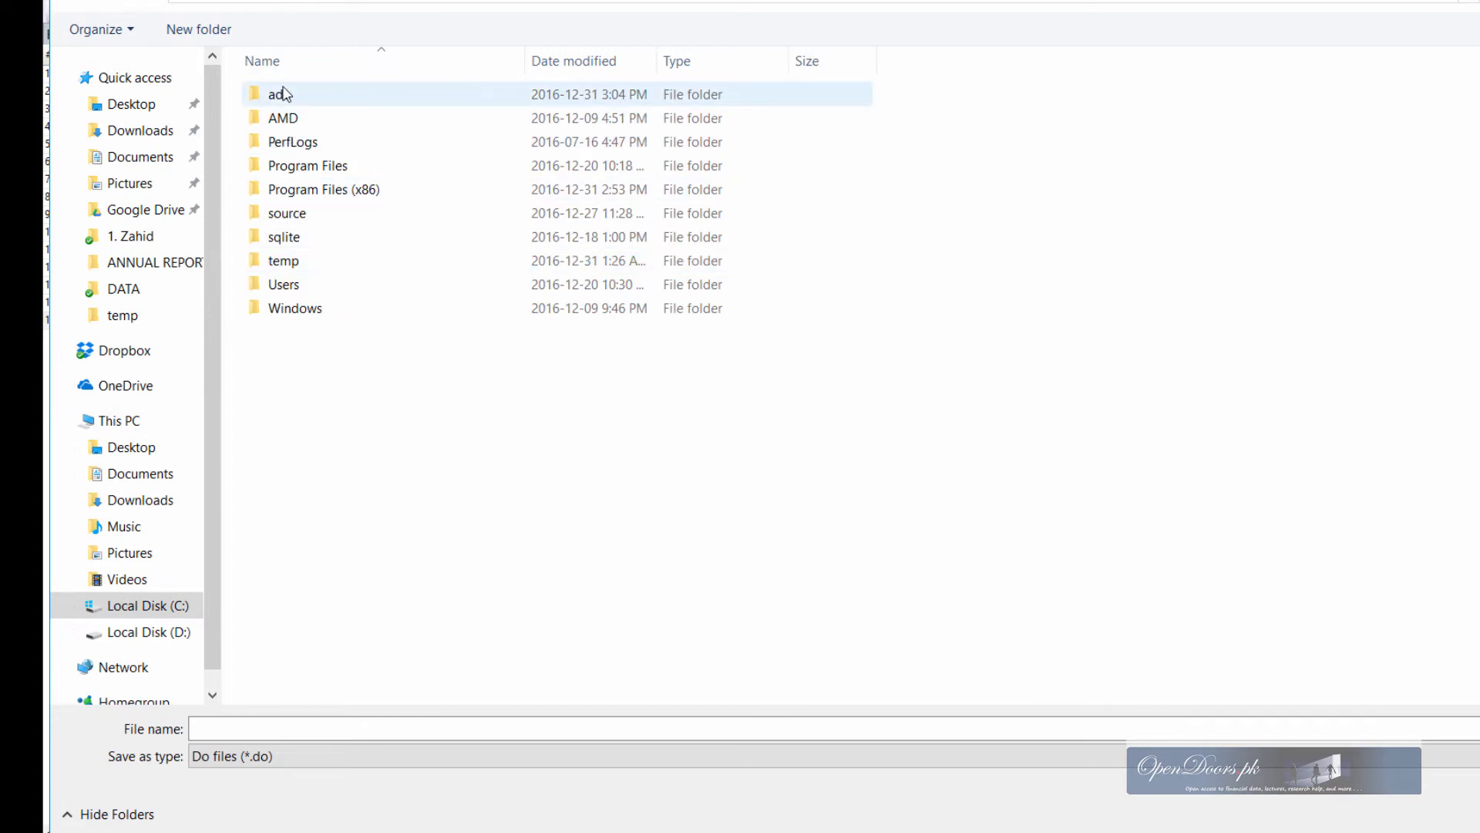
mouse_move(279, 93)
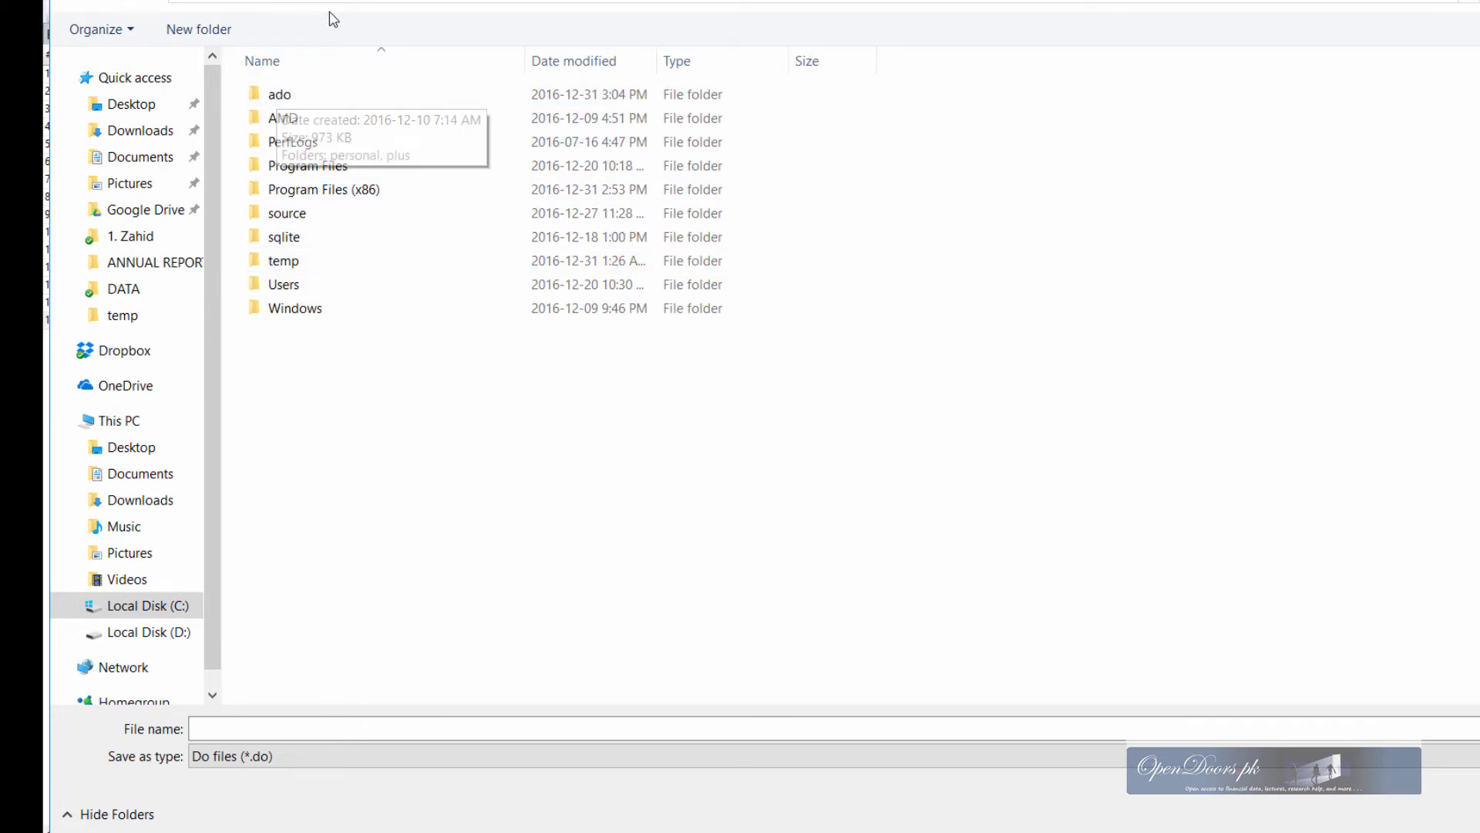
double_click(279, 93)
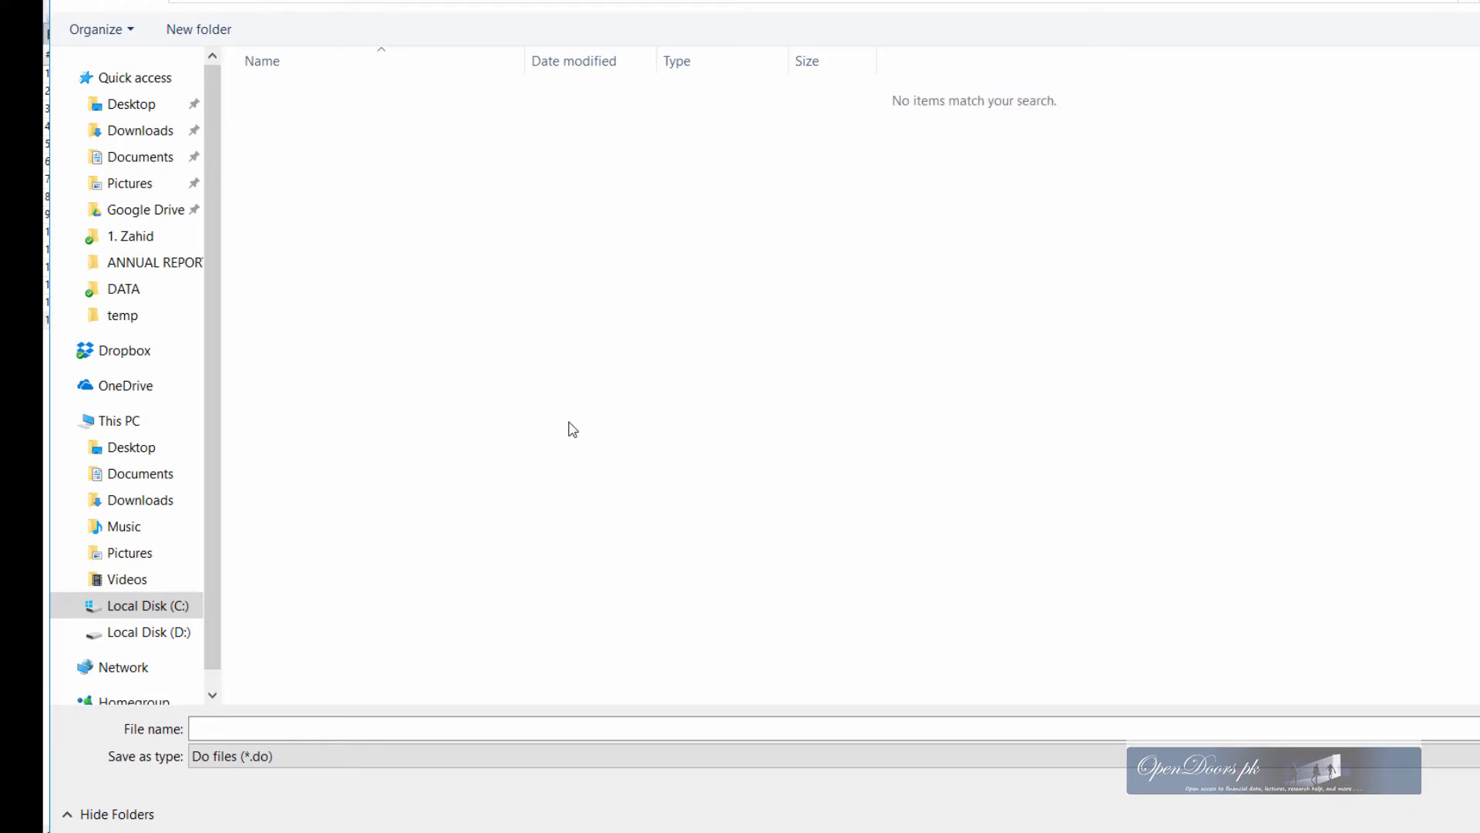
mouse_move(450, 251)
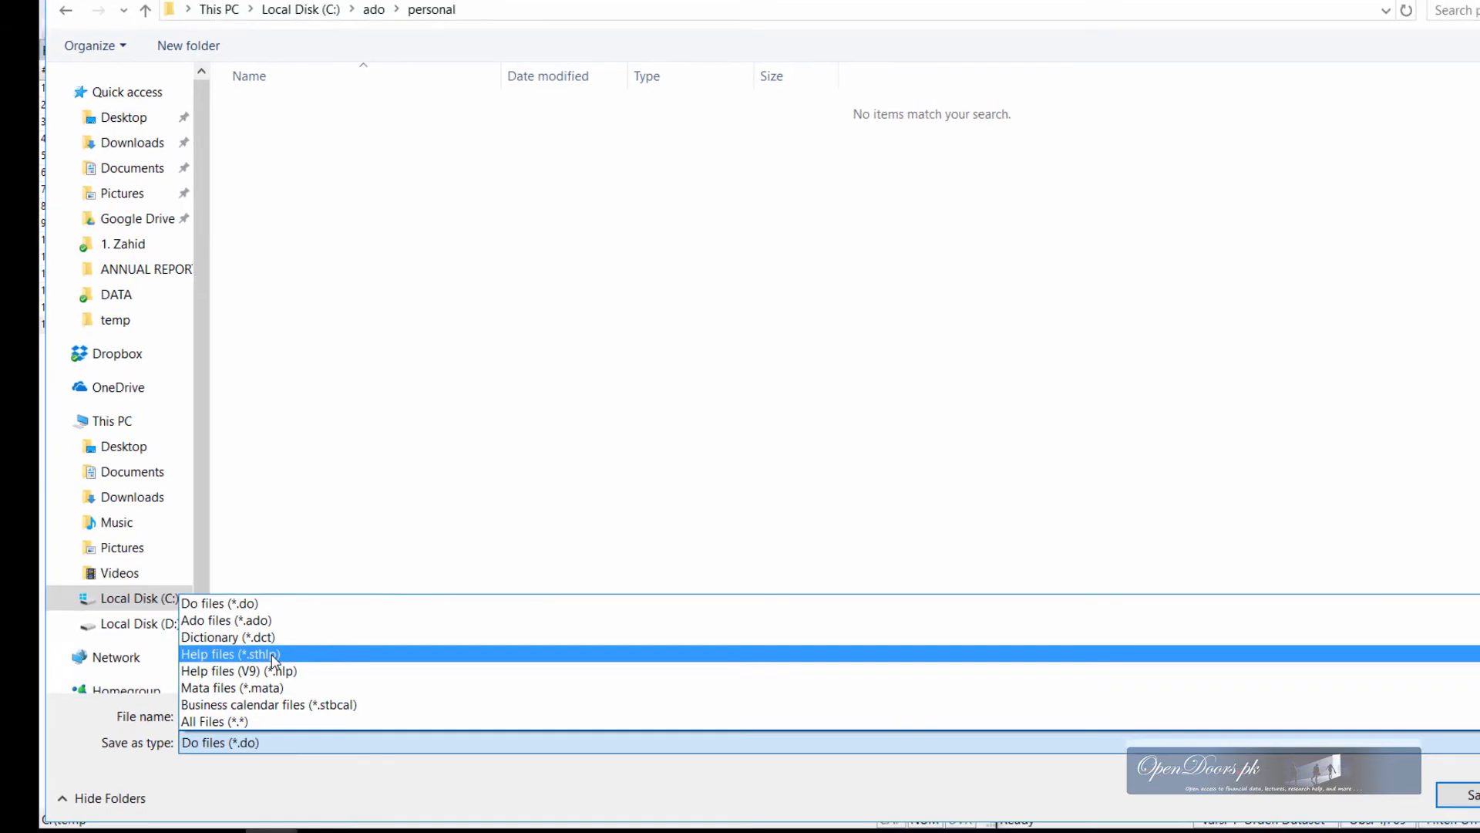
left_click(269, 704)
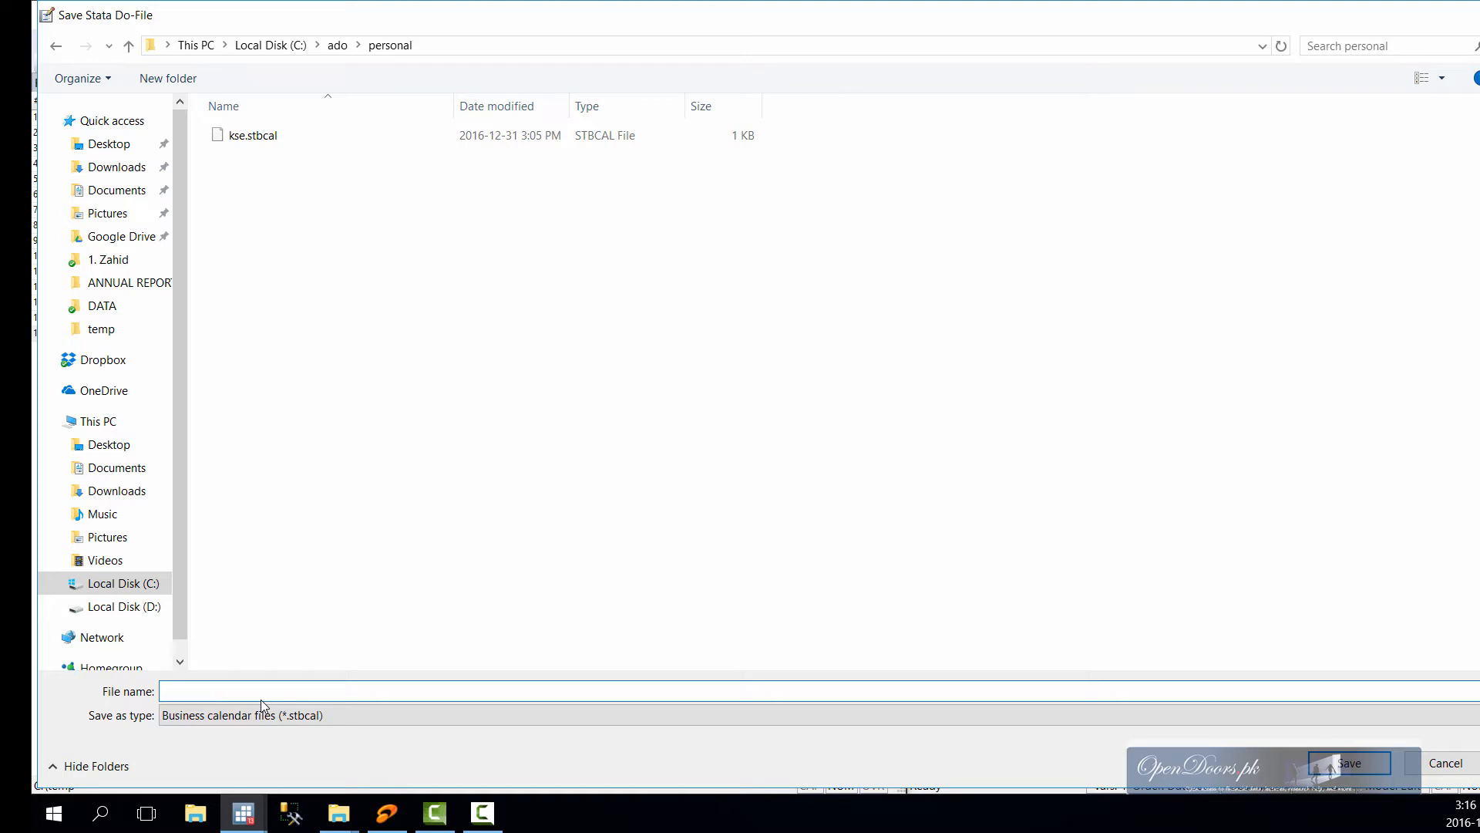
type("ksecal")
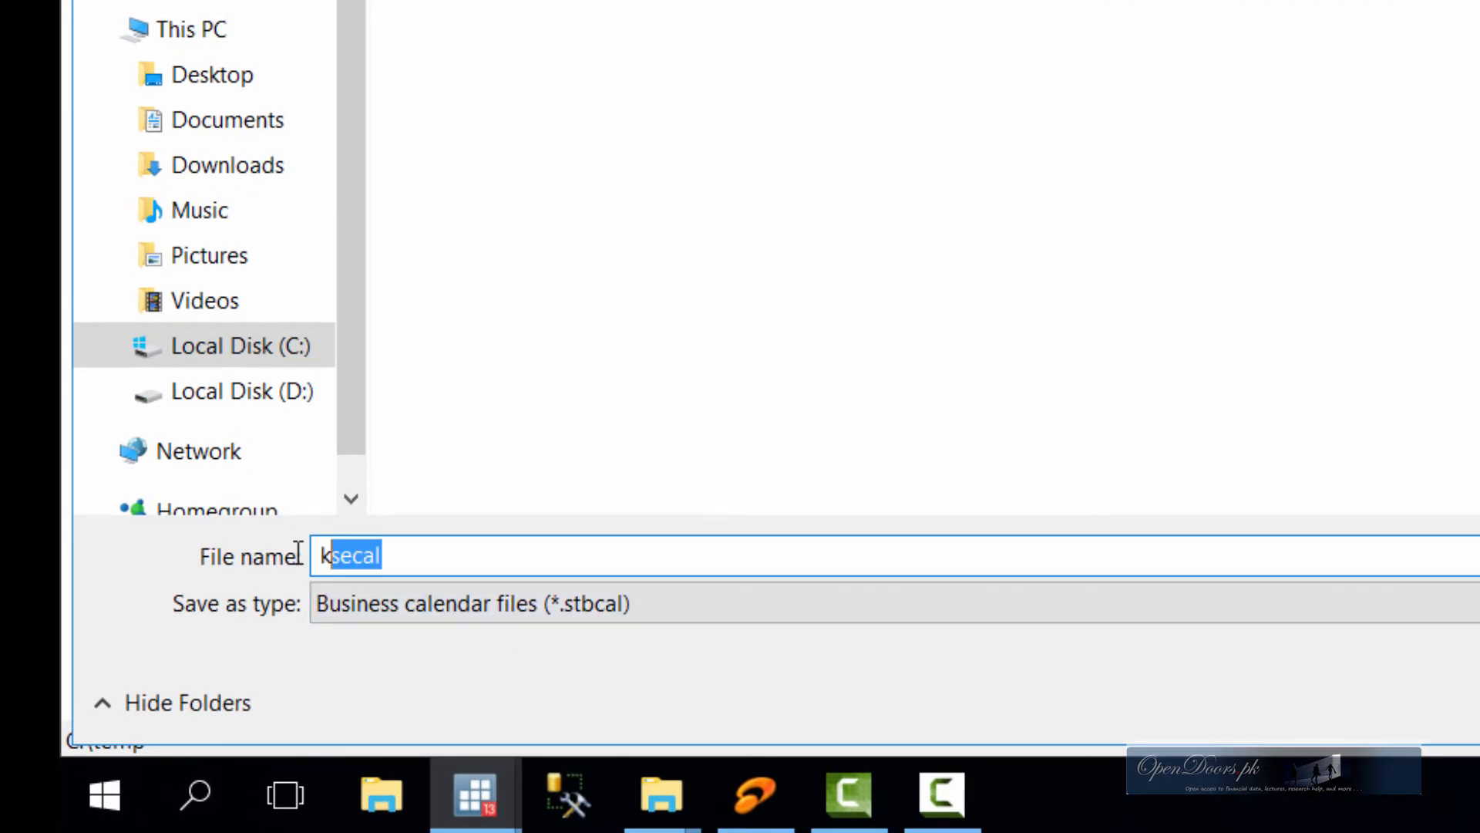
type("ps")
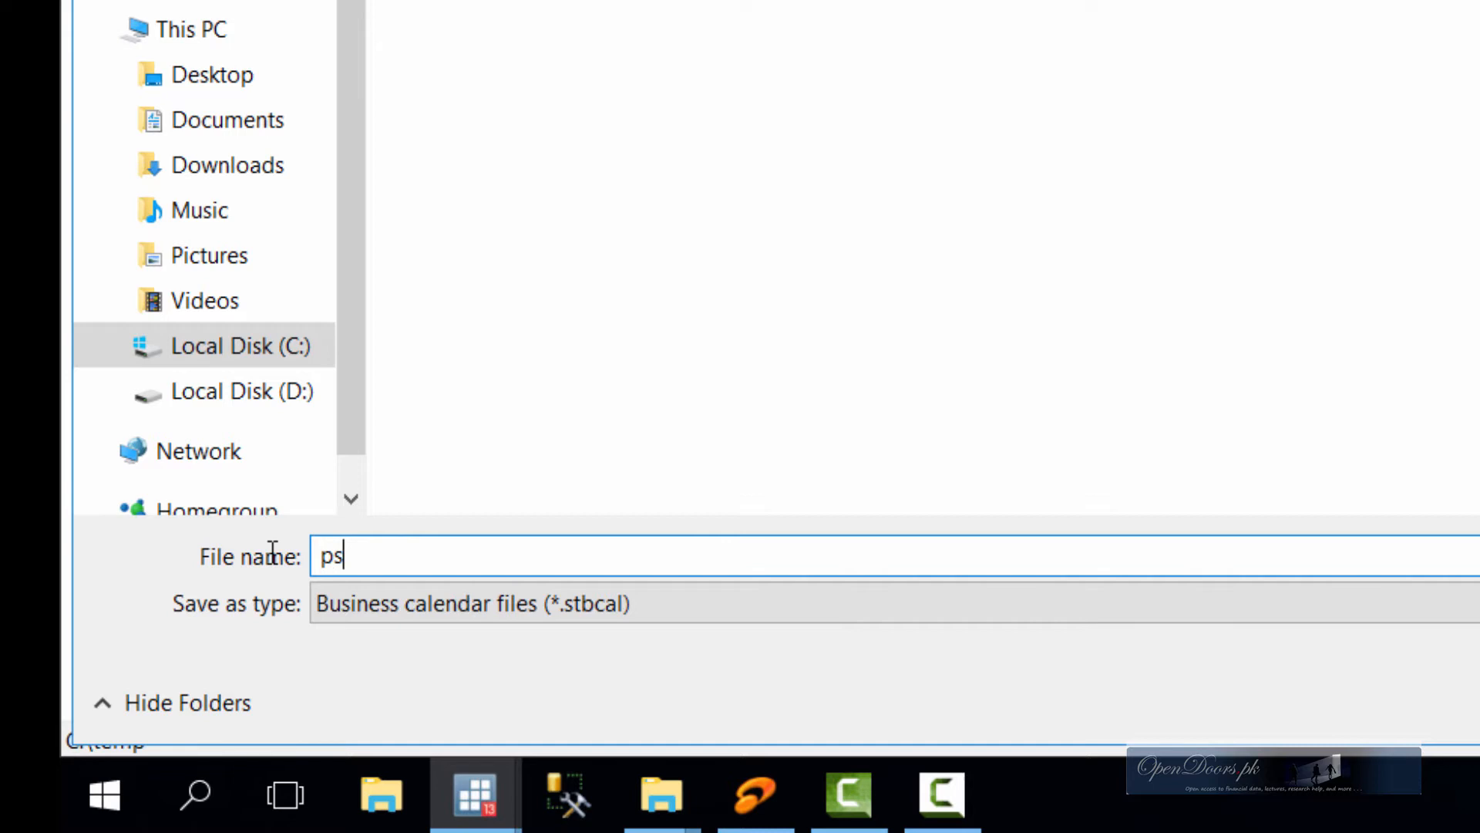
type("x")
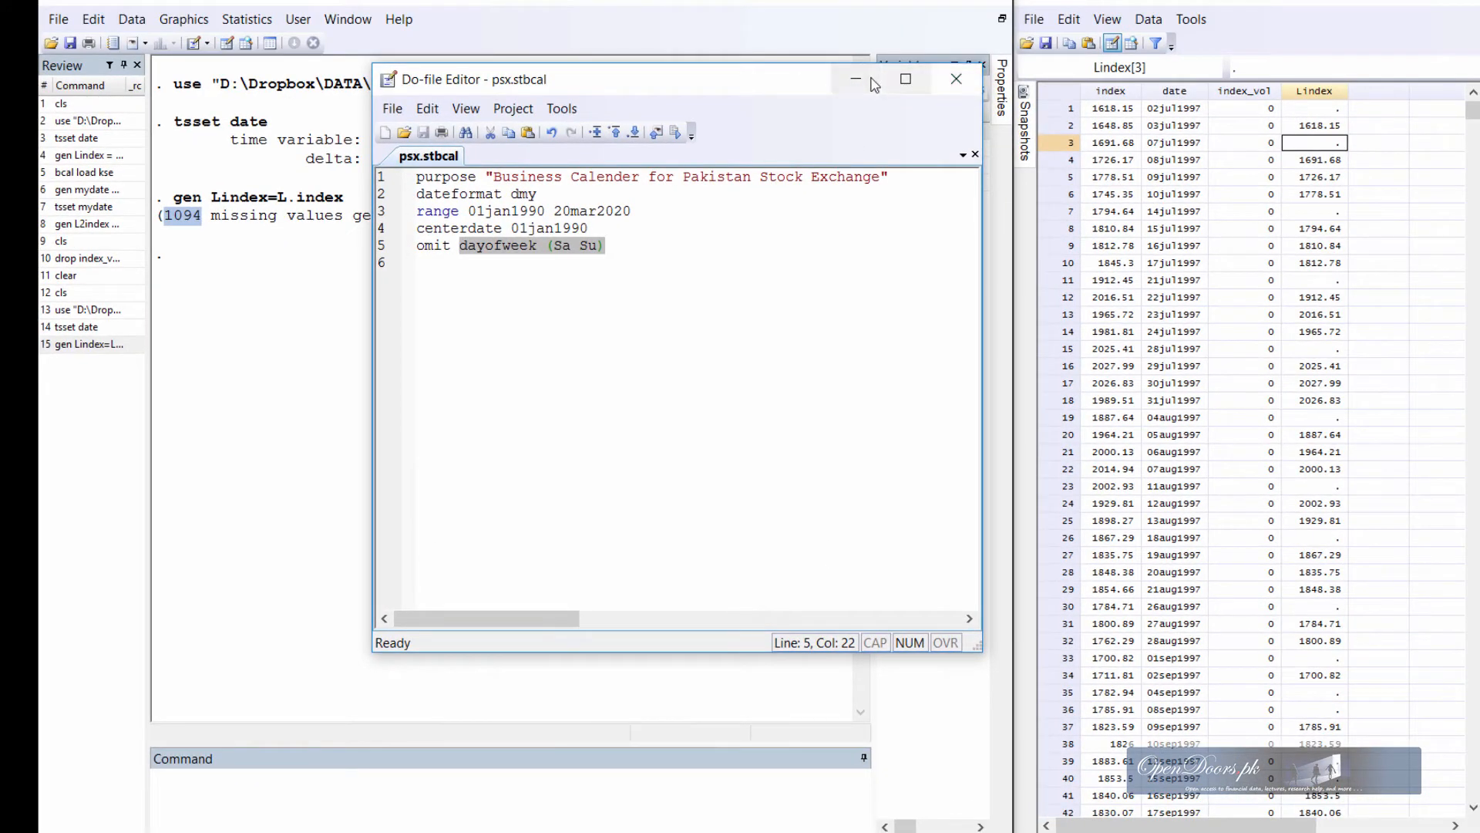
- Run bcal load psx, which fails with r(601) file not found
left_click(955, 80)
type("bcal loa")
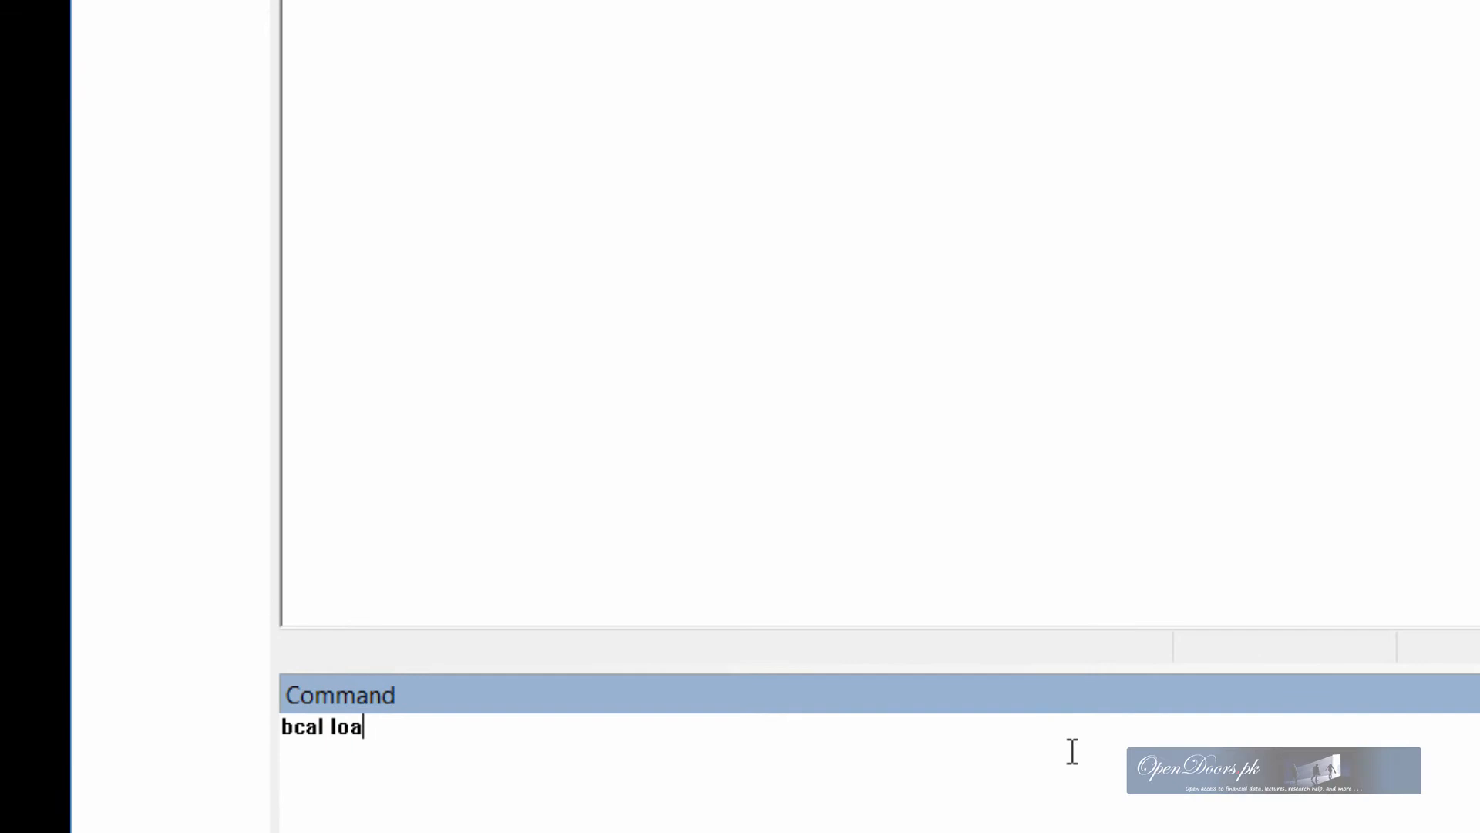
type("d")
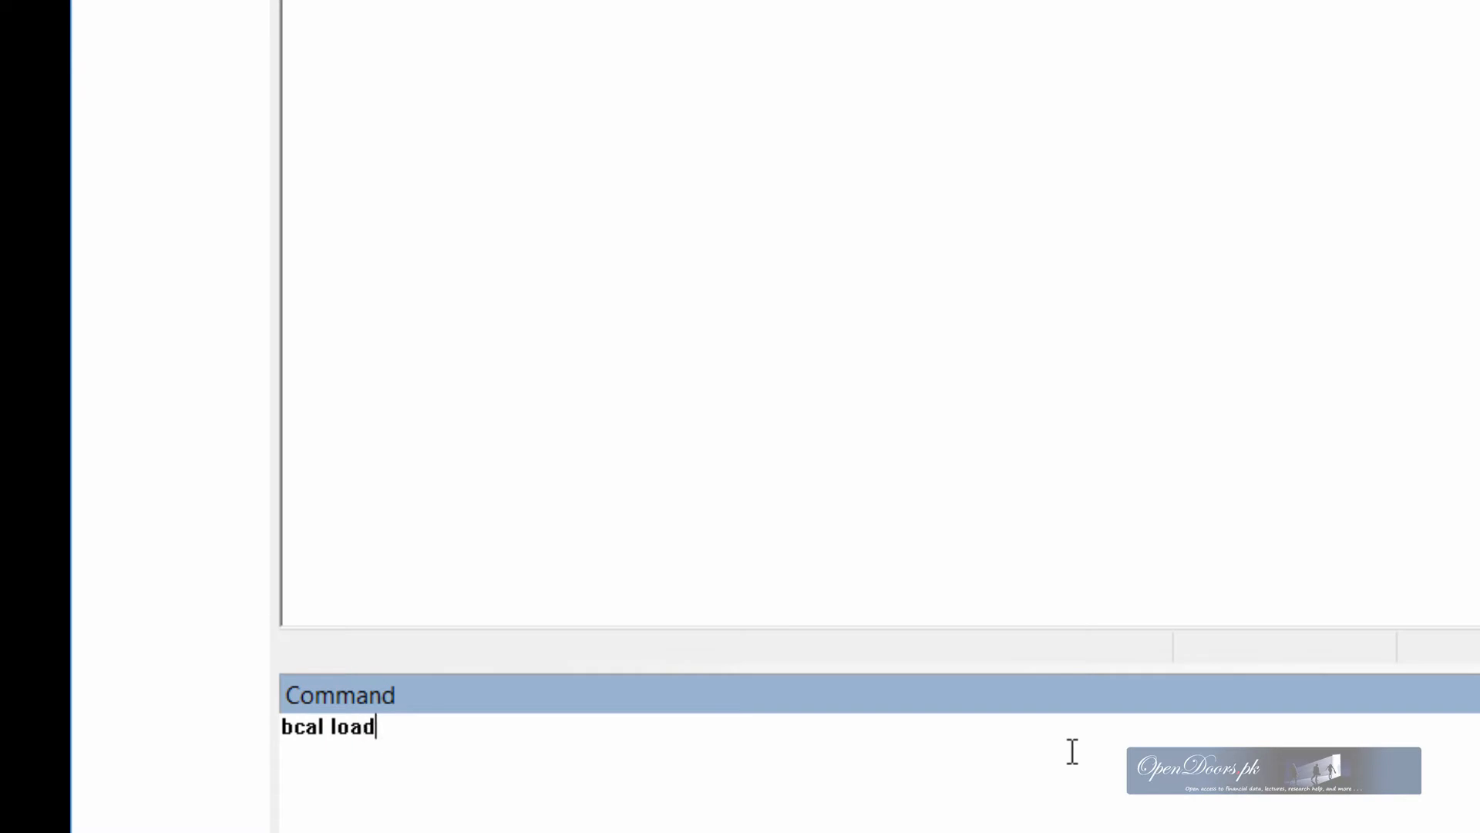
type("p")
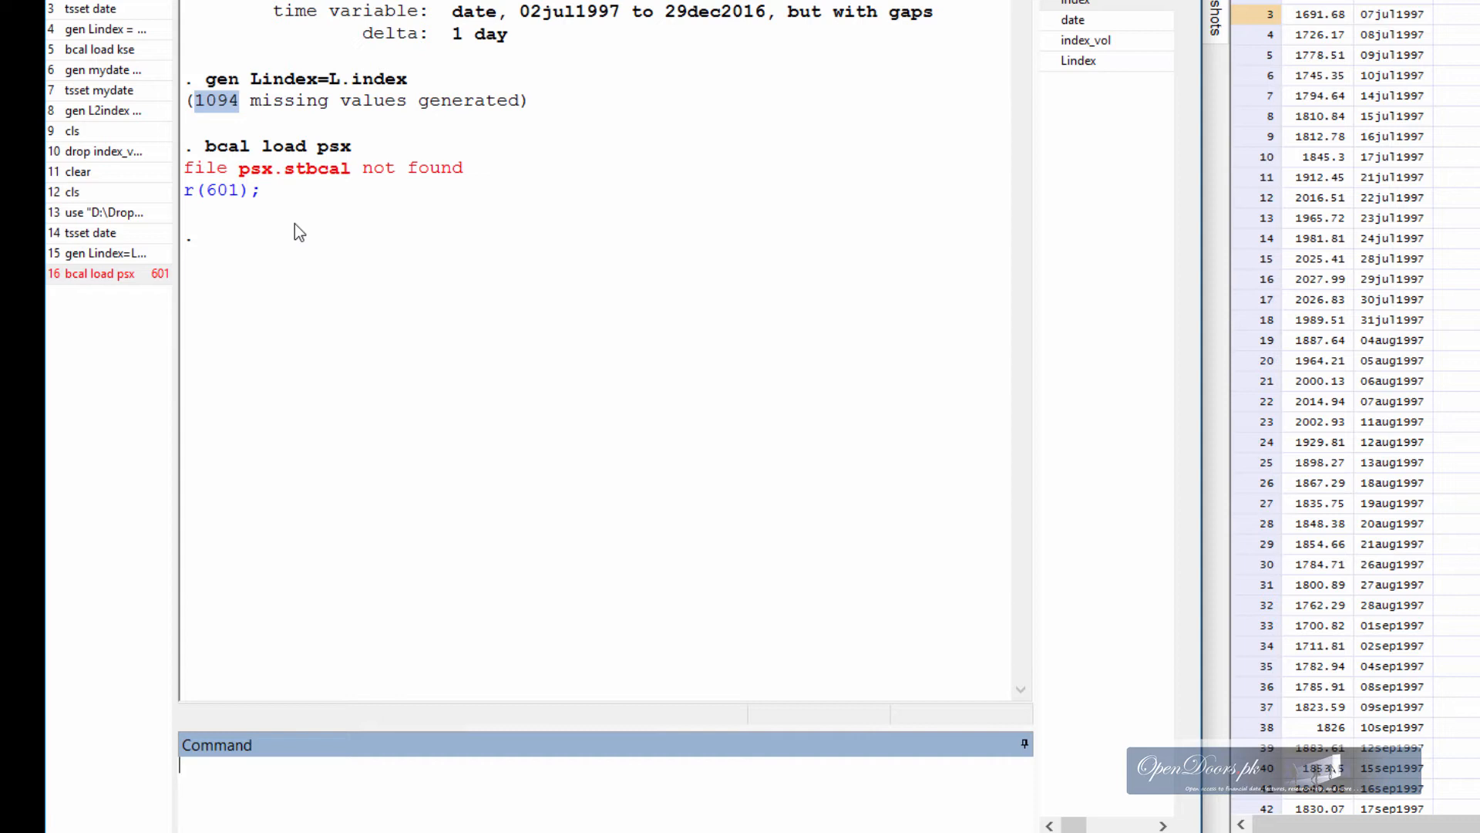
mouse_move(447, 689)
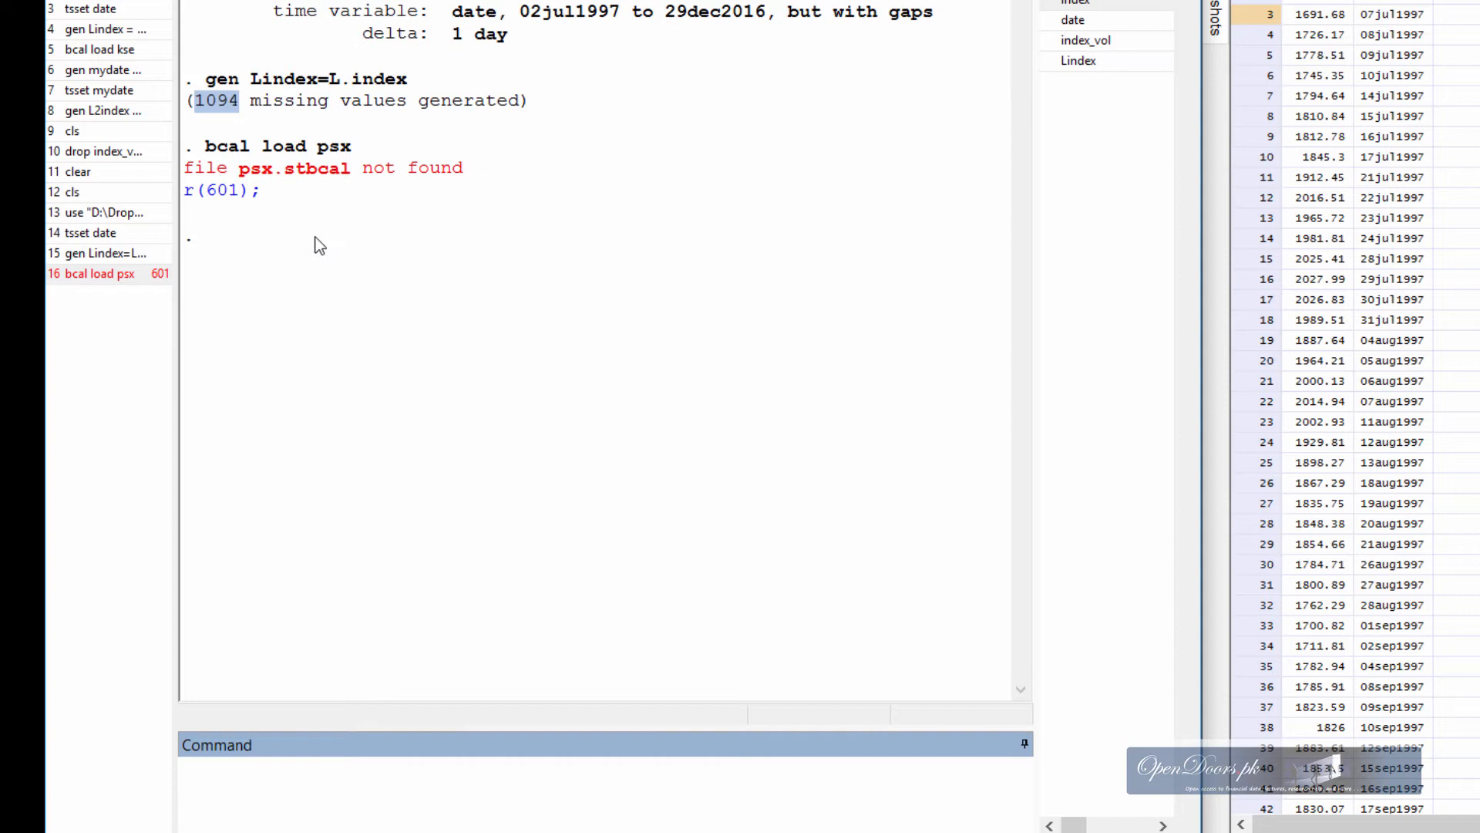
mouse_move(249, 735)
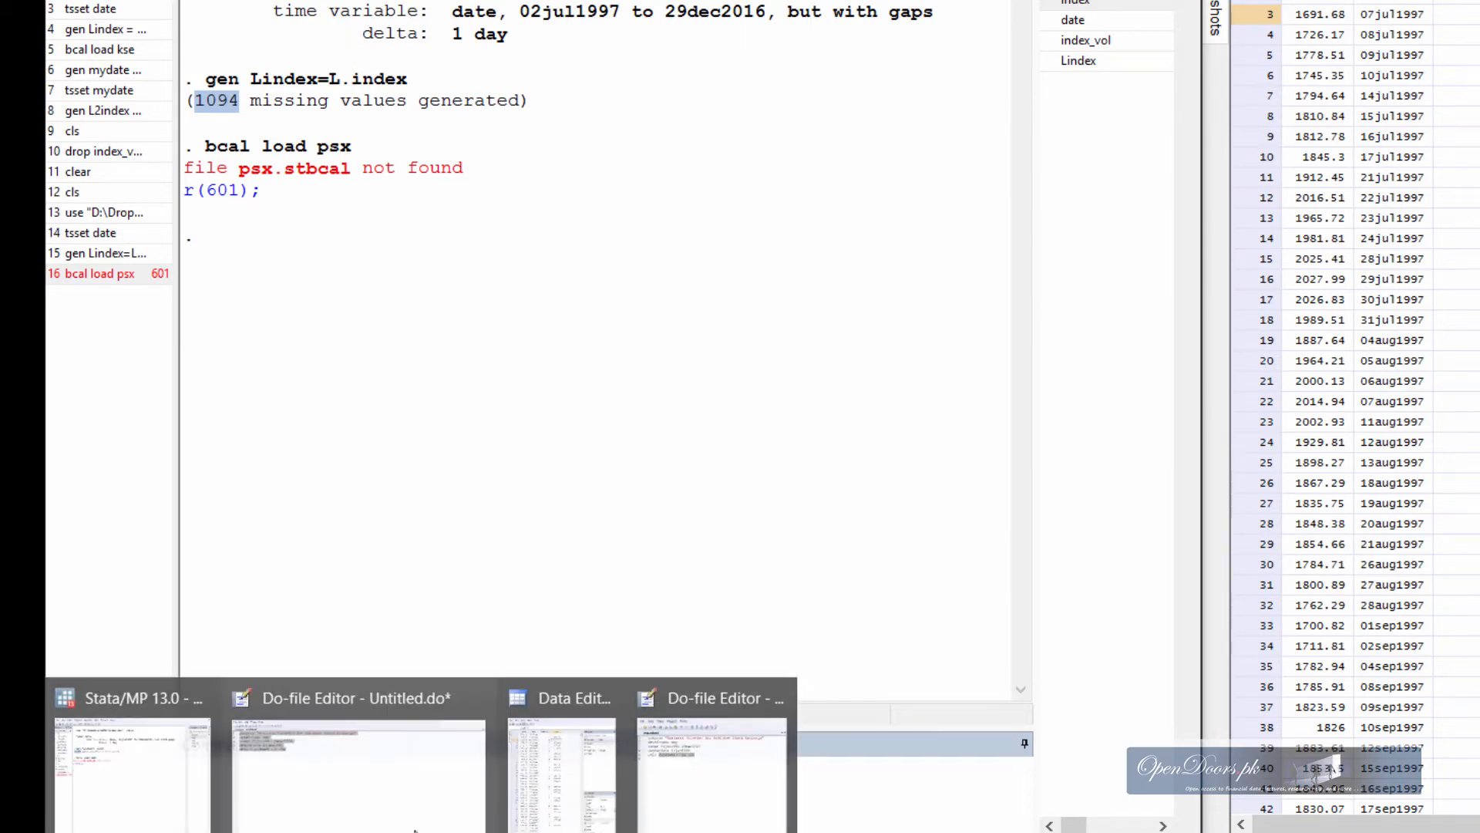
- Save a copy of the calendar as psx with All Files type in C:\temp
left_click(380, 131)
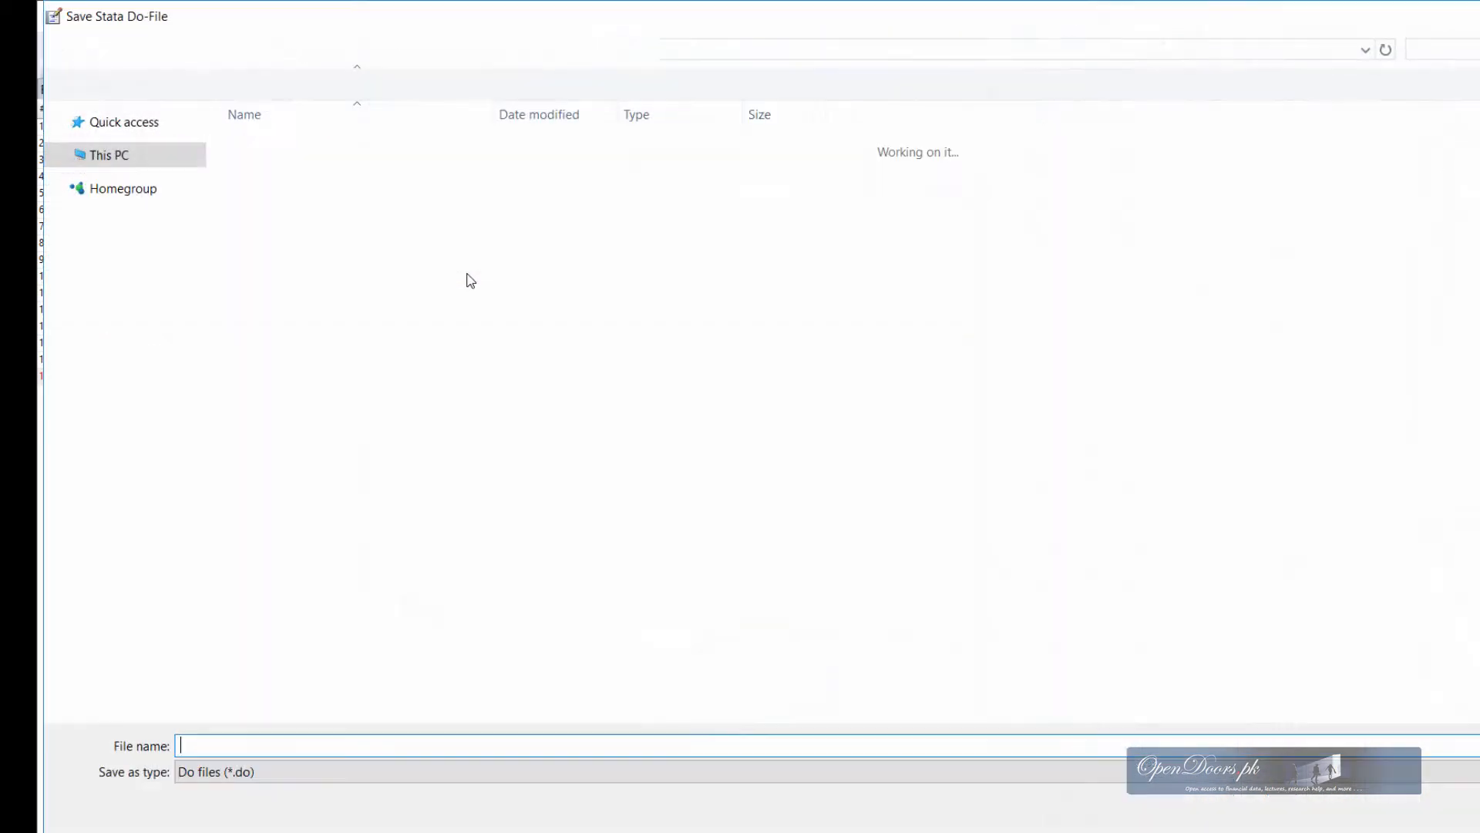
left_click(215, 771)
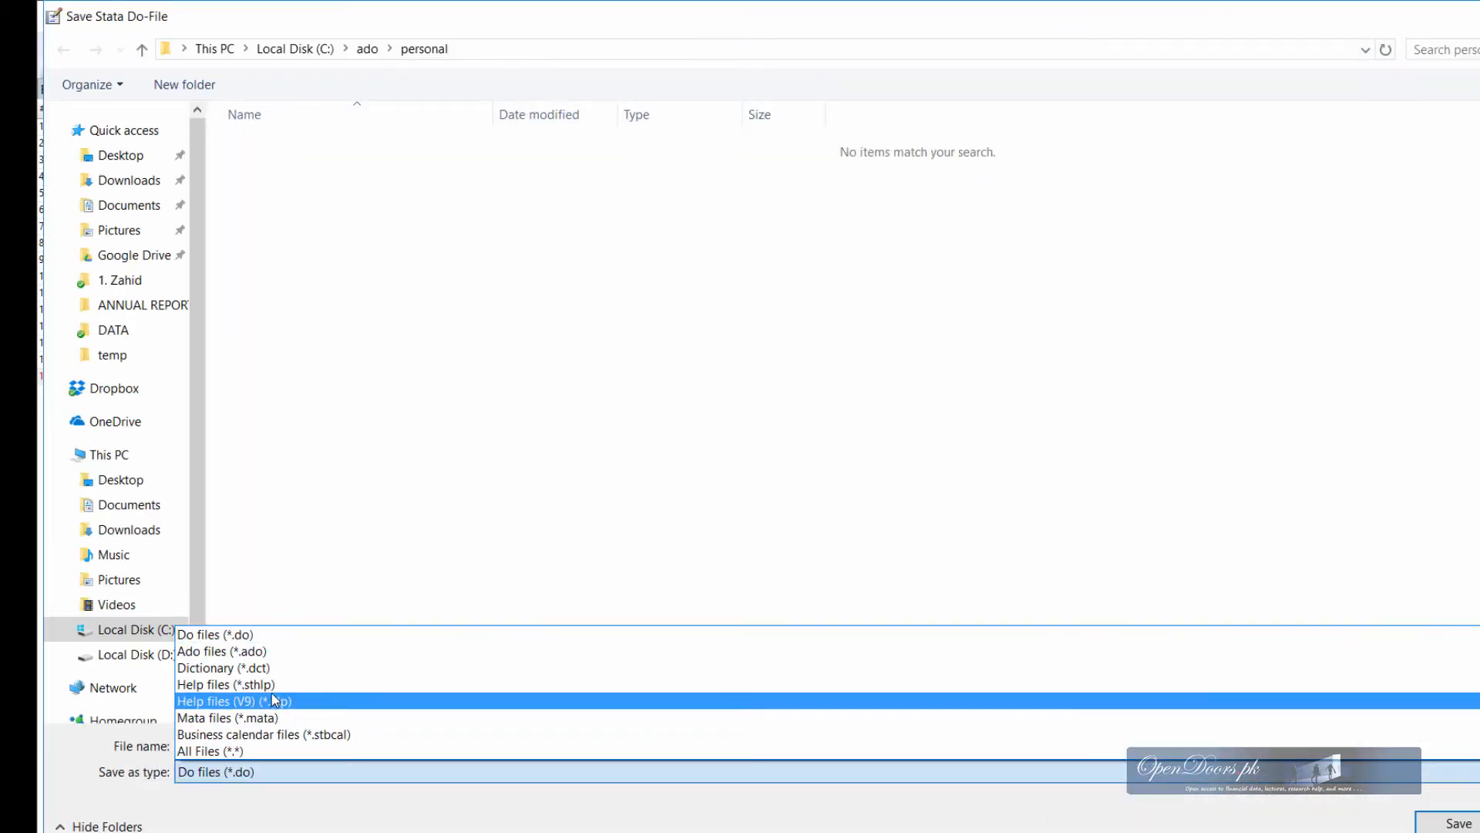
left_click(224, 684)
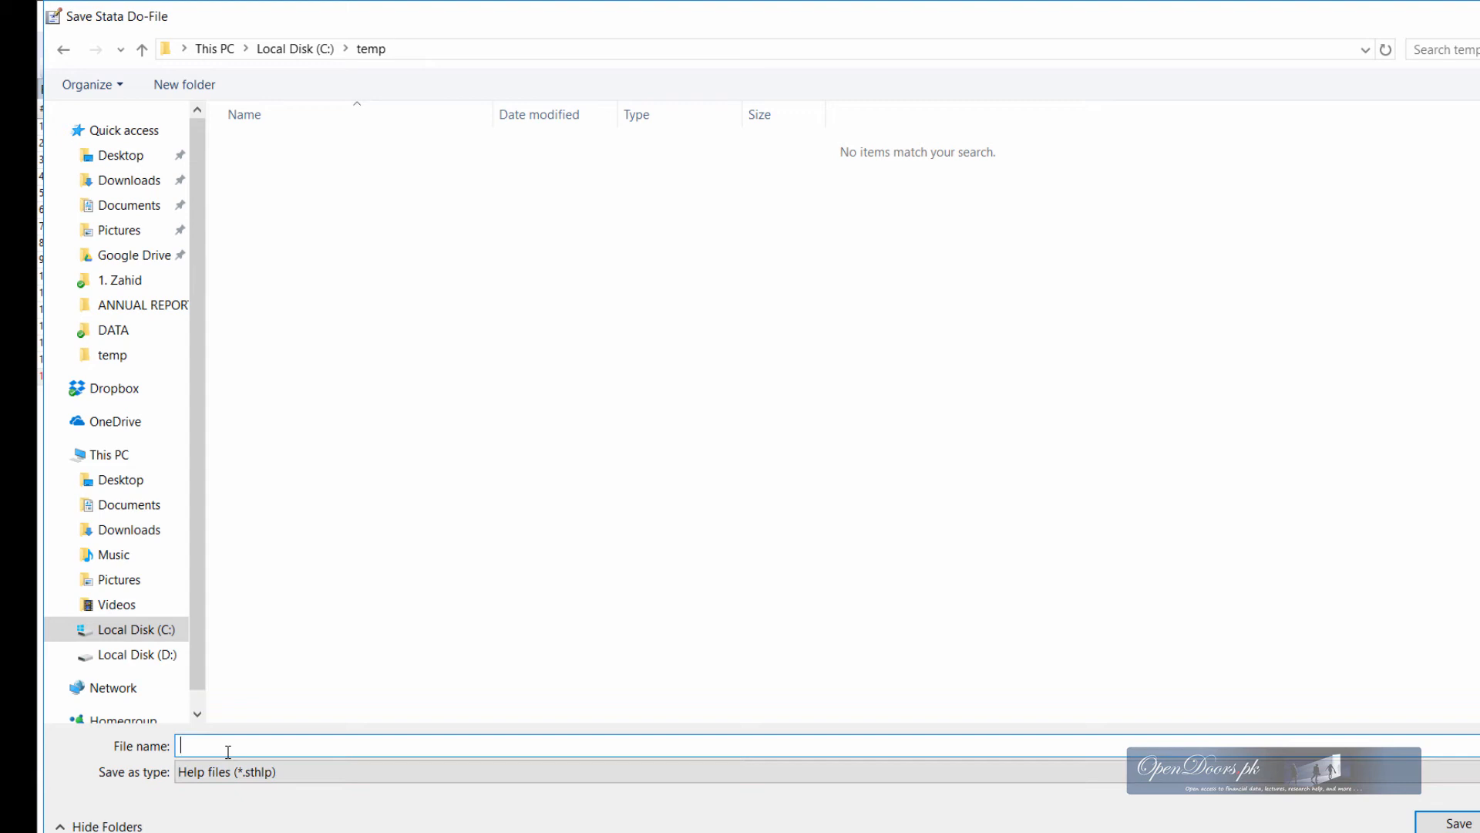
type("p")
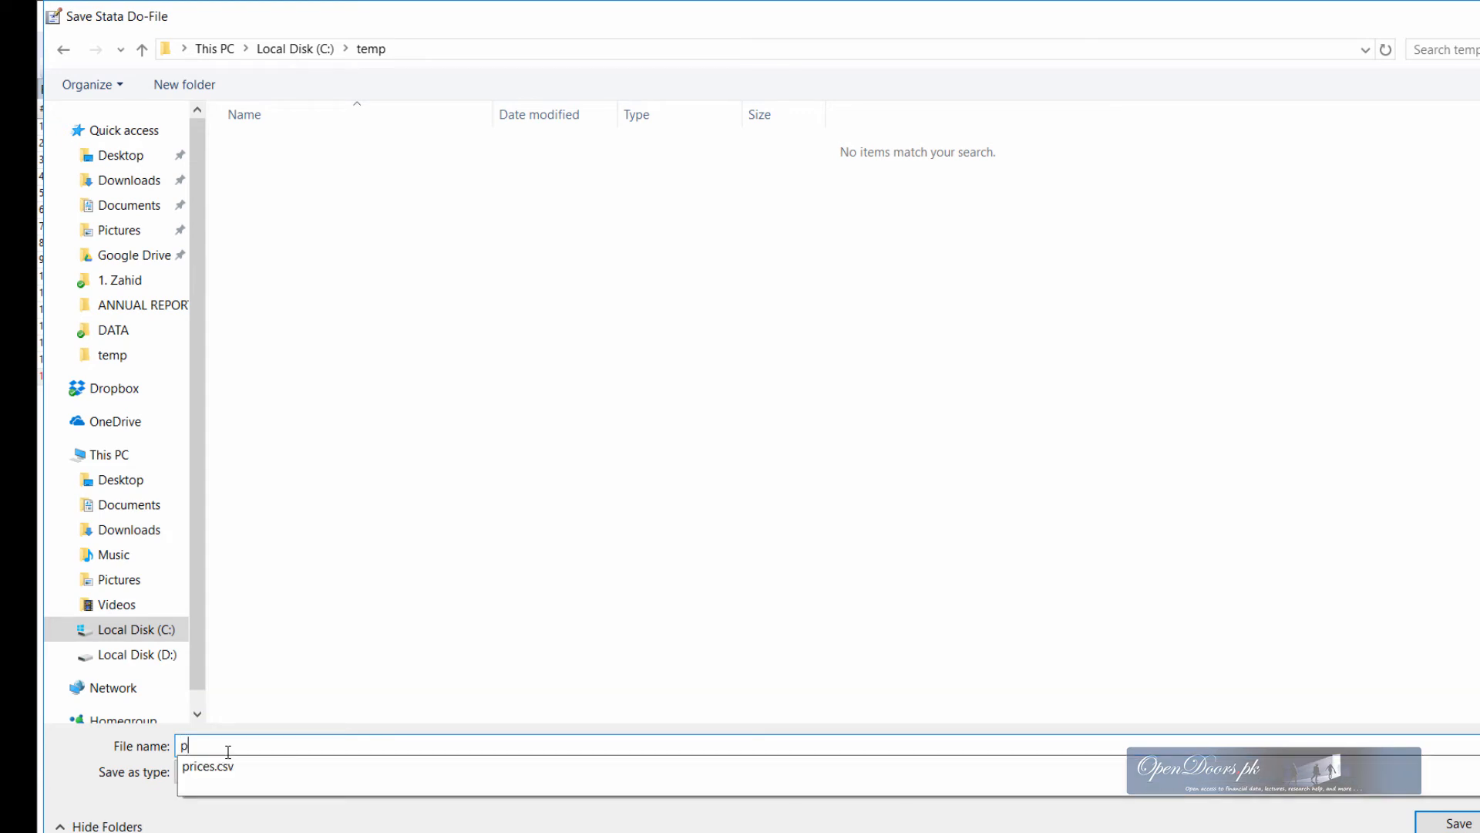
type("sx")
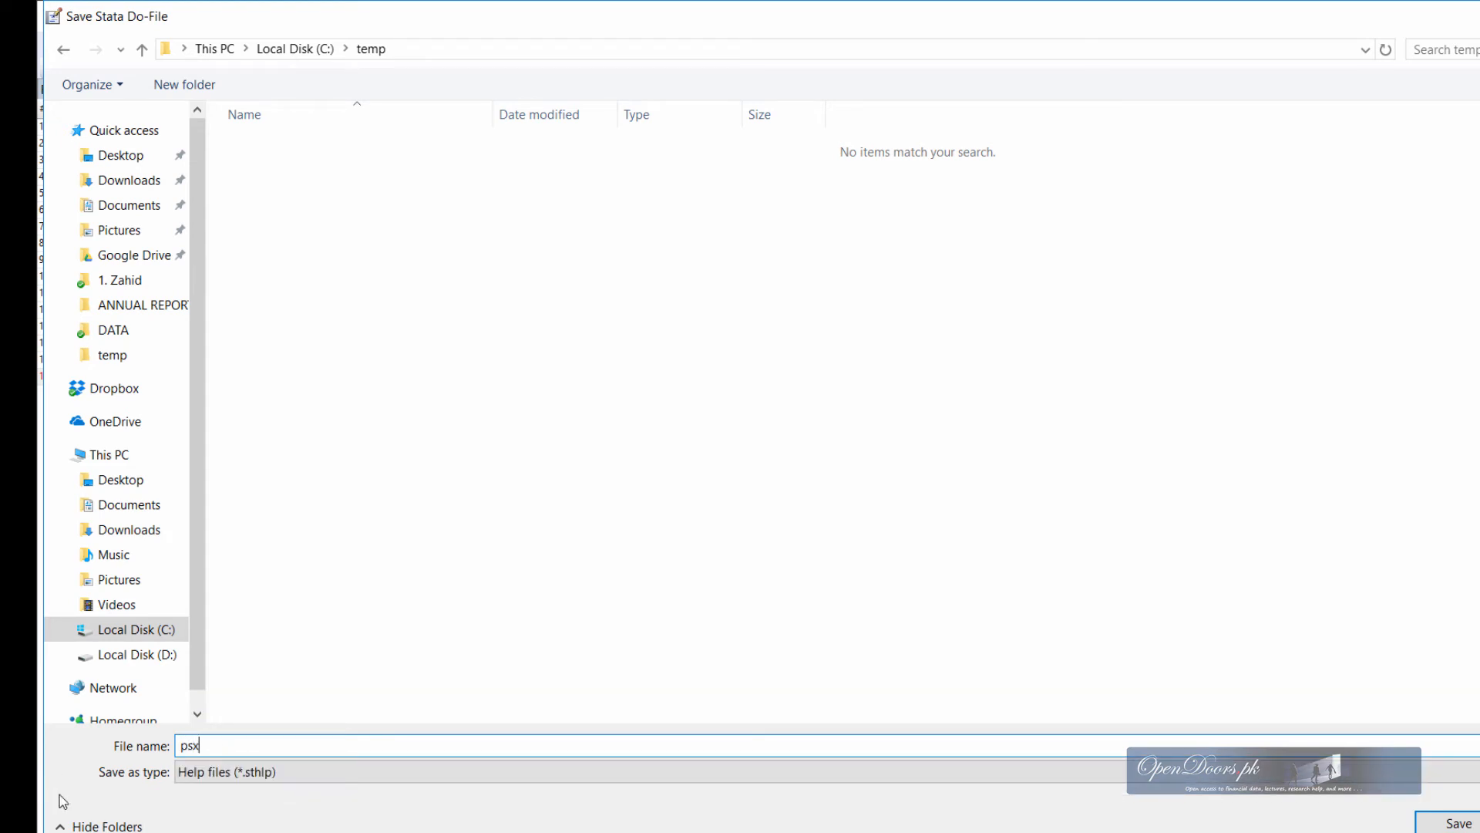
left_click(642, 771)
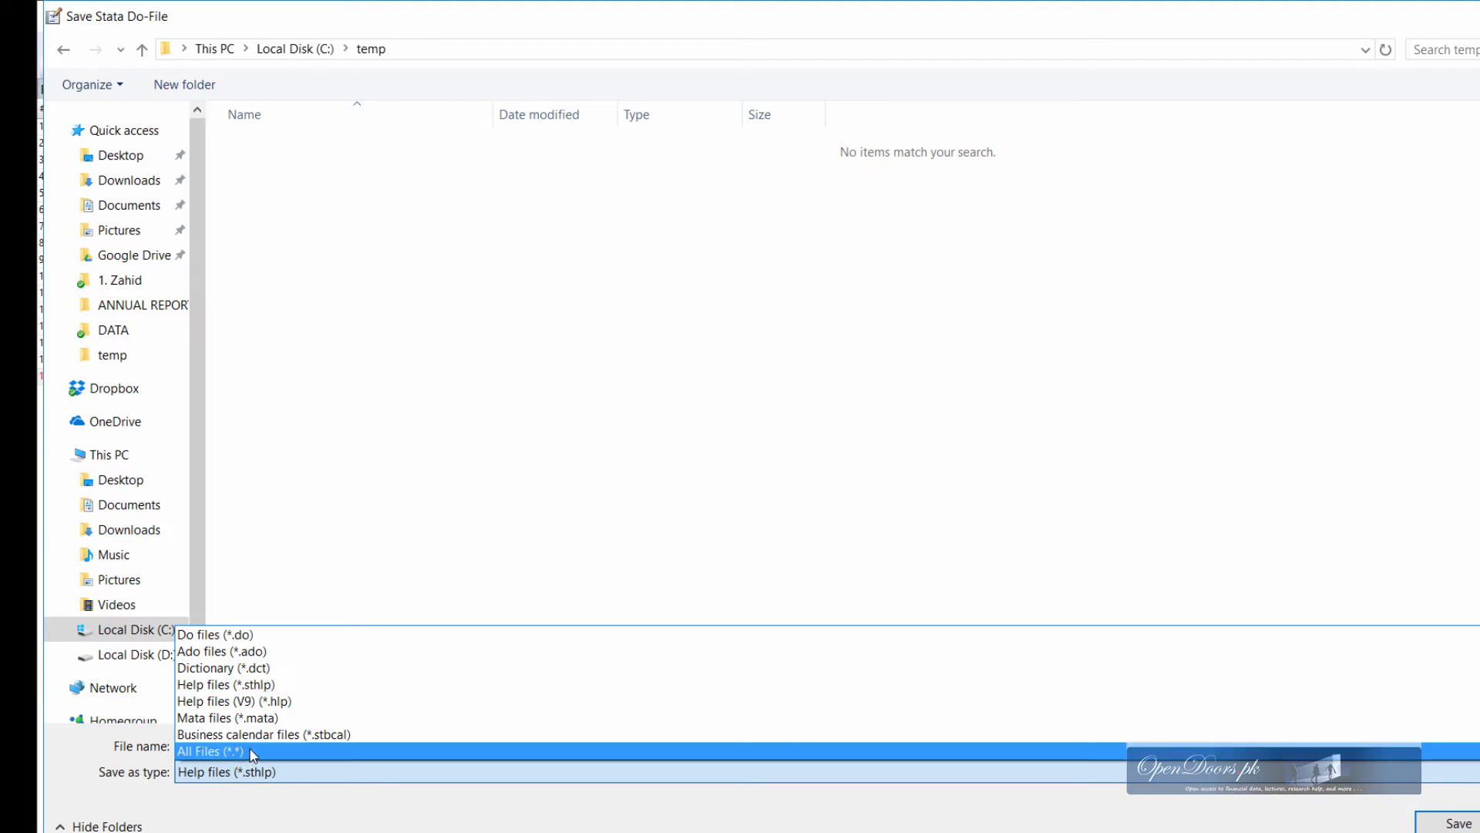
left_click(264, 733)
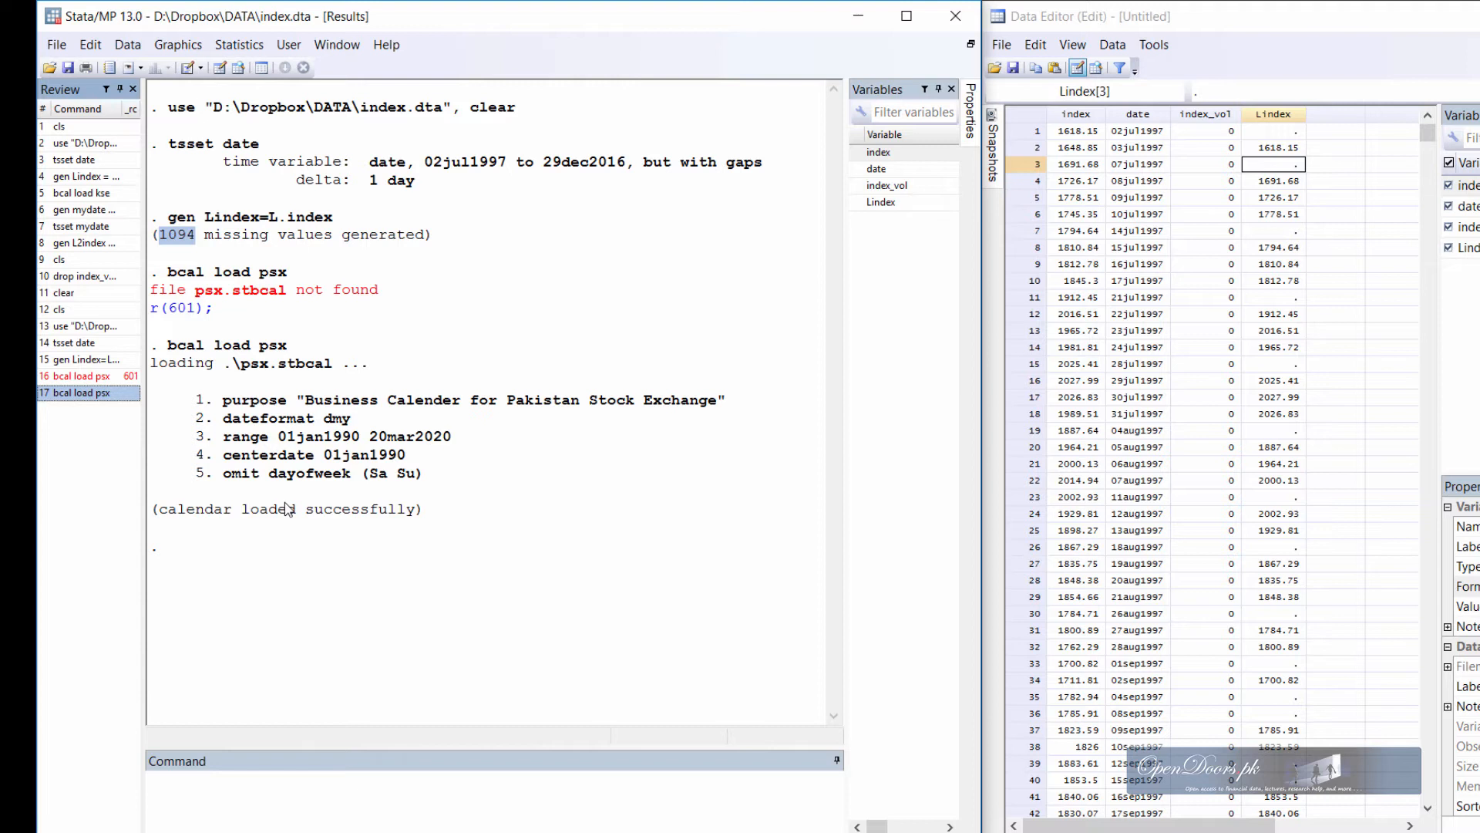
mouse_move(331, 491)
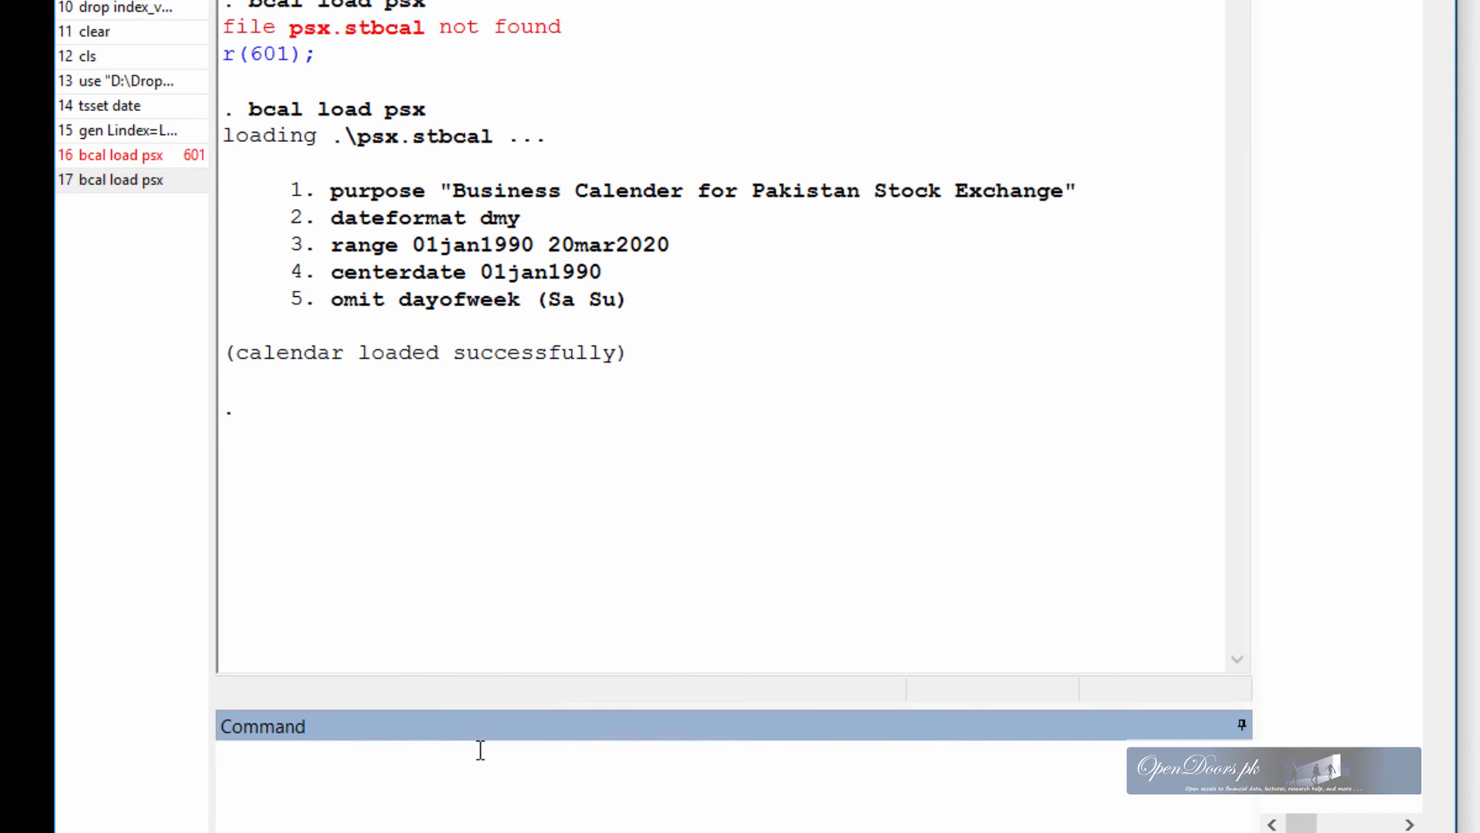
- Generate ksedate with bofd("psx", date) and view it in the Data Editor
type("g")
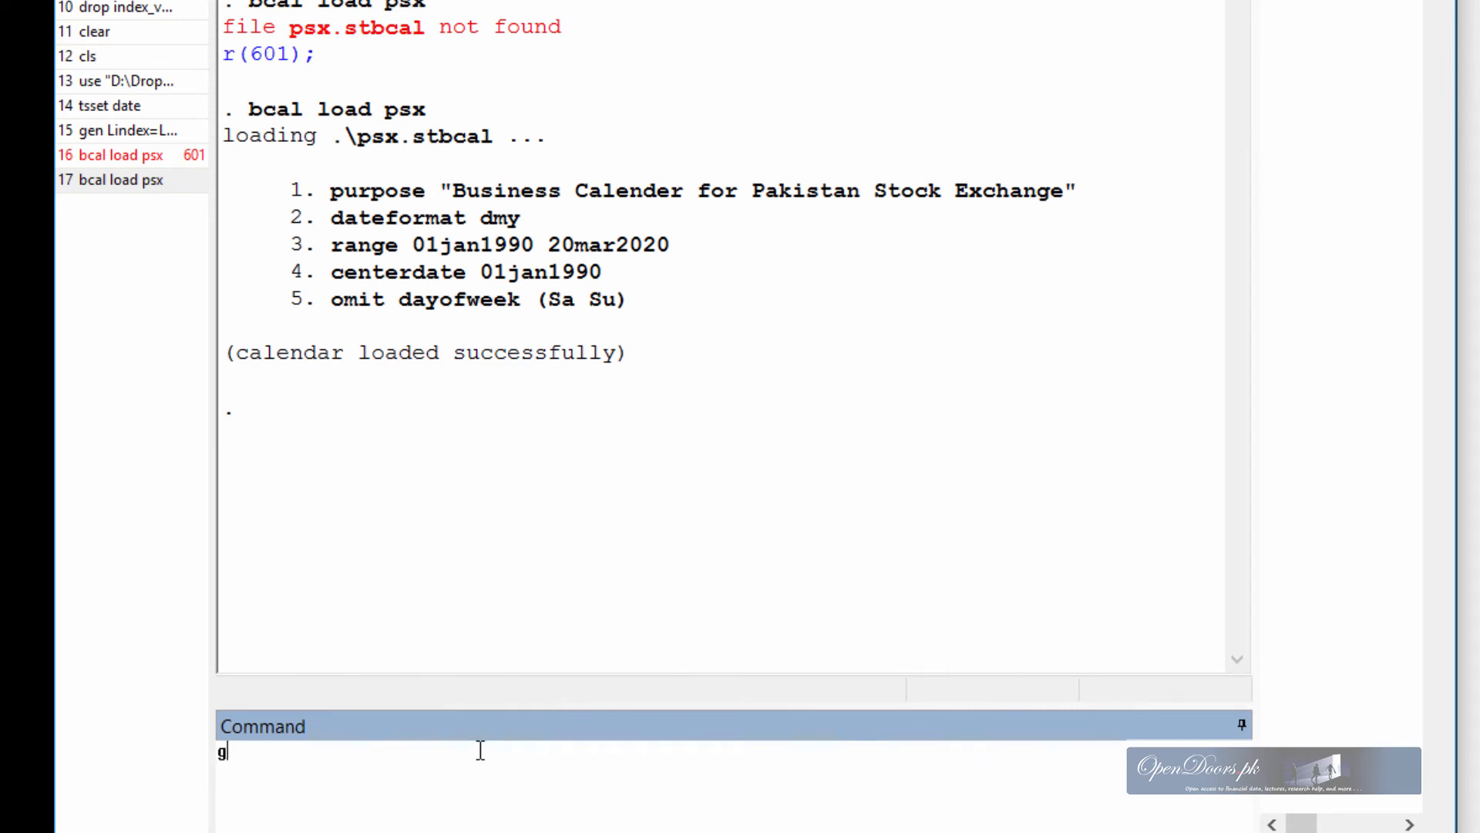
type("en")
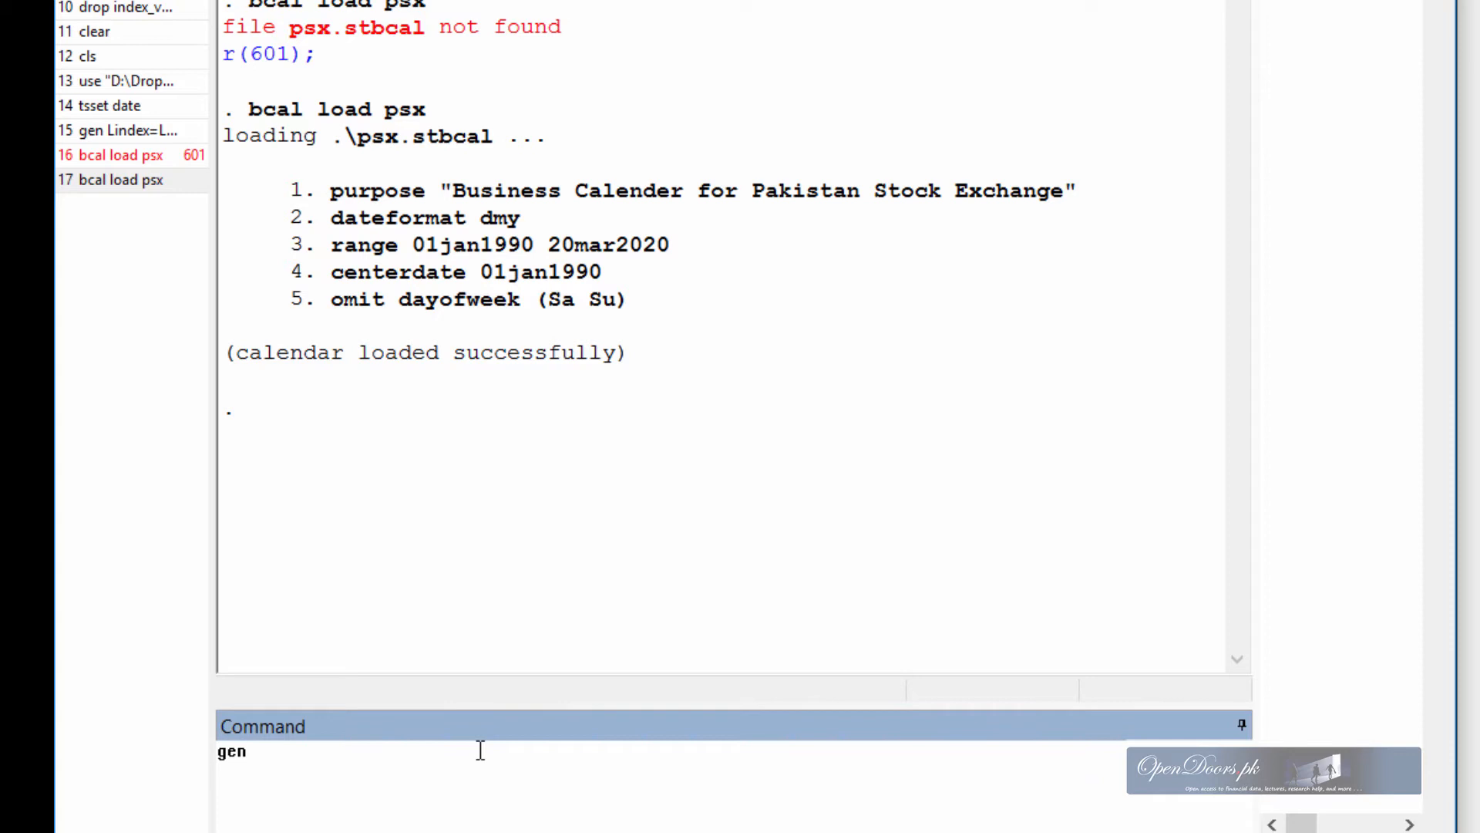
type("kse")
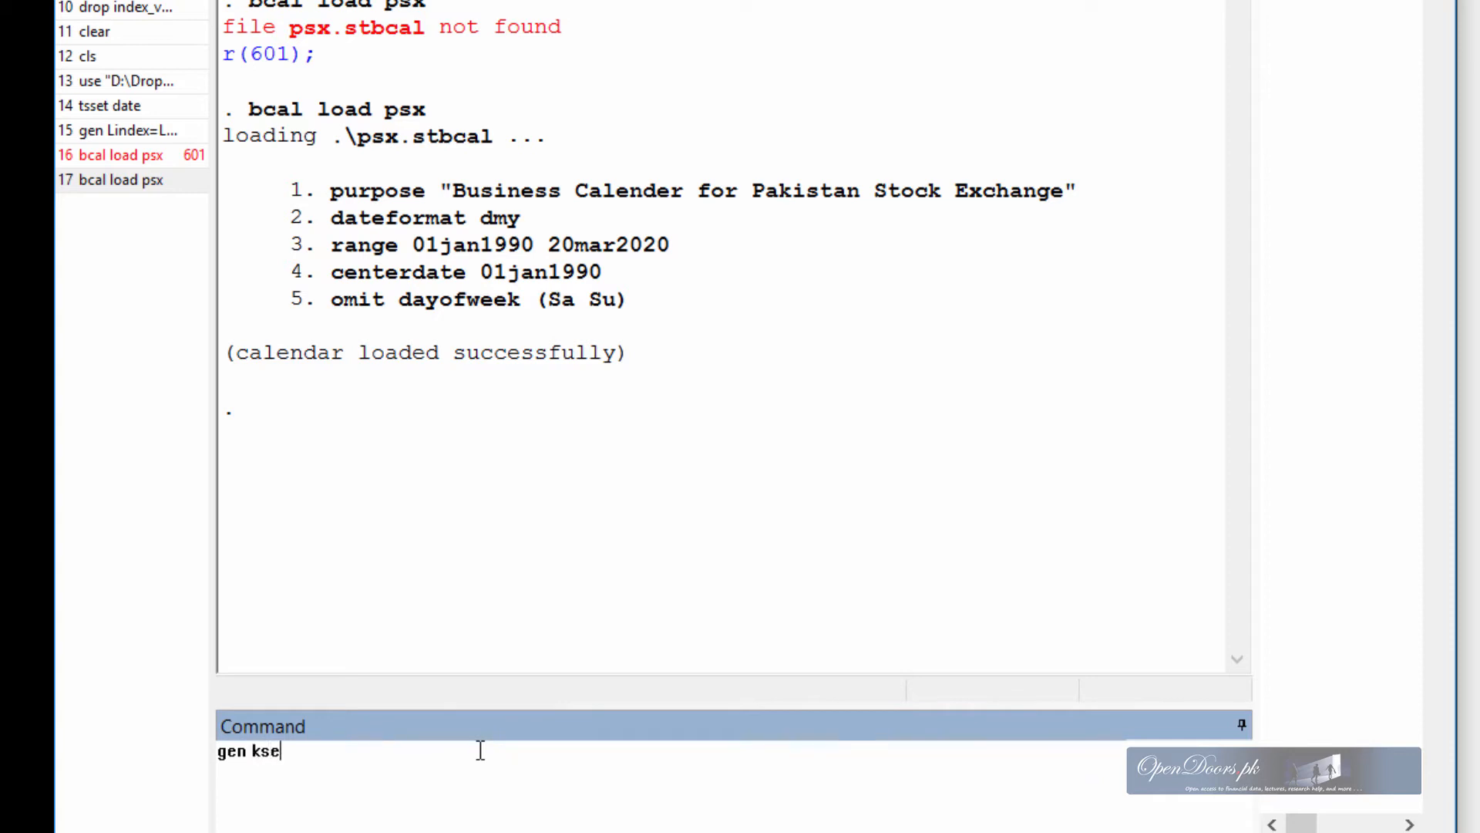
type("date")
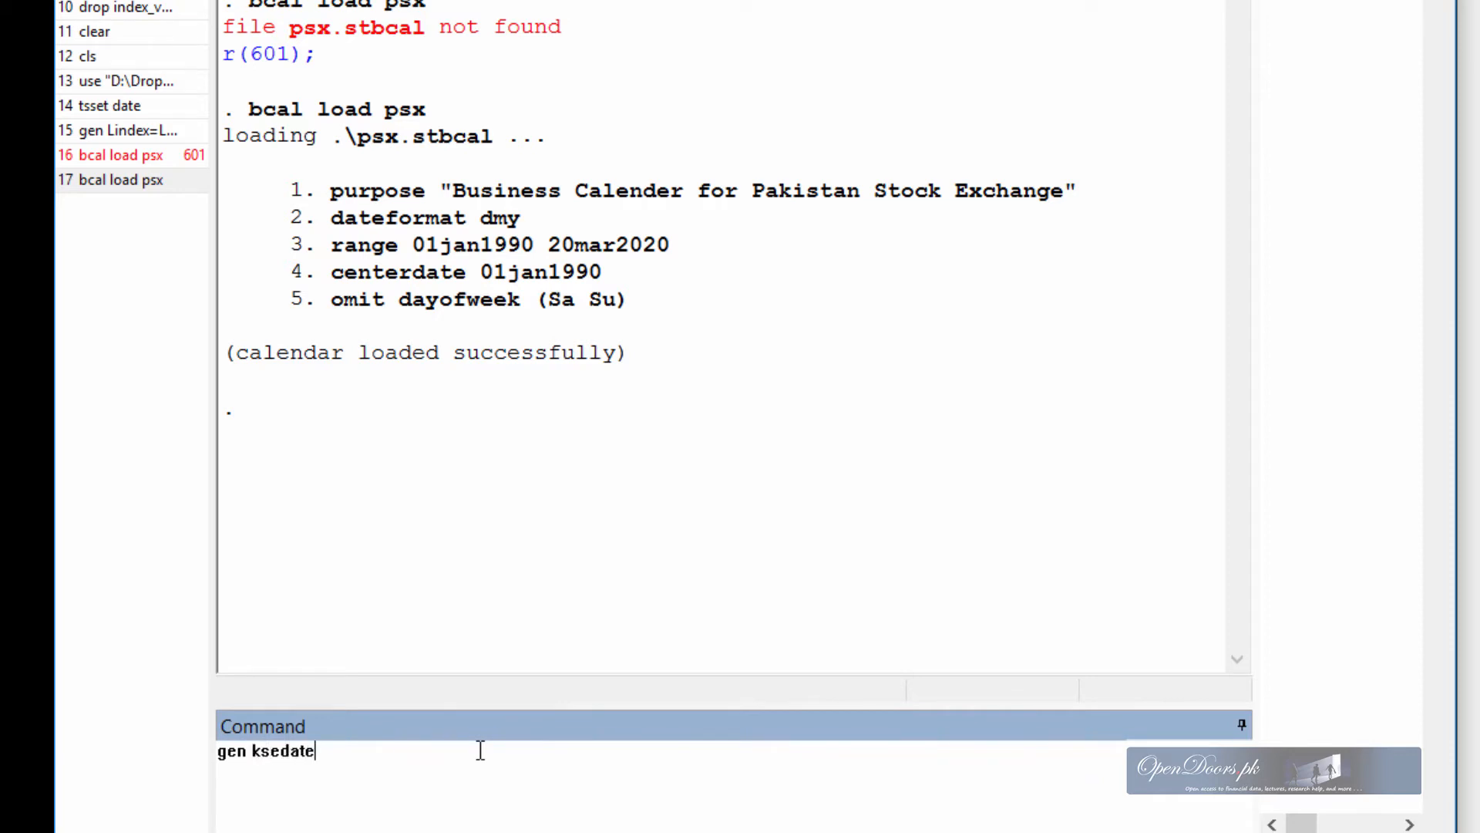
type("=")
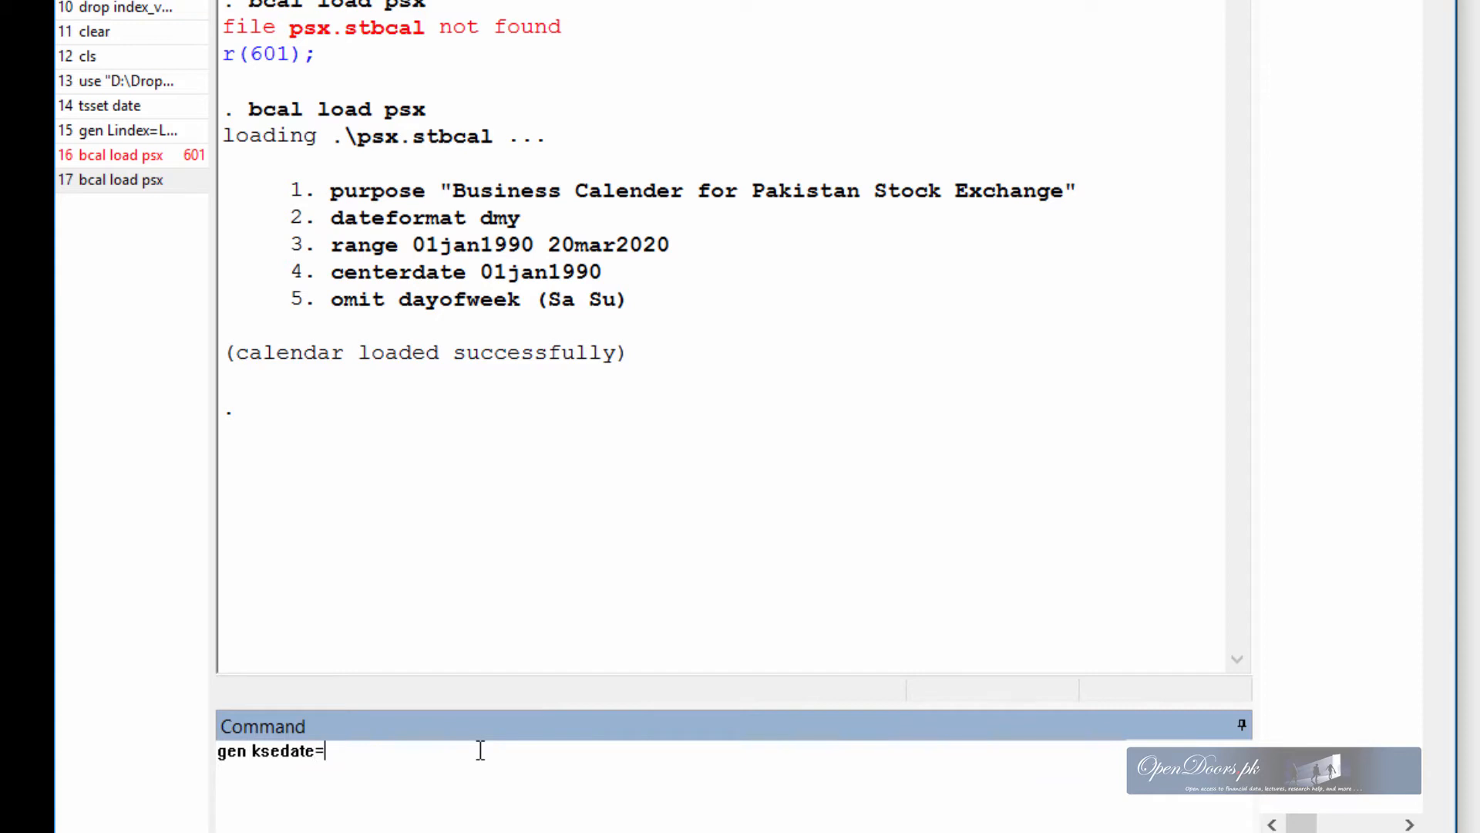
type("bo")
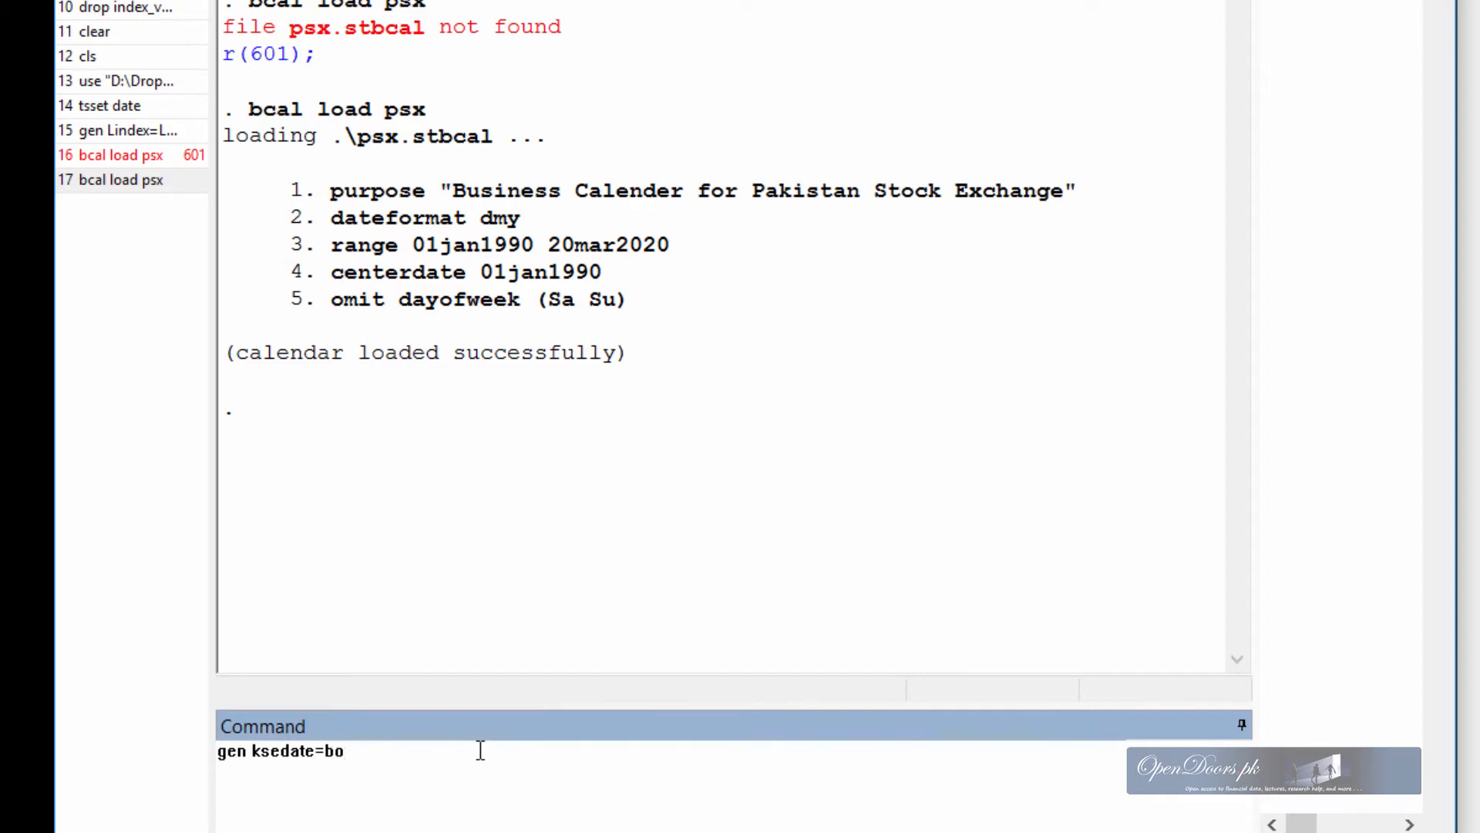
type("fd")
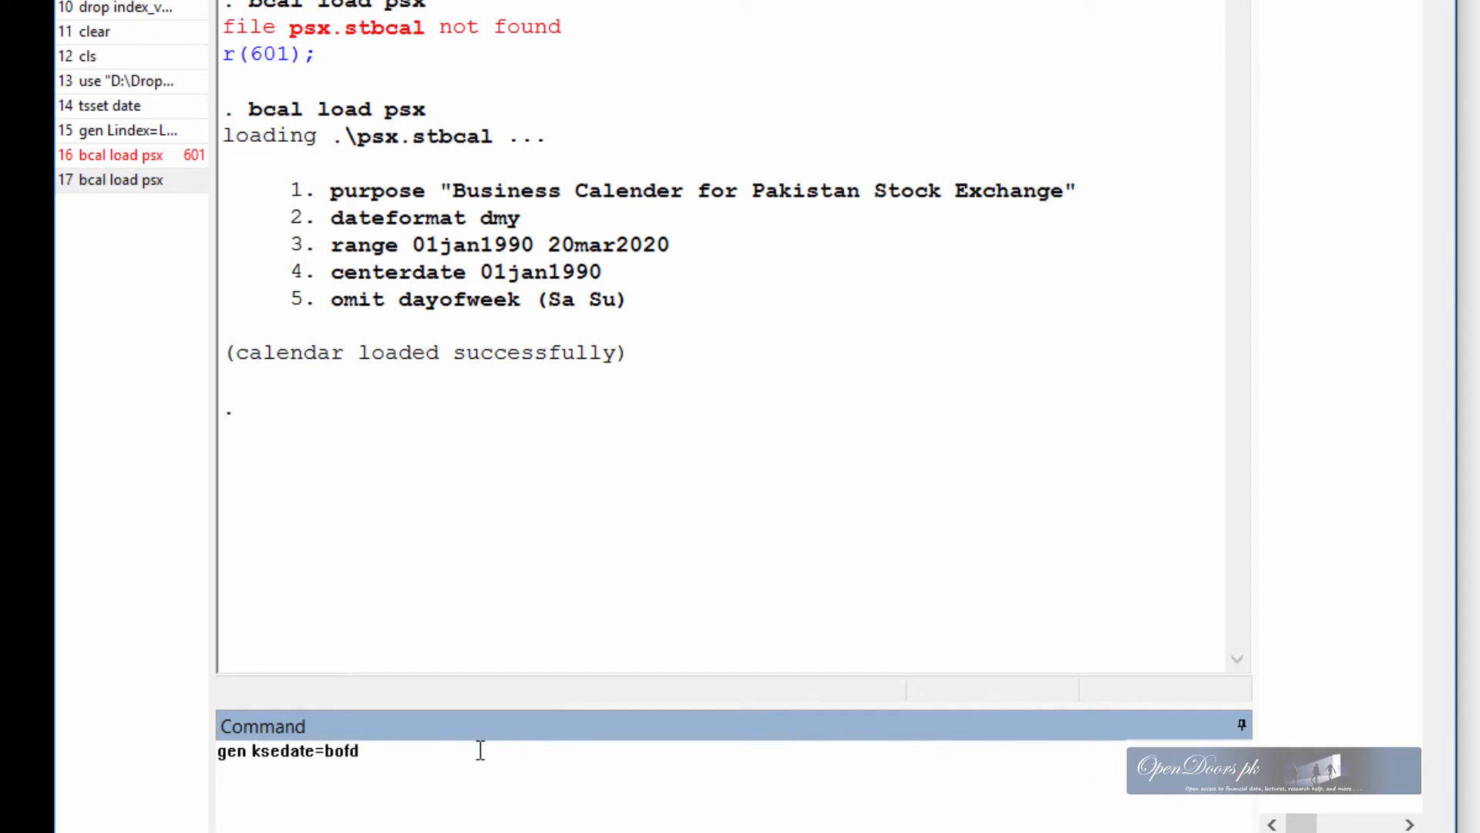
type("(")
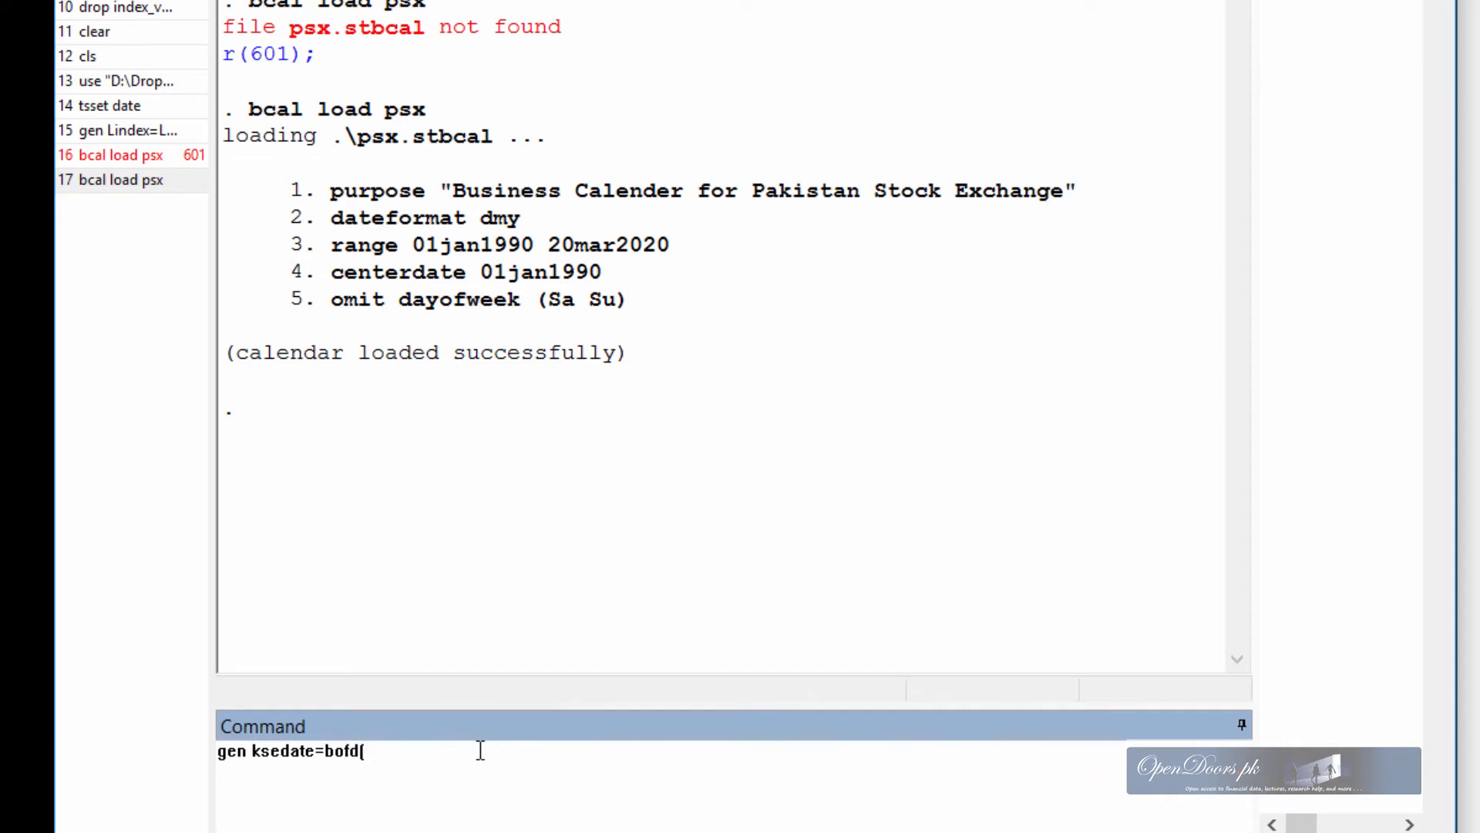
type("\"")
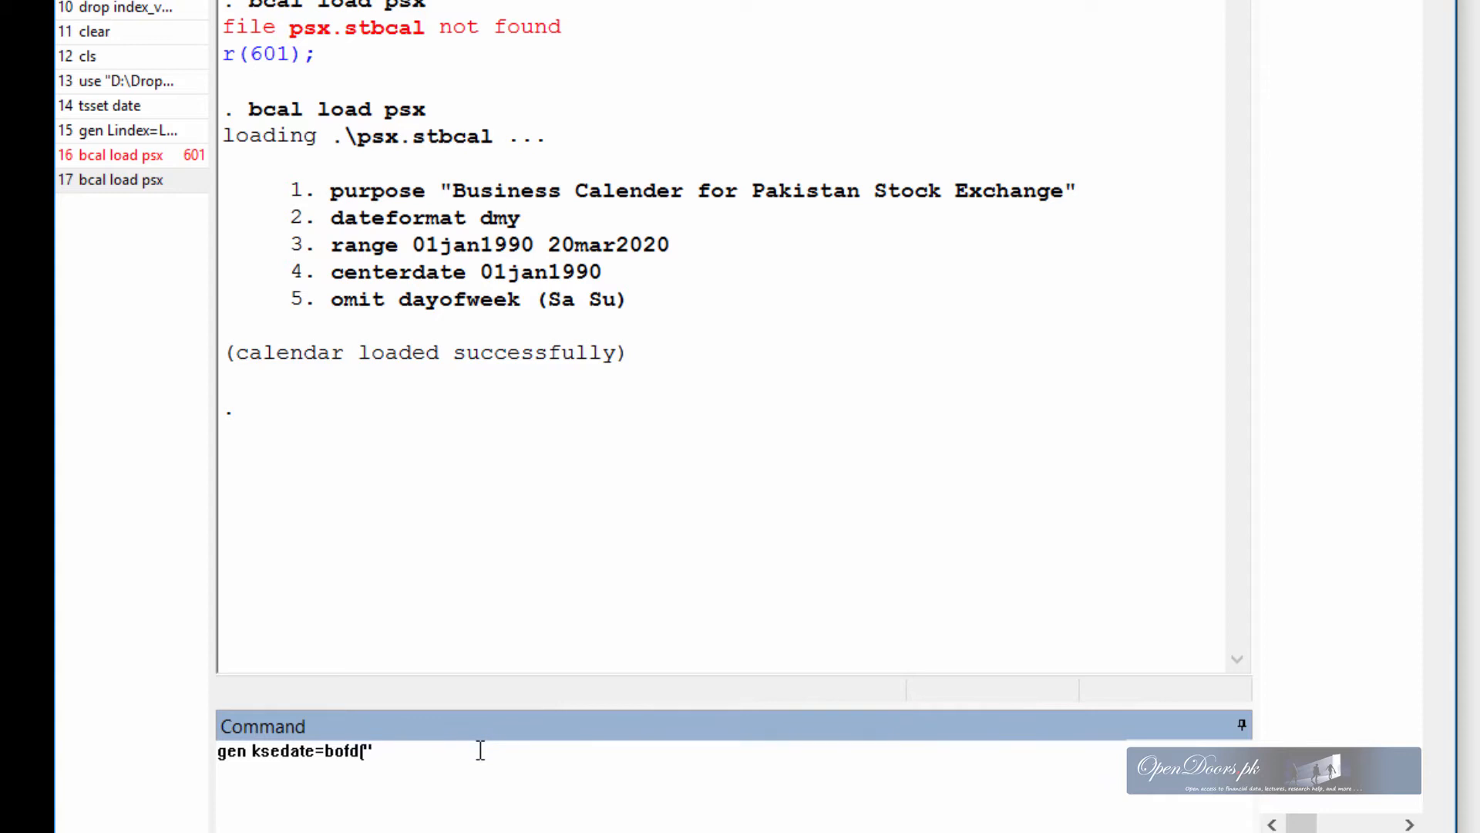
type("psx")
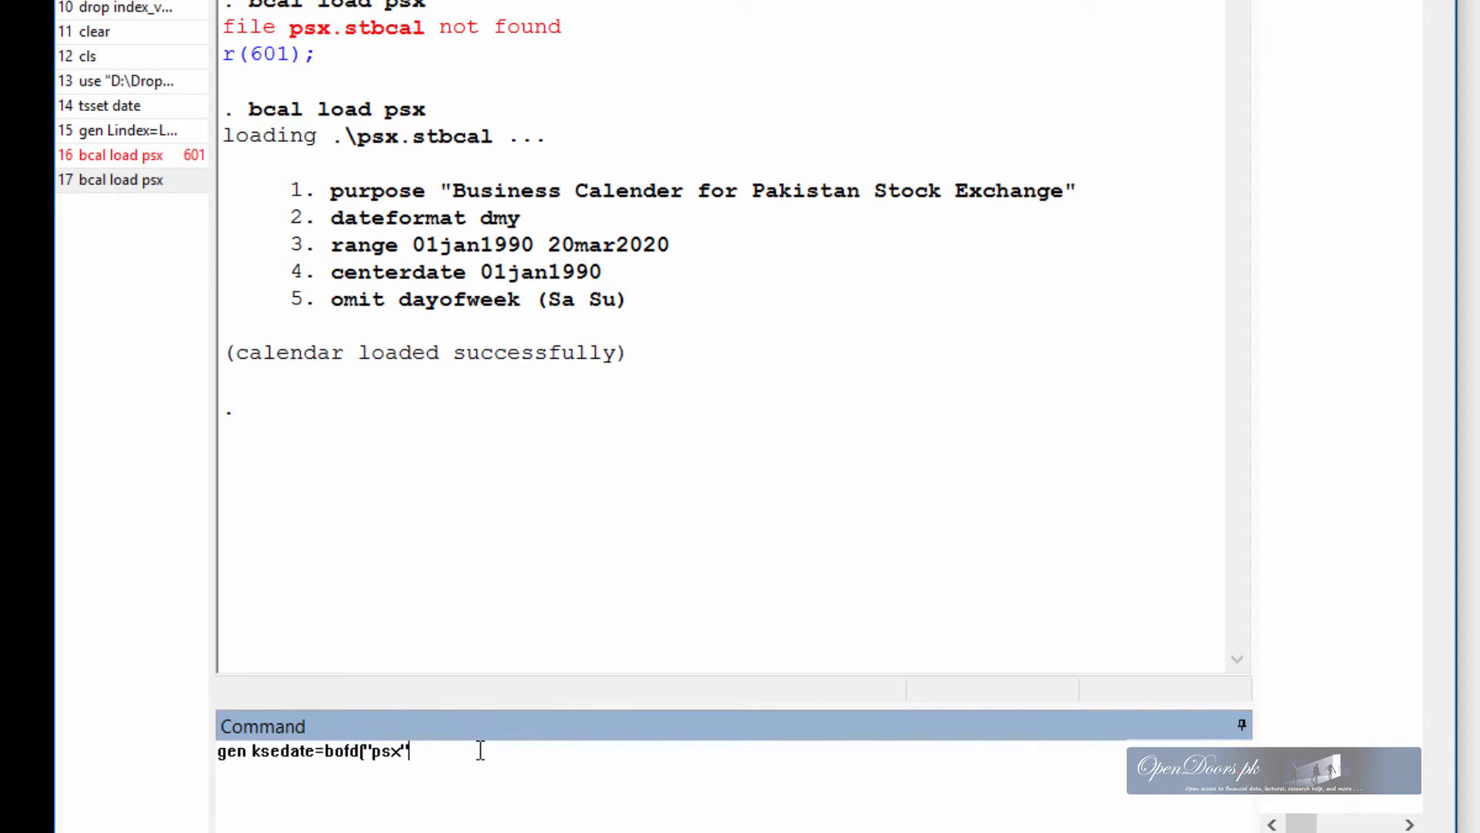
type(",")
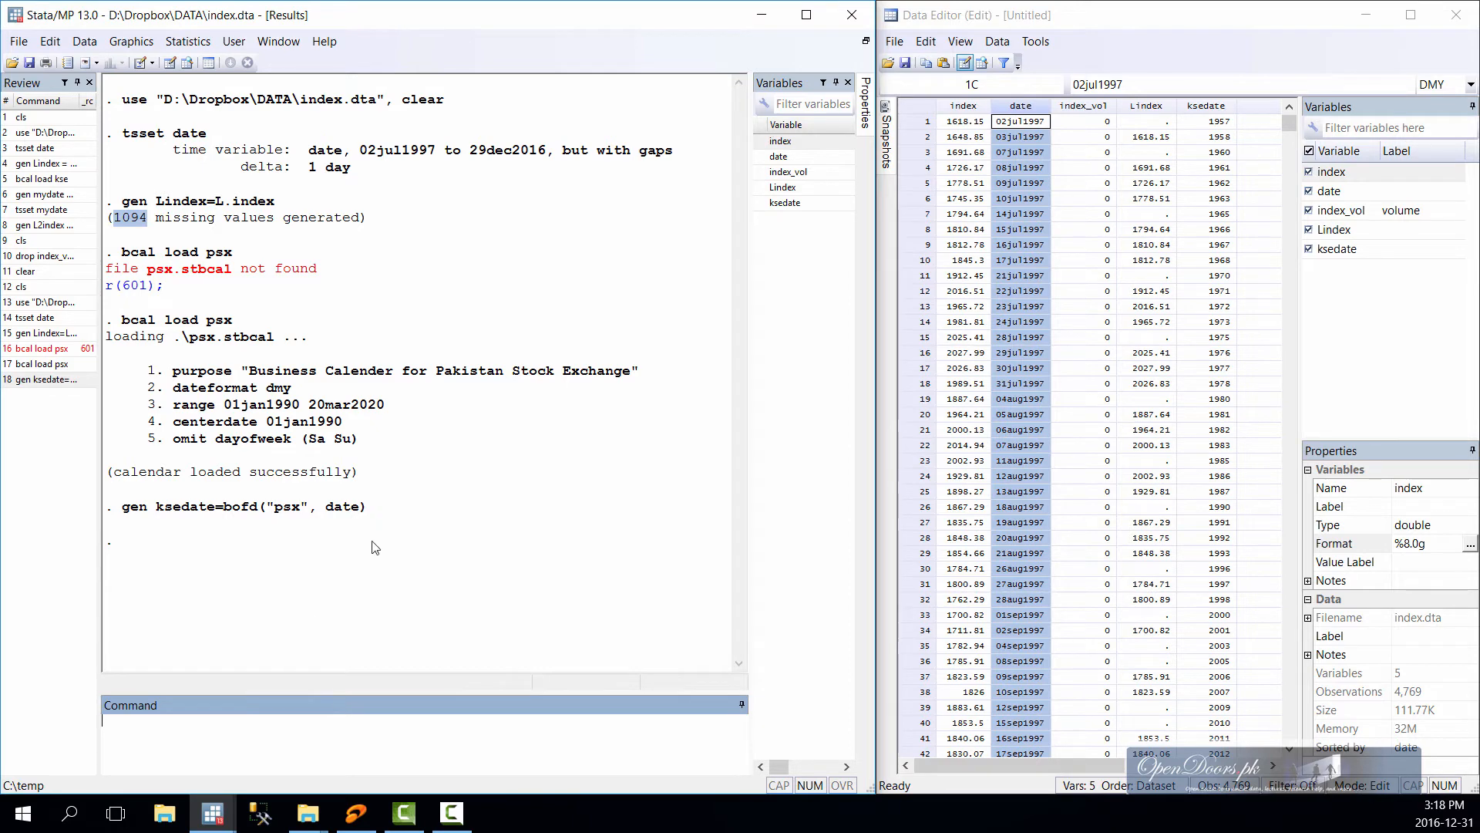
mouse_move(1143, 323)
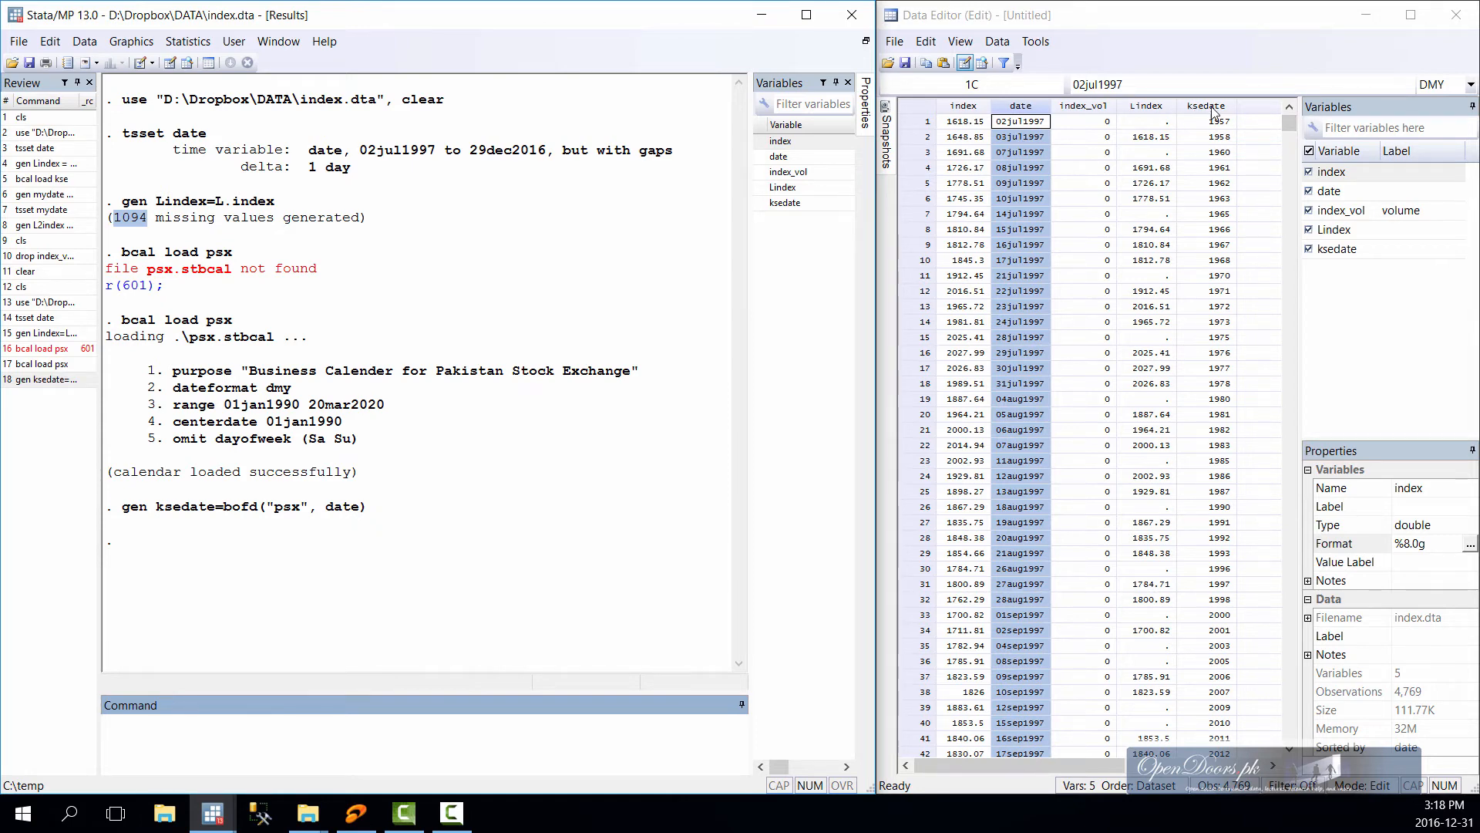
- Select the ksedate column and open its Format creation dialog
left_click(1205, 121)
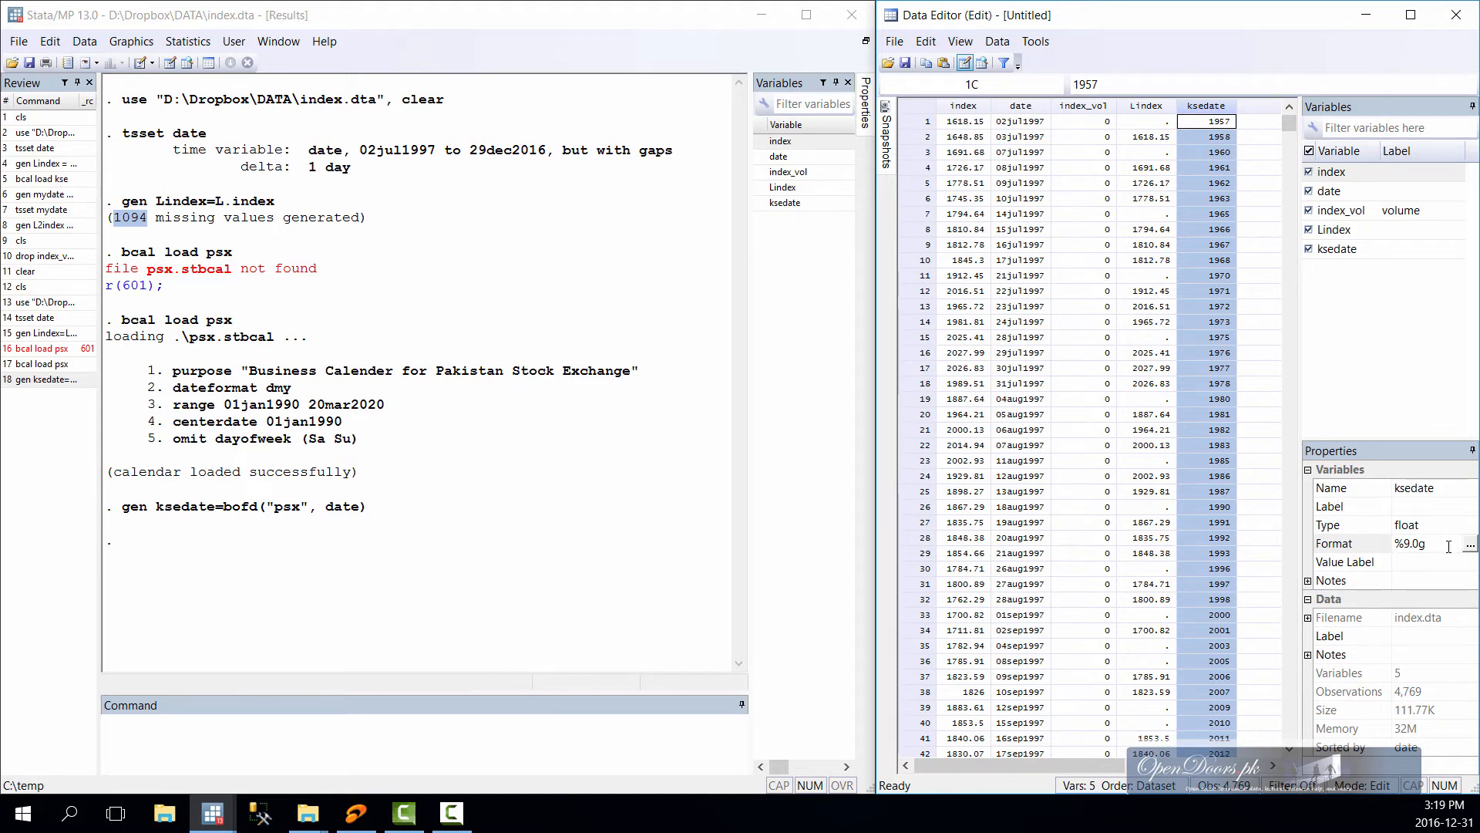
left_click(1468, 545)
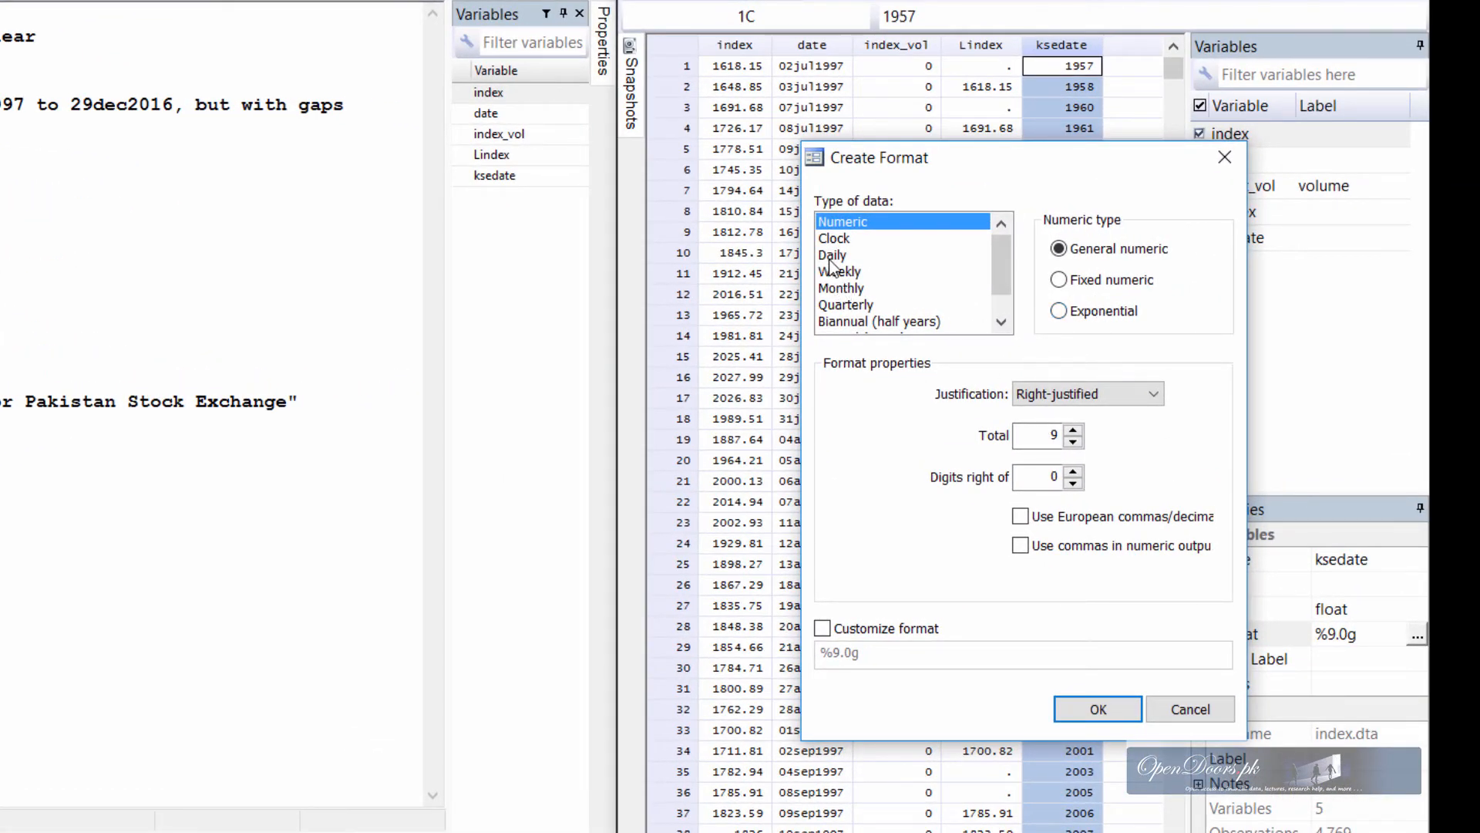
- Set ksedate's format to Business date with the psx calendar (%tbpsx)
left_click(833, 254)
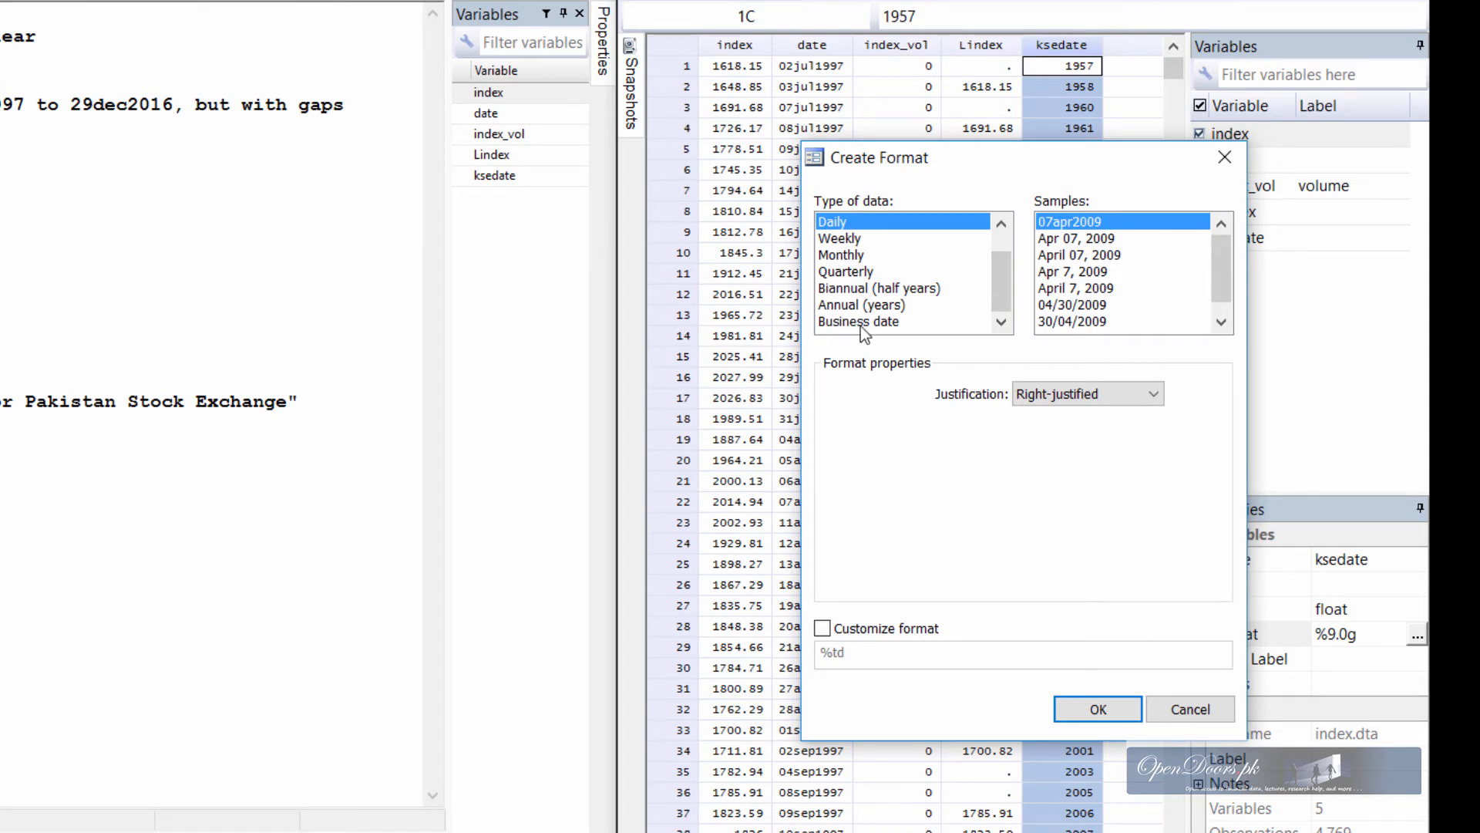
left_click(859, 321)
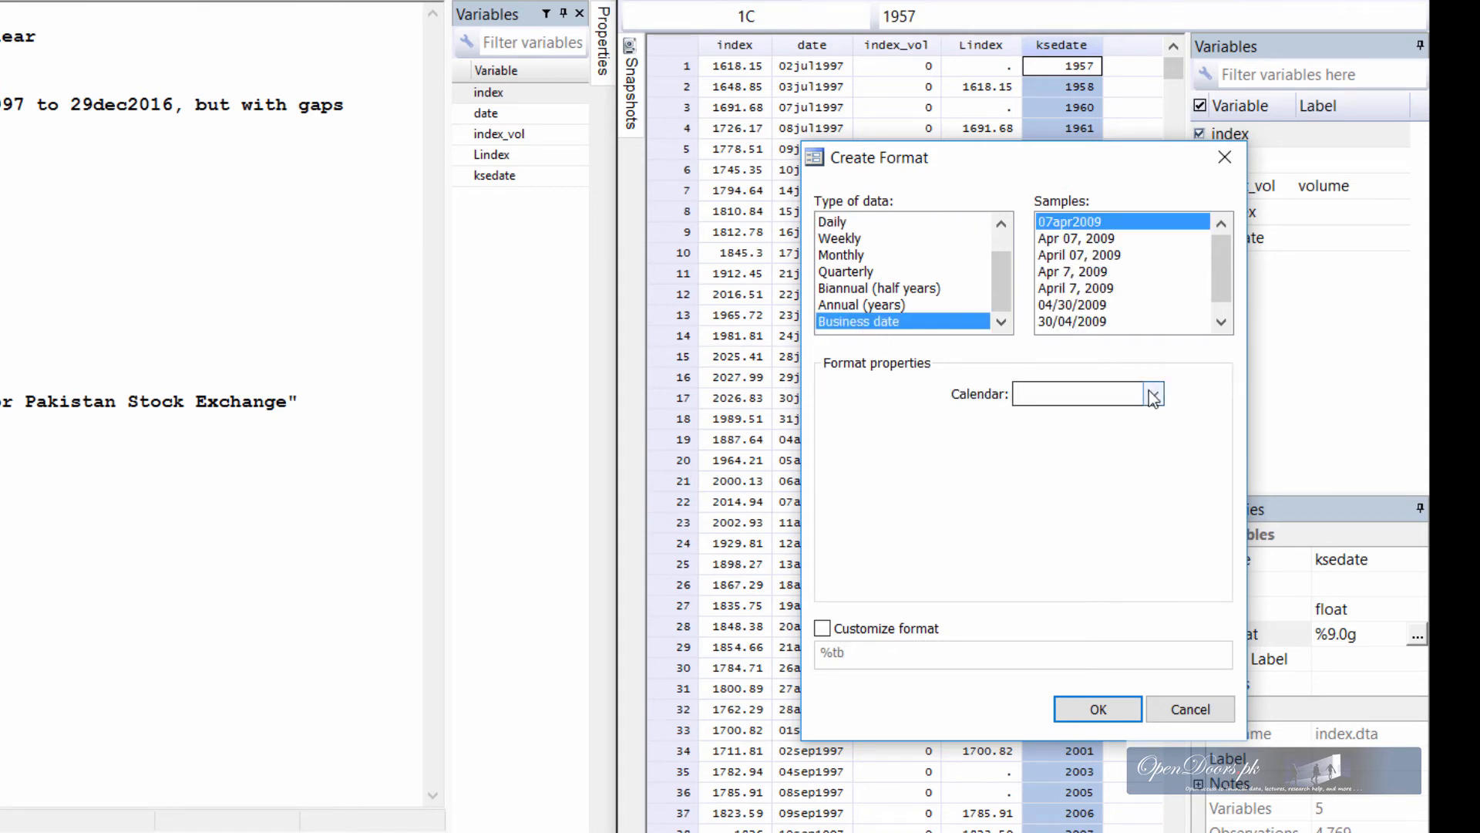
left_click(1152, 394)
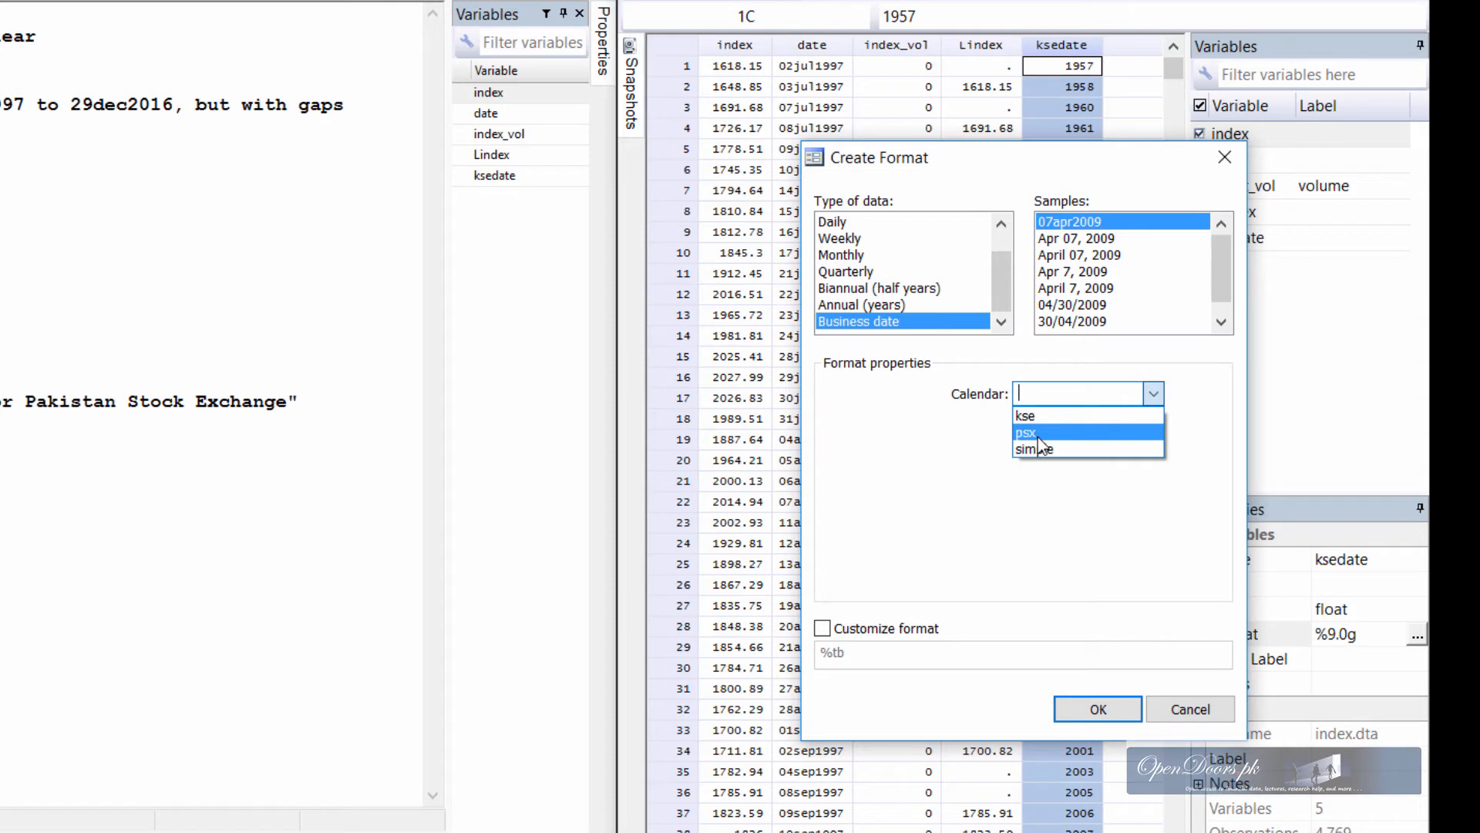
left_click(1026, 433)
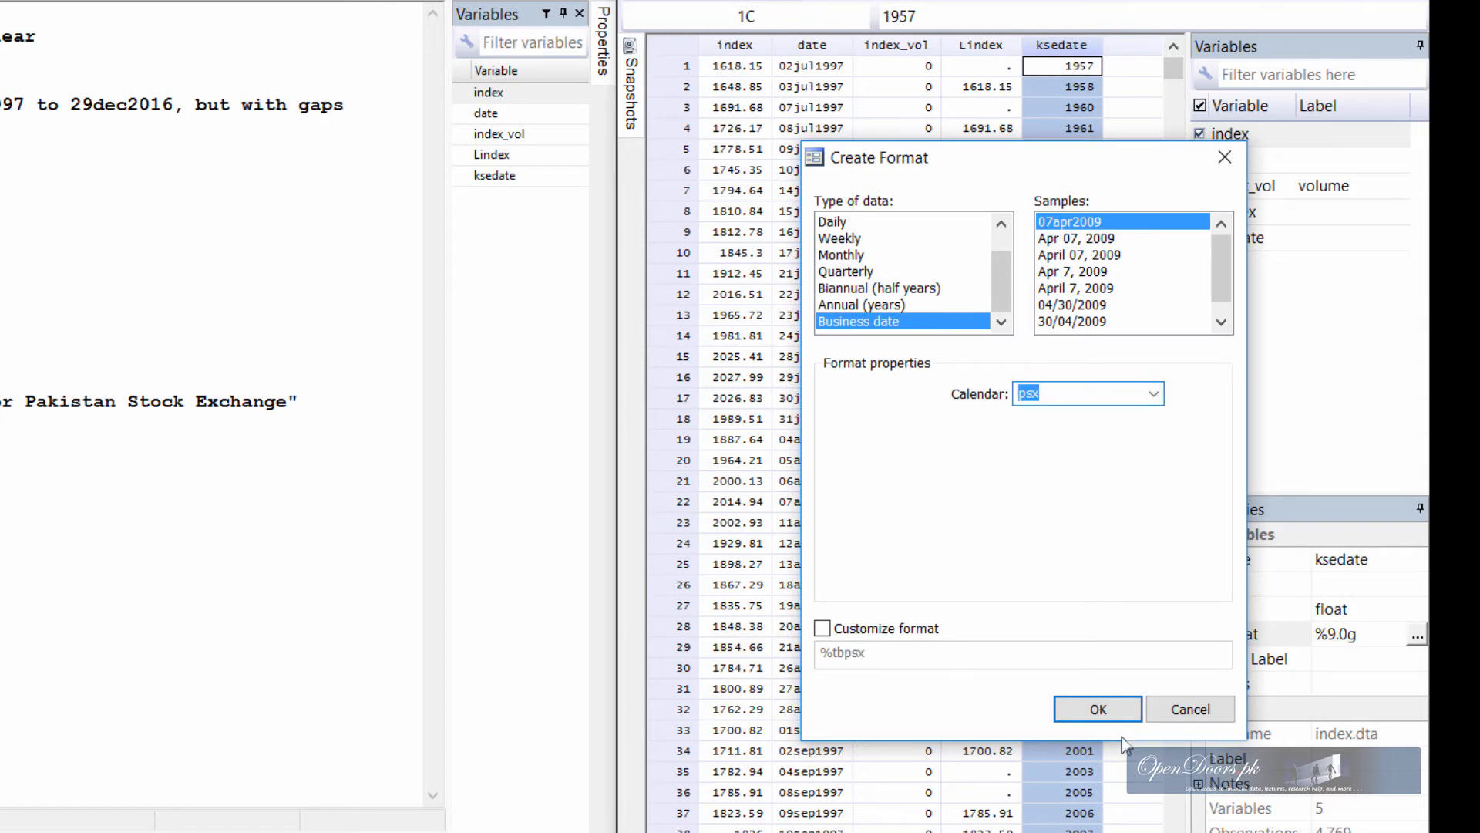
mouse_move(998, 725)
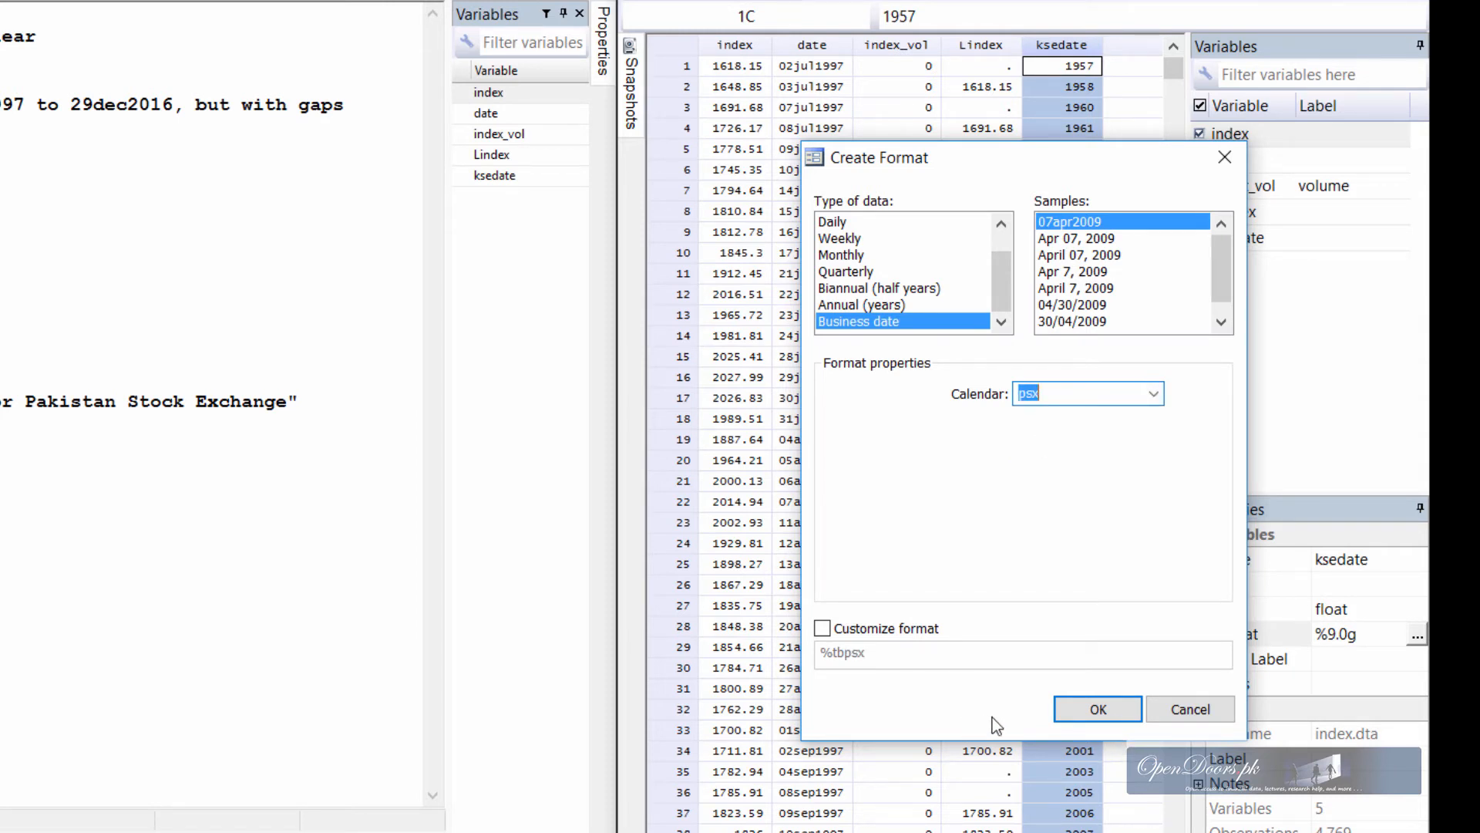
left_click(1096, 709)
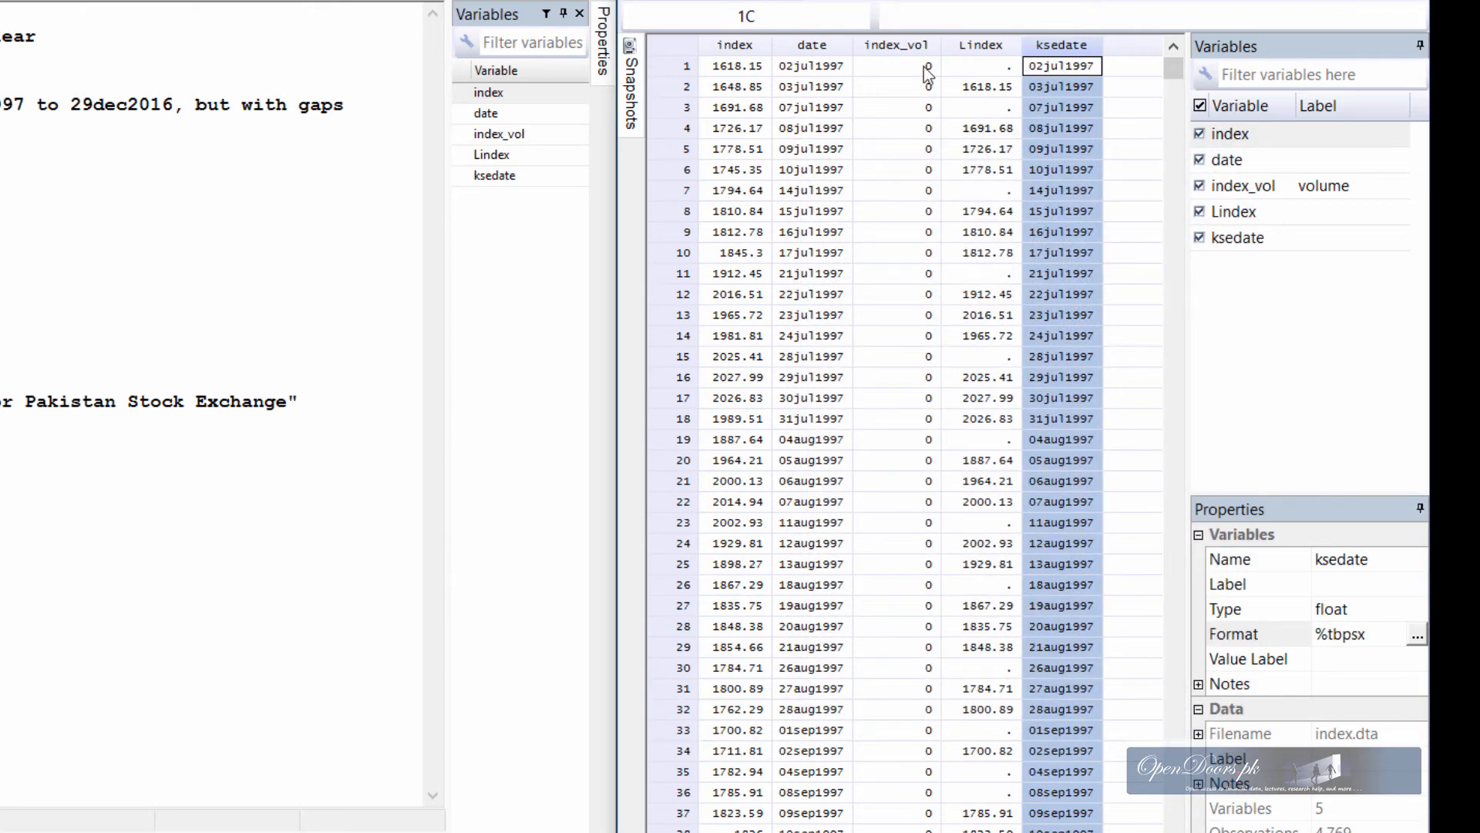
left_click(811, 64)
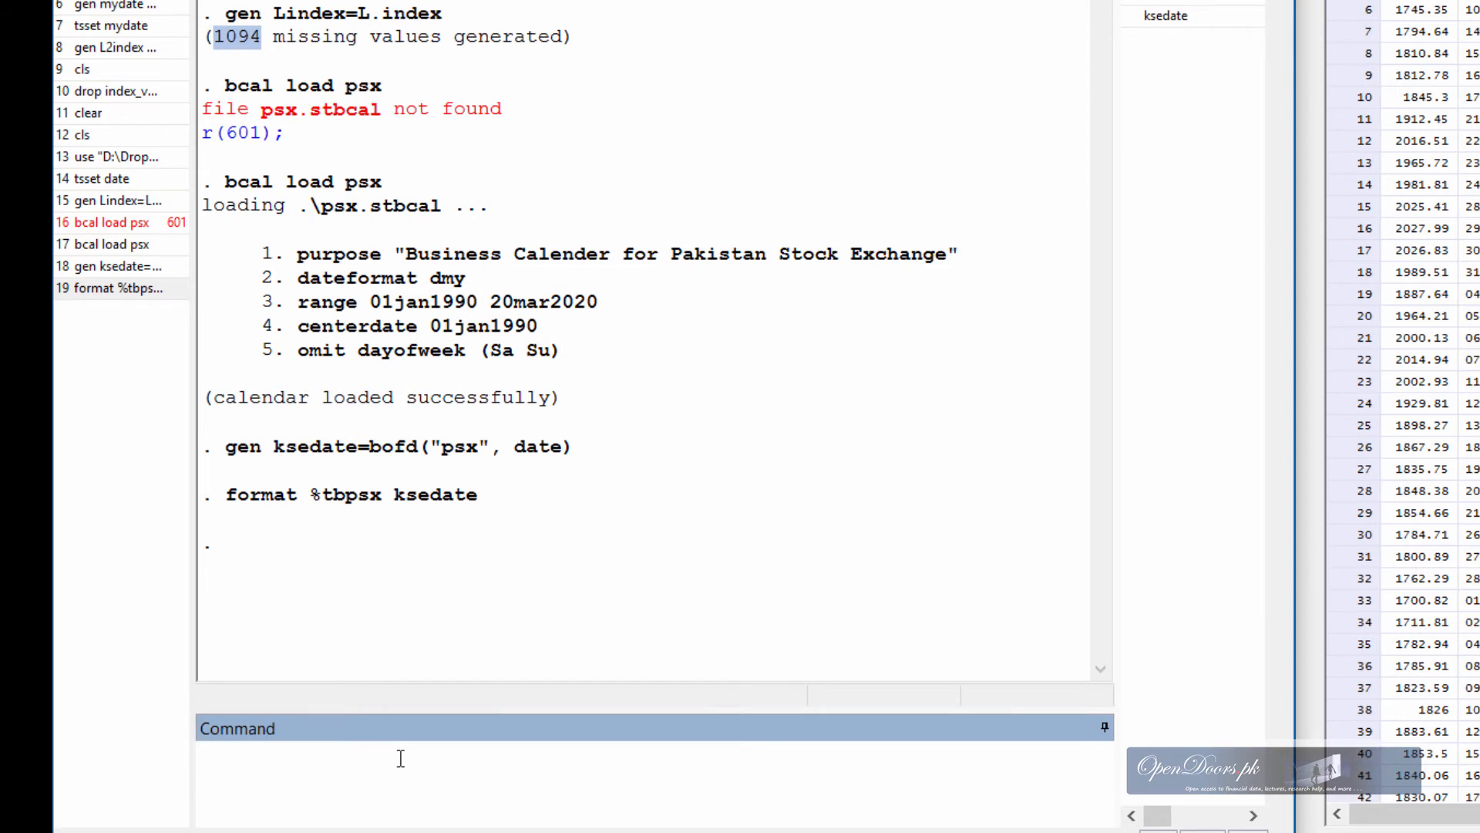
- Run tsset ksedate, giving a 02jul1997–29dec2016 daily time series
type("tss")
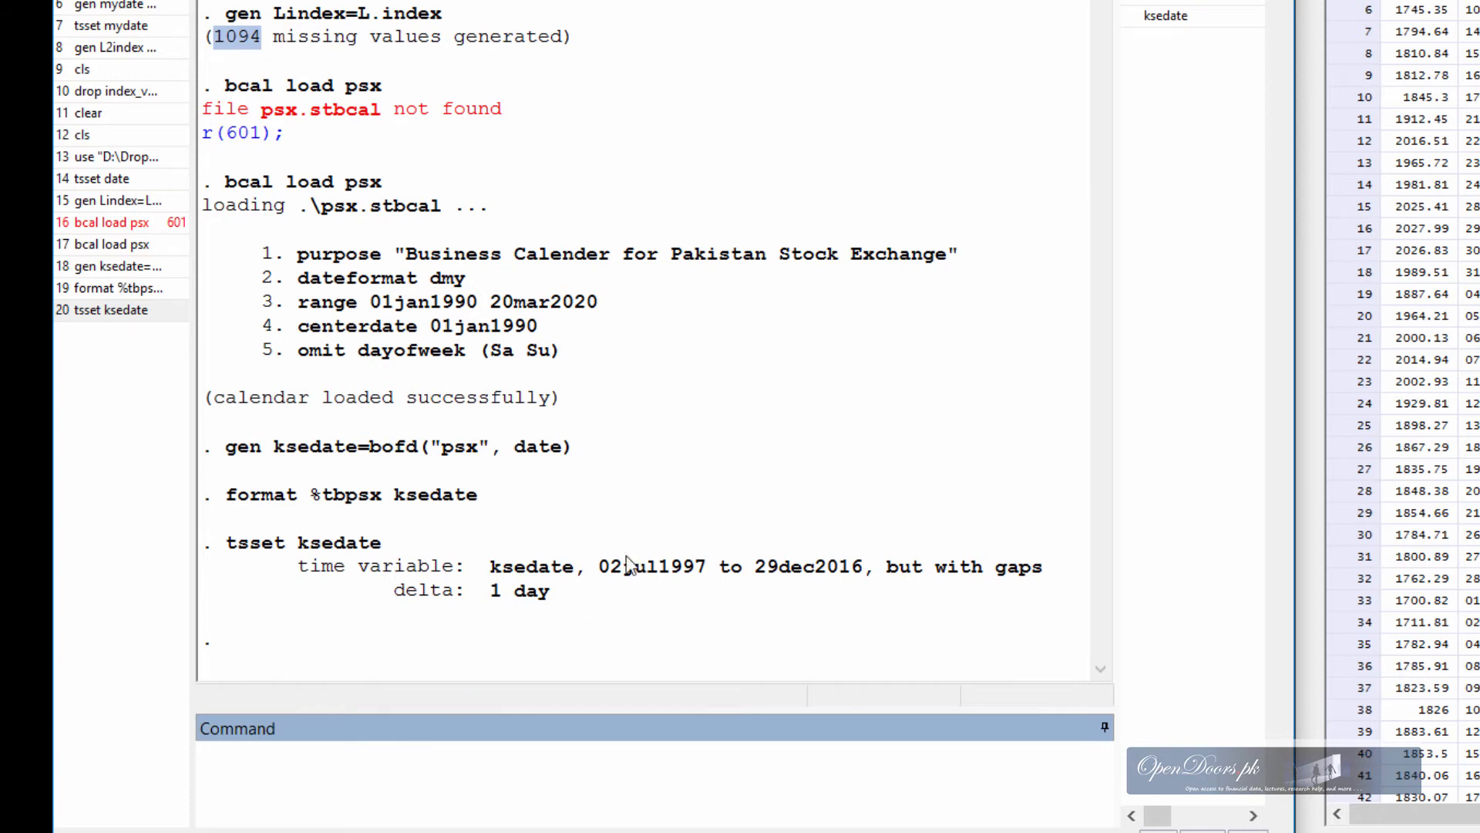
mouse_move(618, 588)
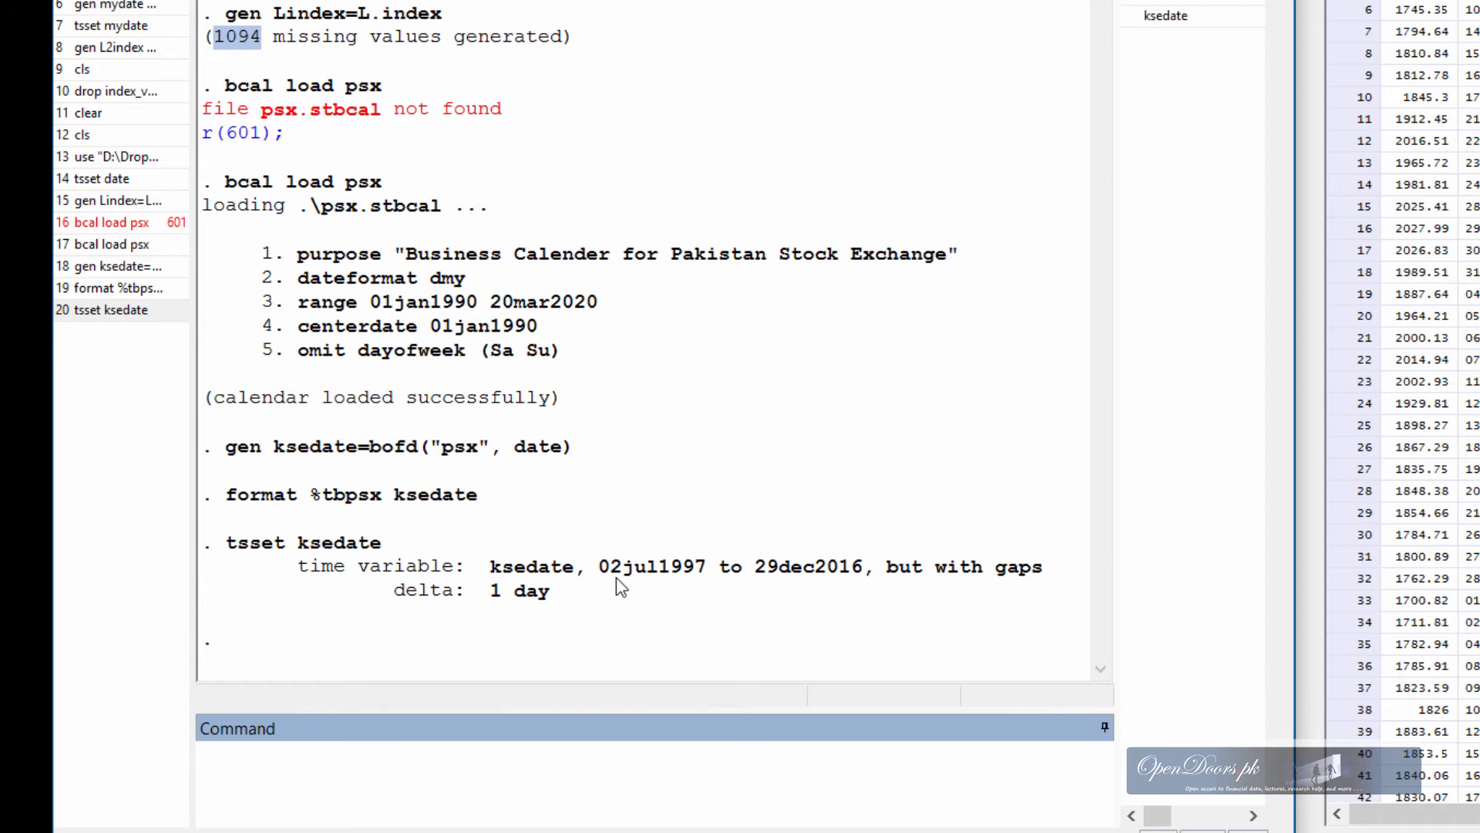
mouse_move(541, 588)
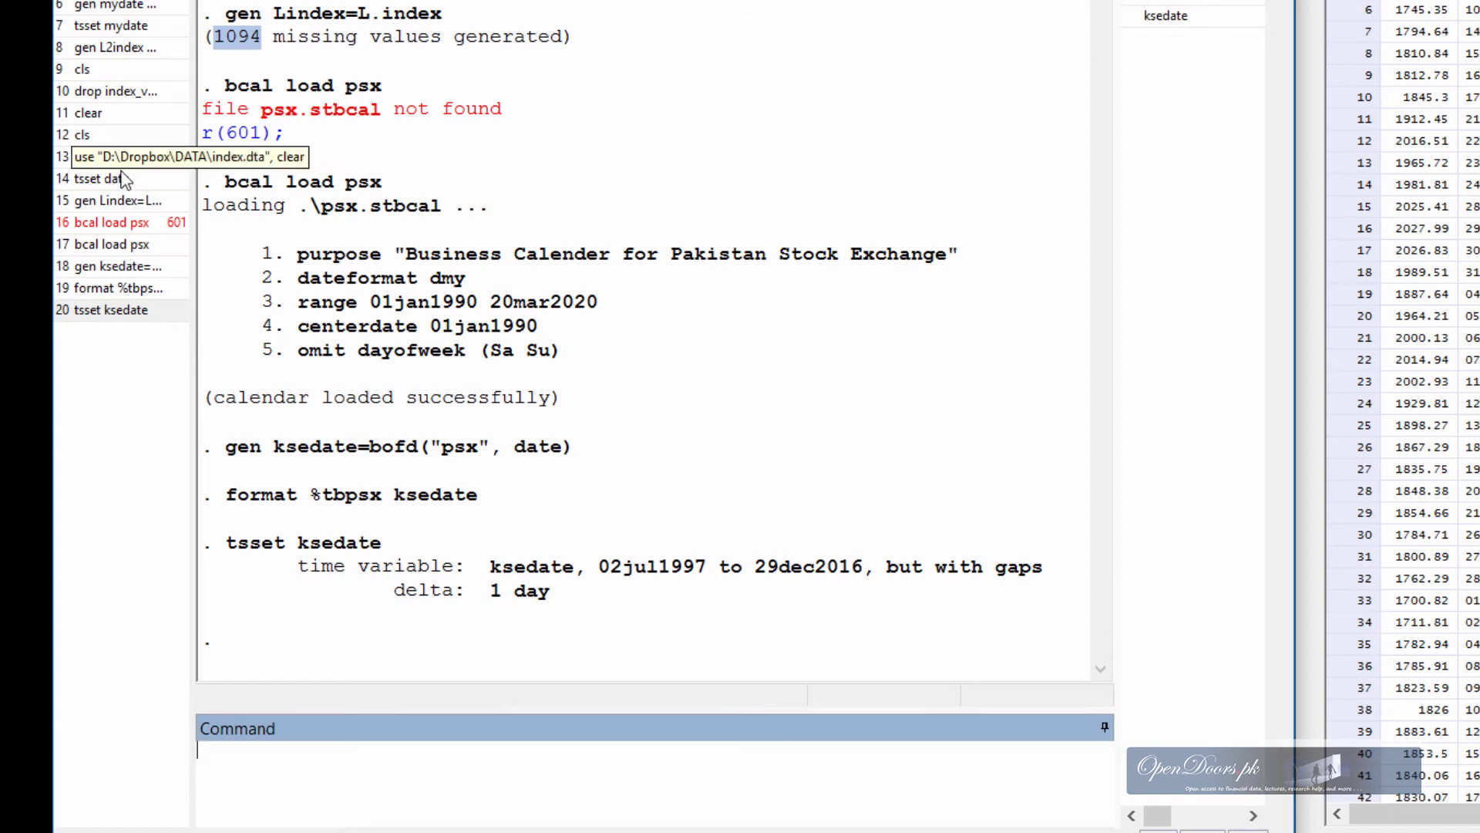
- Rerun the recalled lag command as gen L2index=L.index, noting its 217 missing values
left_click(130, 201)
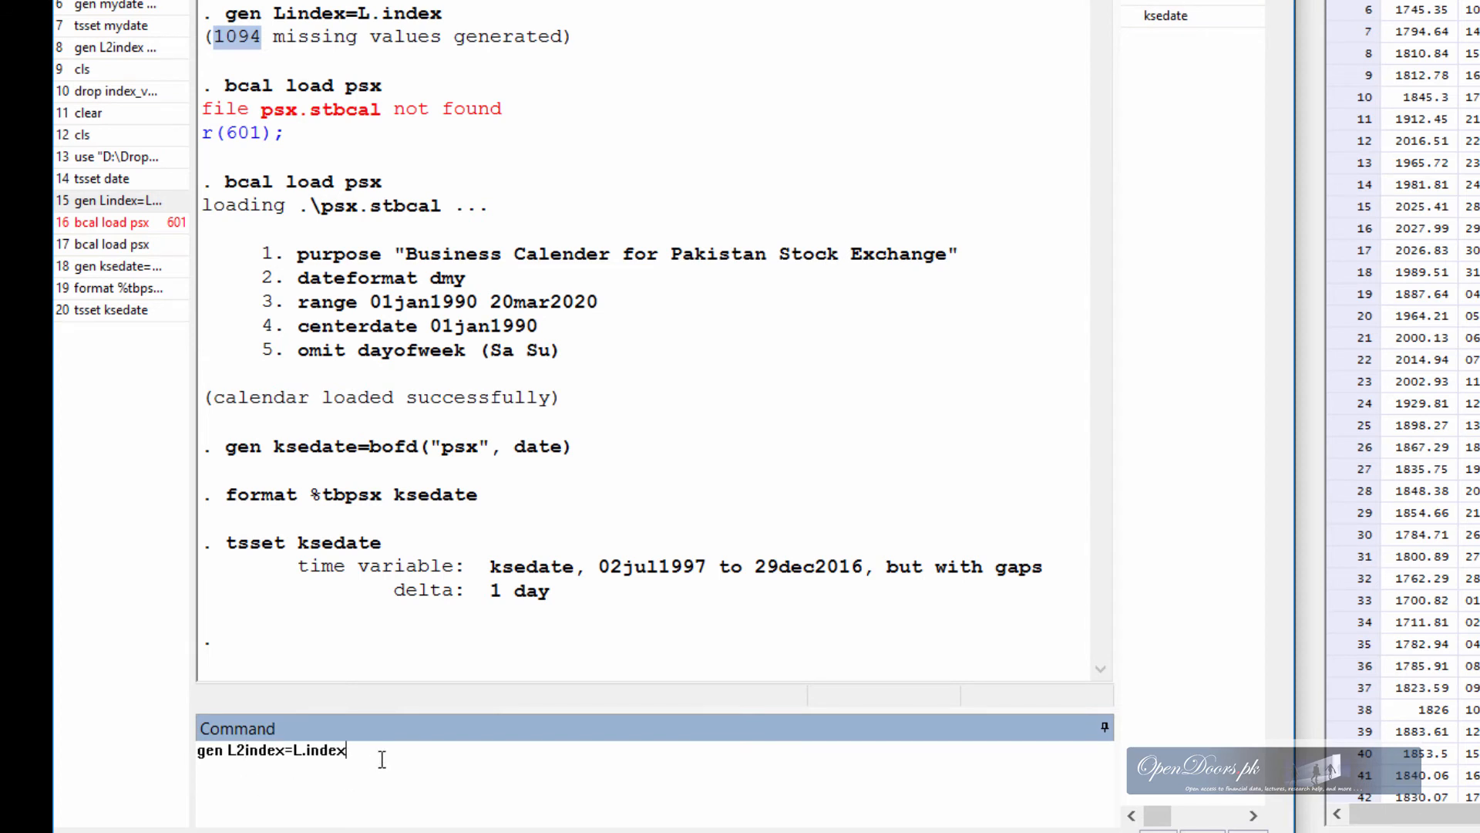
key("Return")
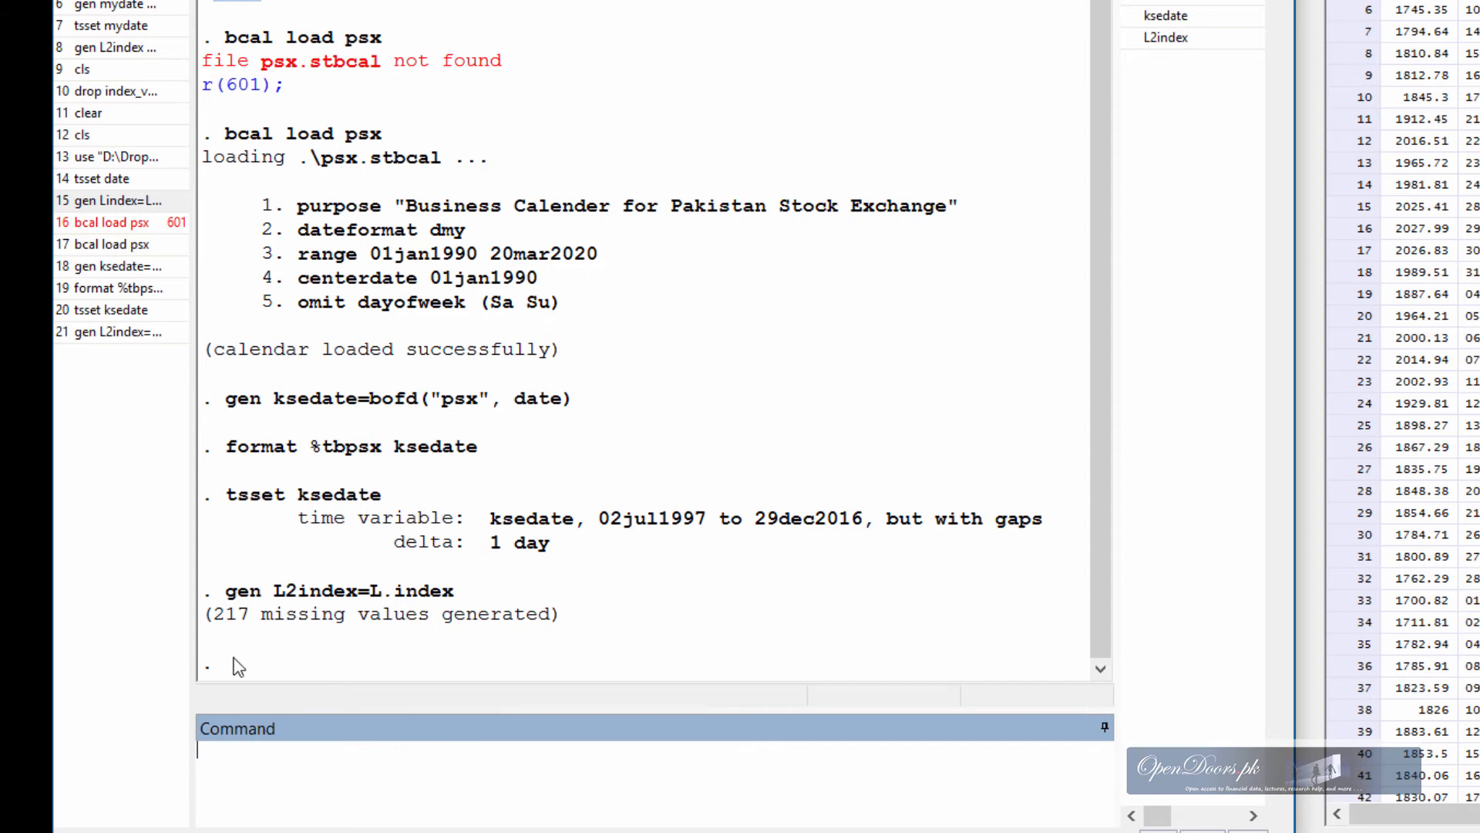
double_click(229, 613)
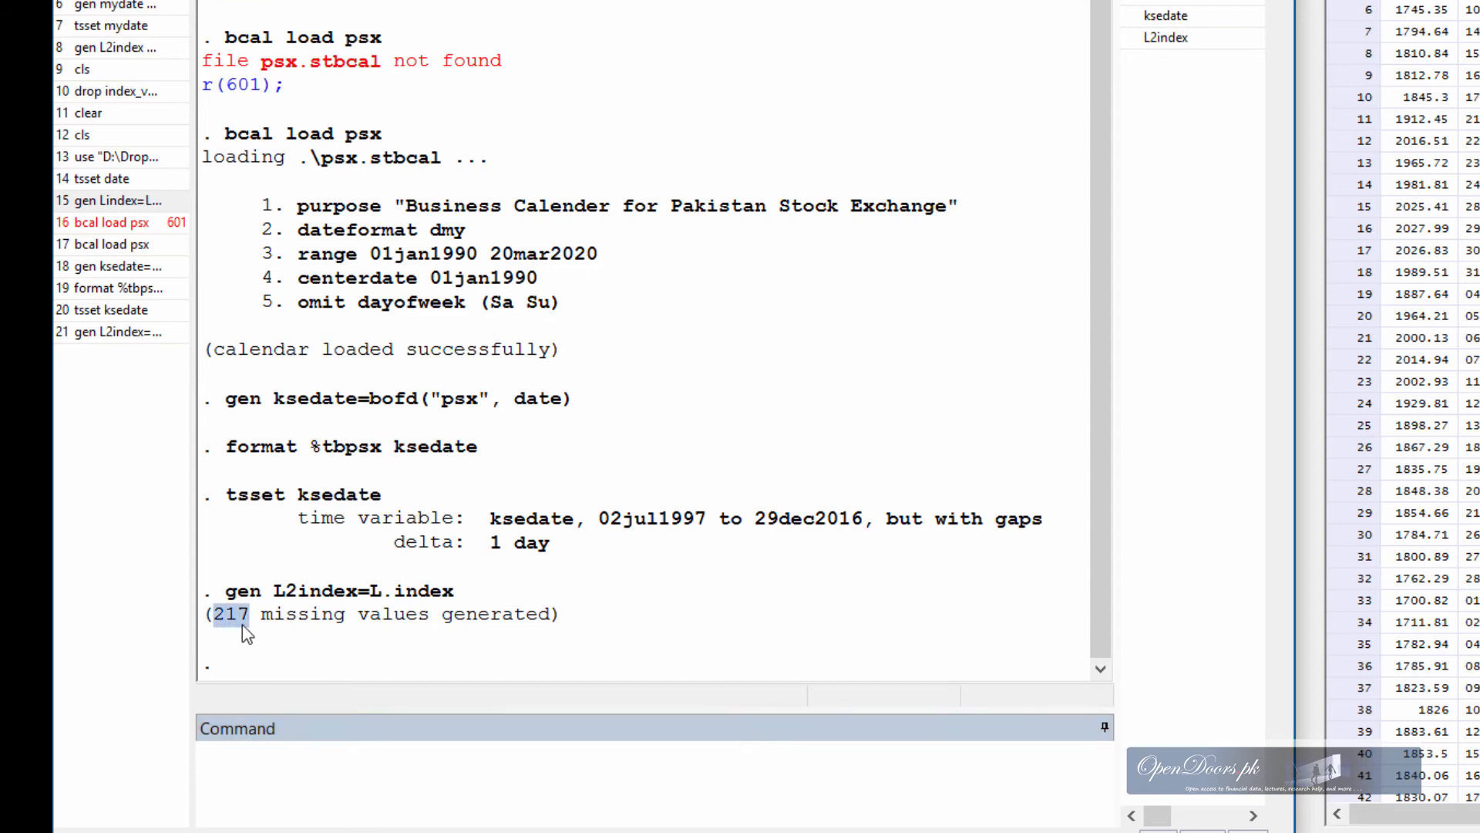
mouse_move(1031, 290)
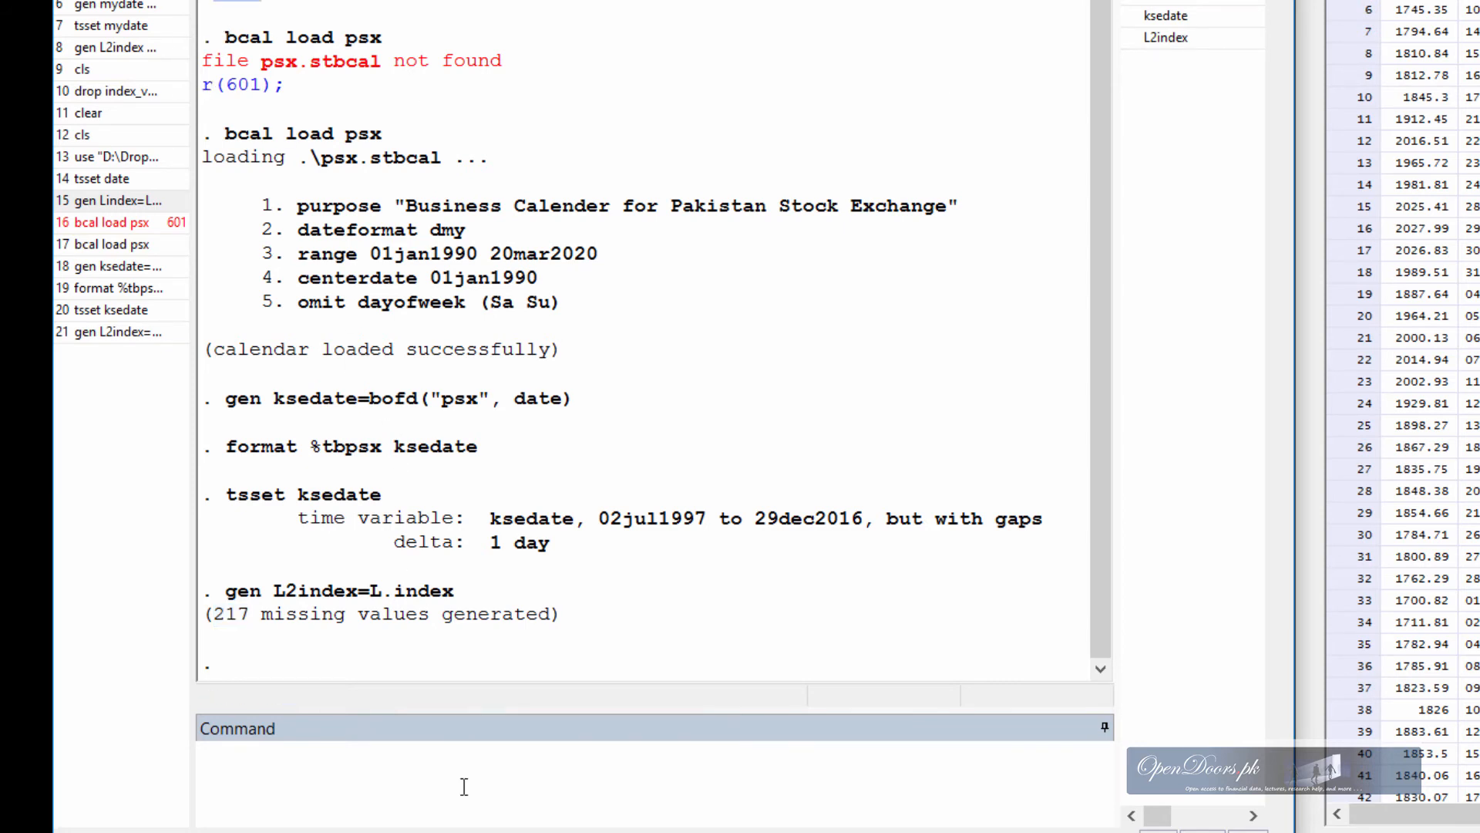
mouse_move(451, 744)
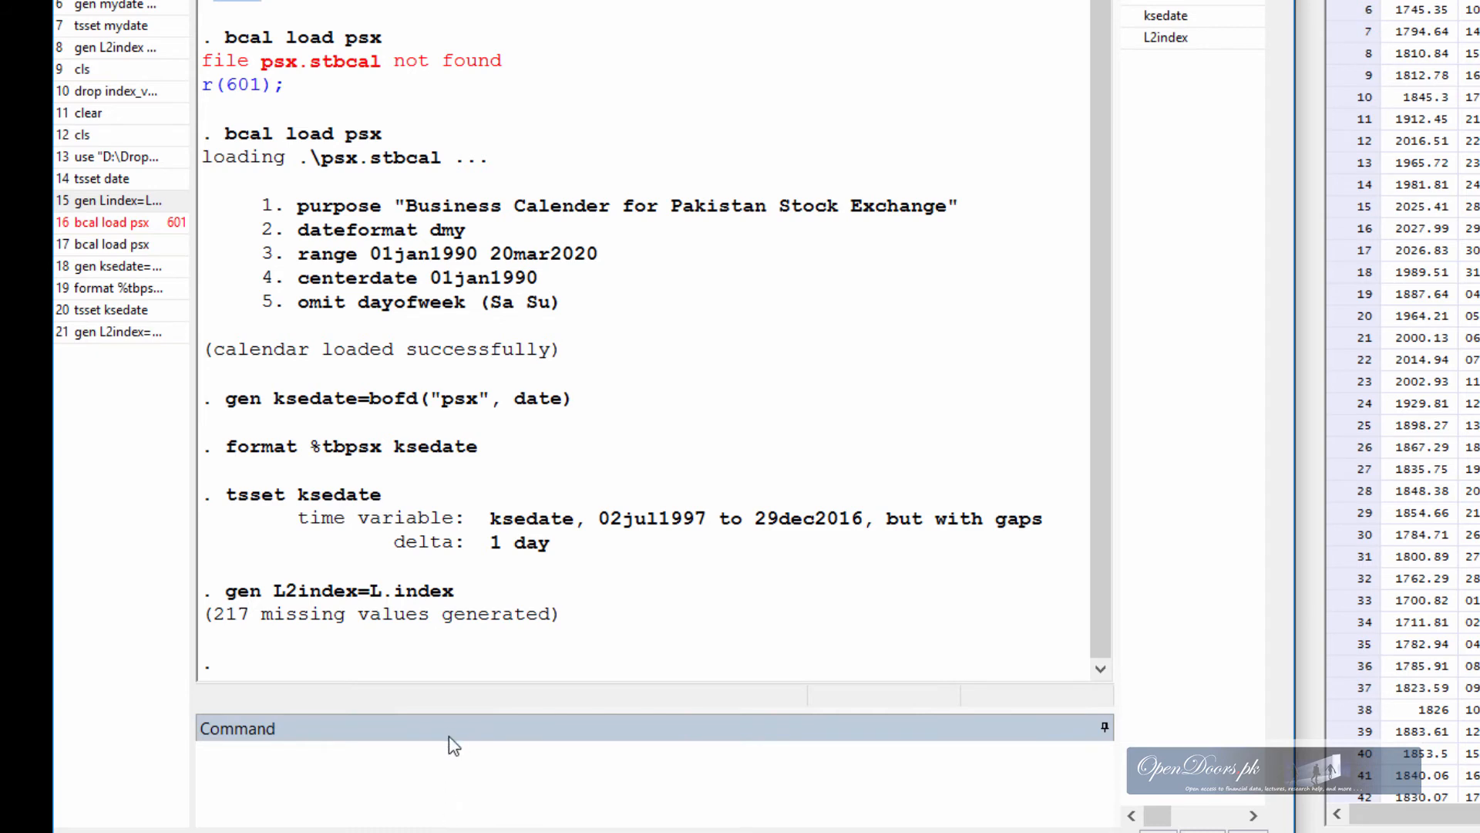
mouse_move(368, 678)
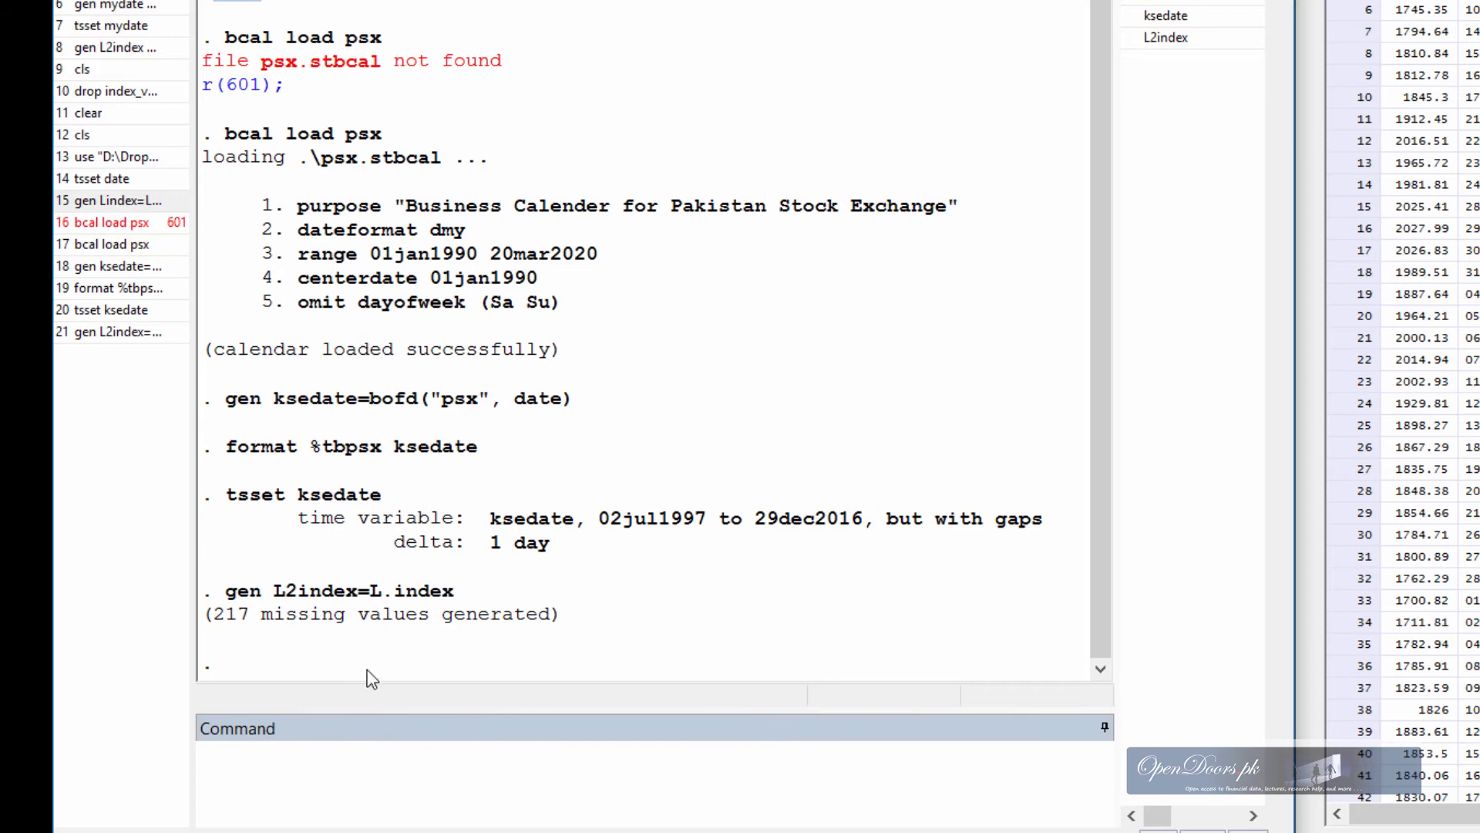
mouse_move(776, 706)
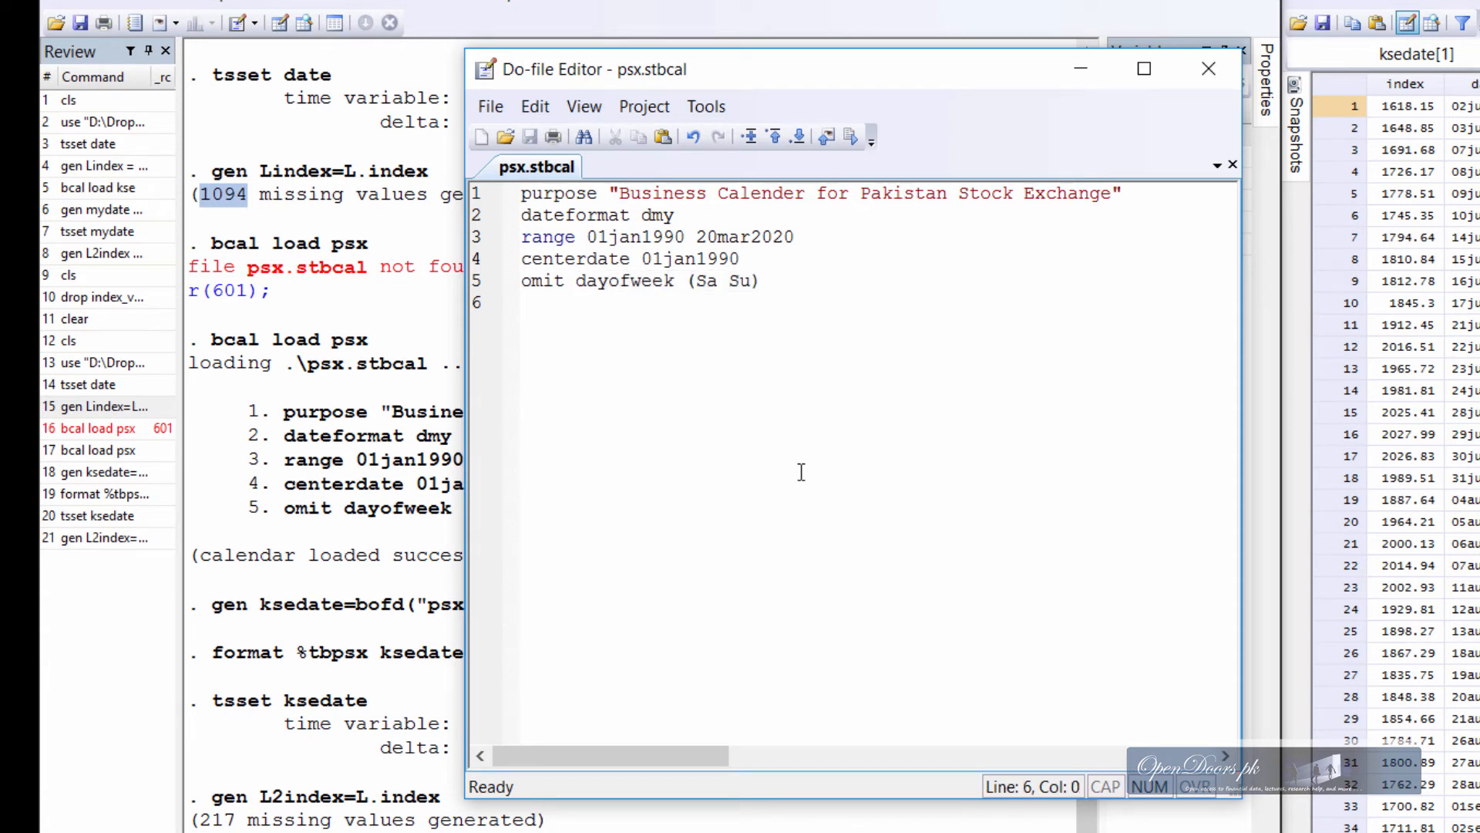
- Type the psx calendar omit line for 14aug* dates
type("omit")
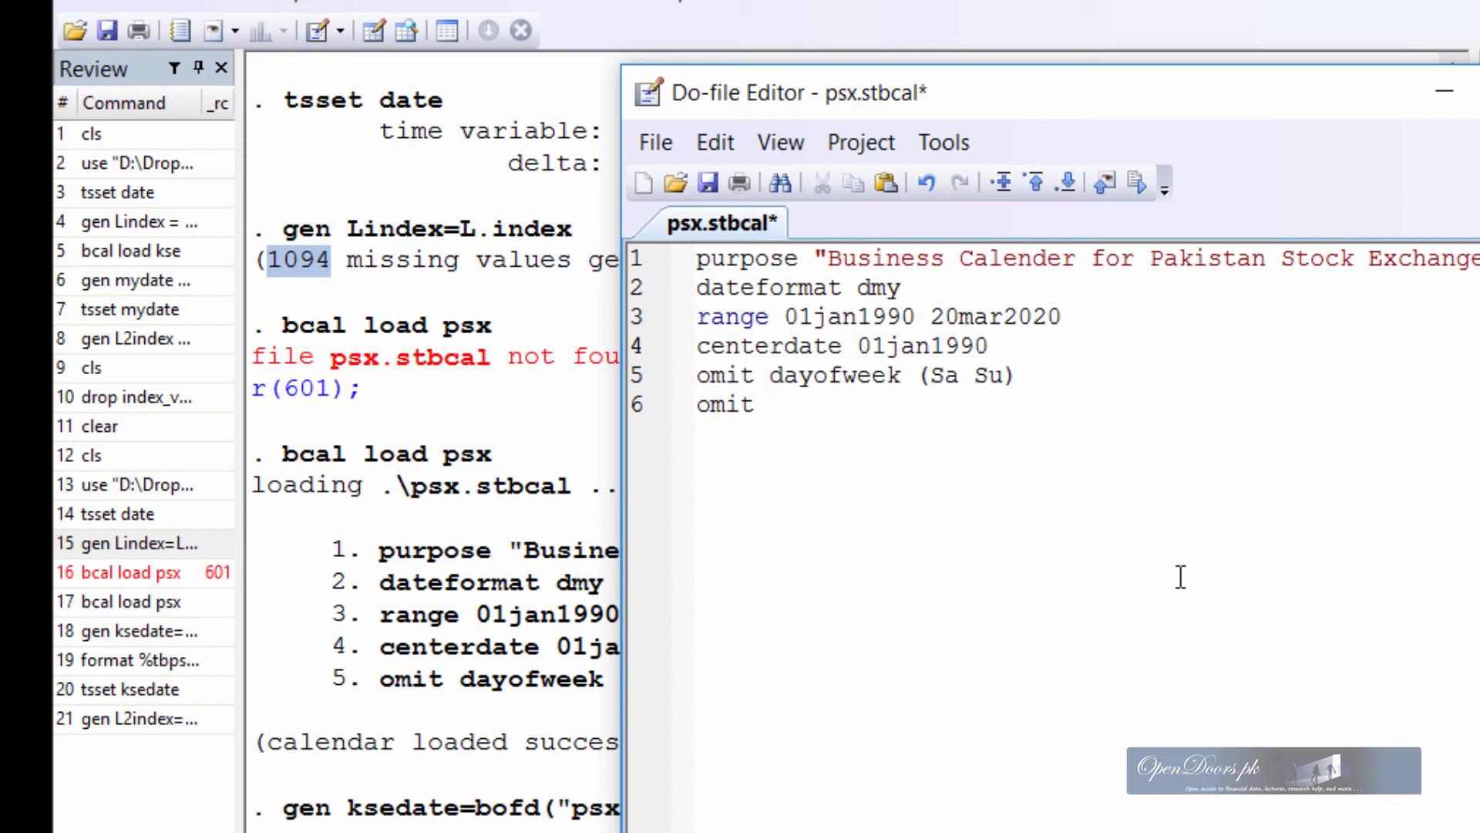
type("1")
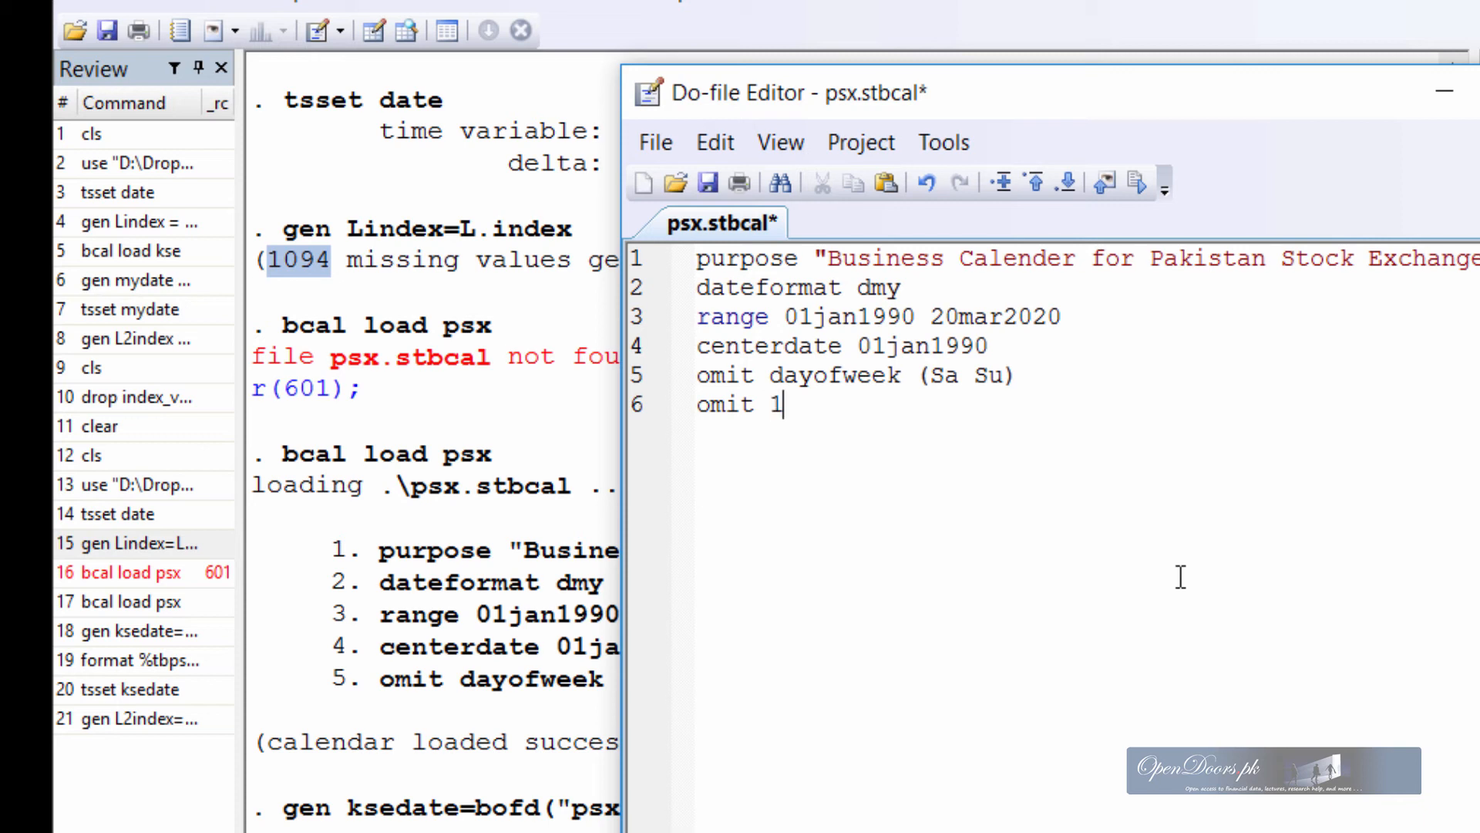
type("4aug")
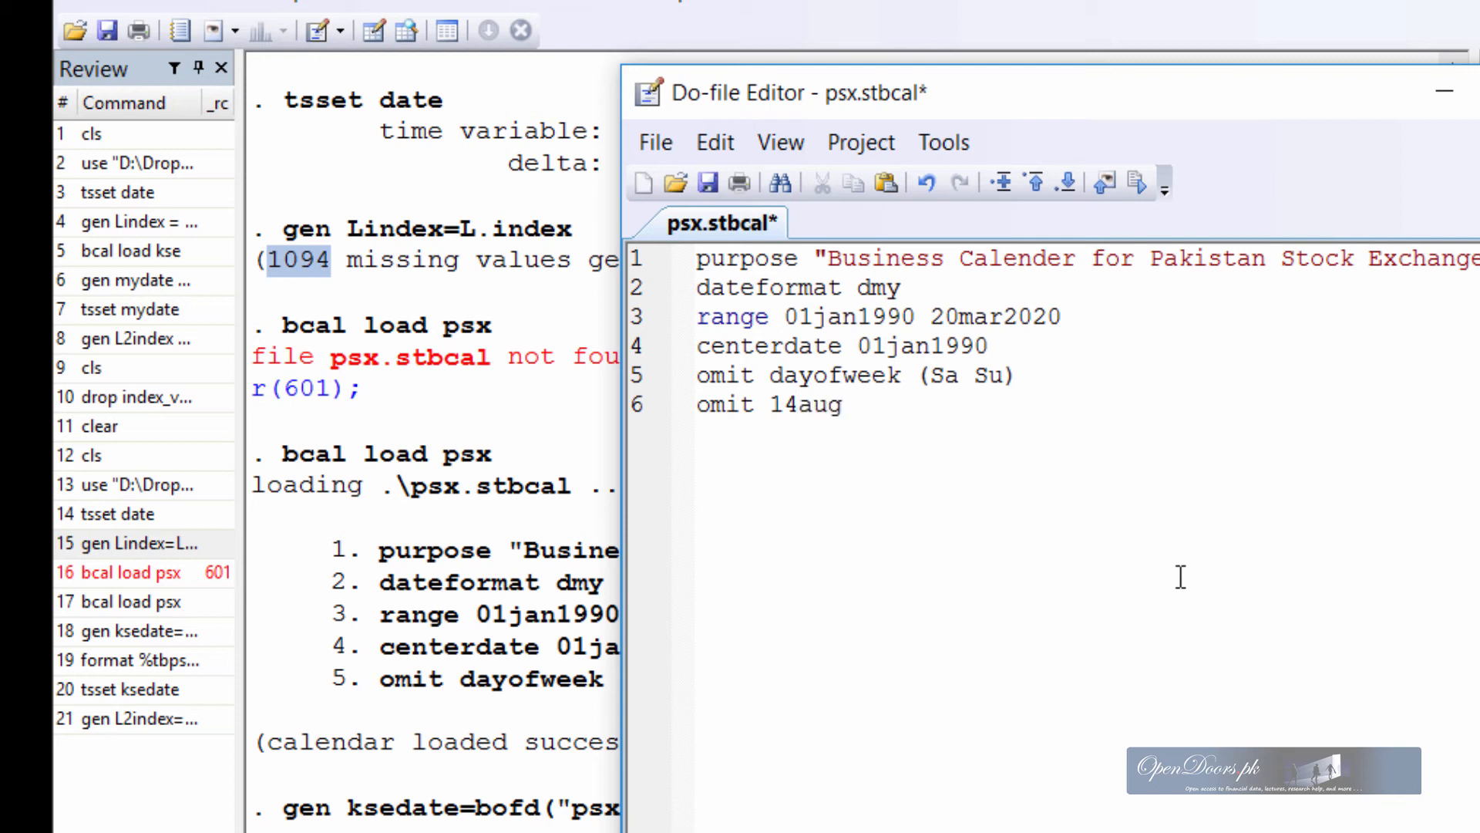
type("*")
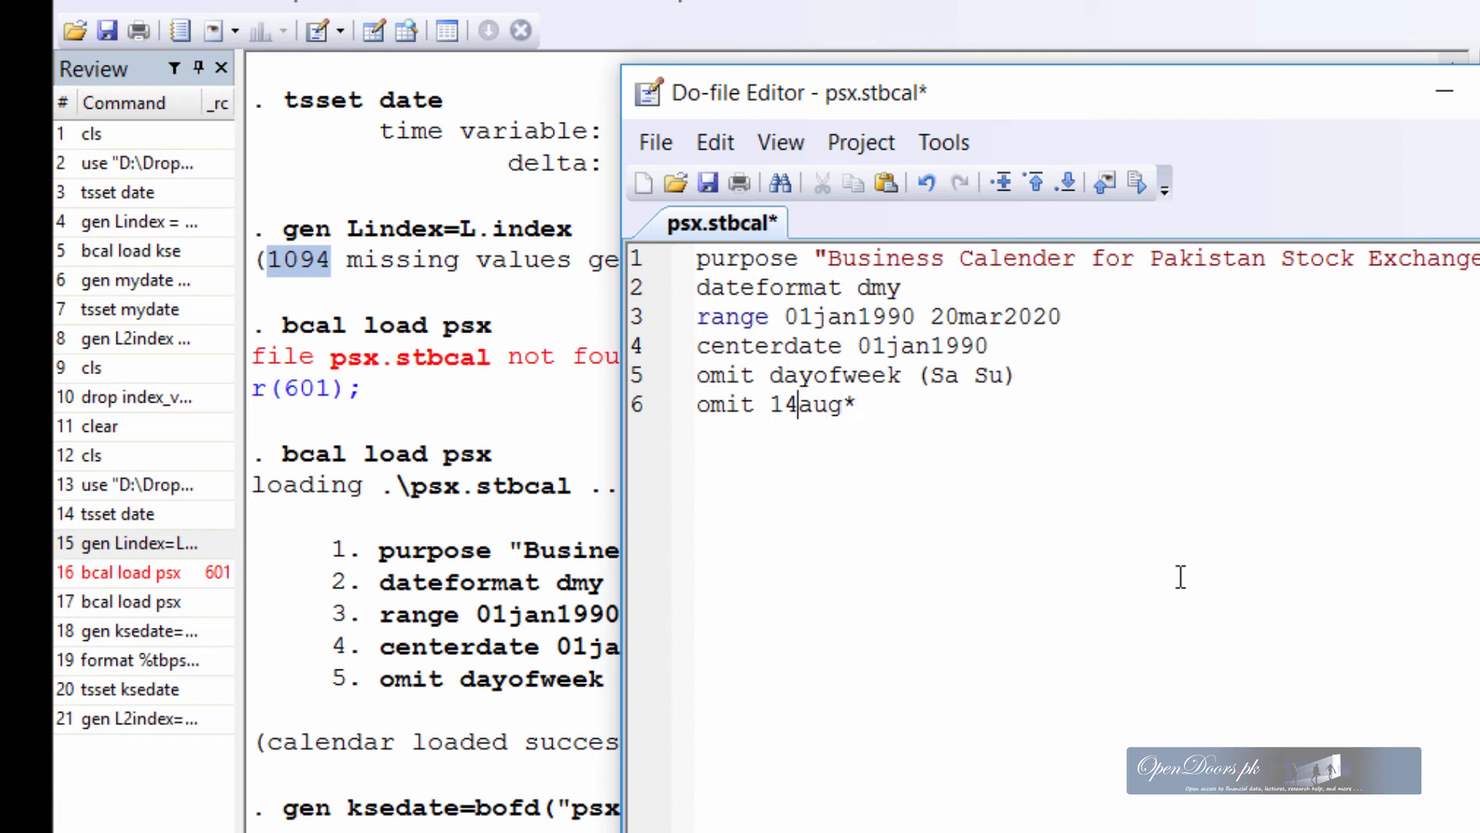
type("date")
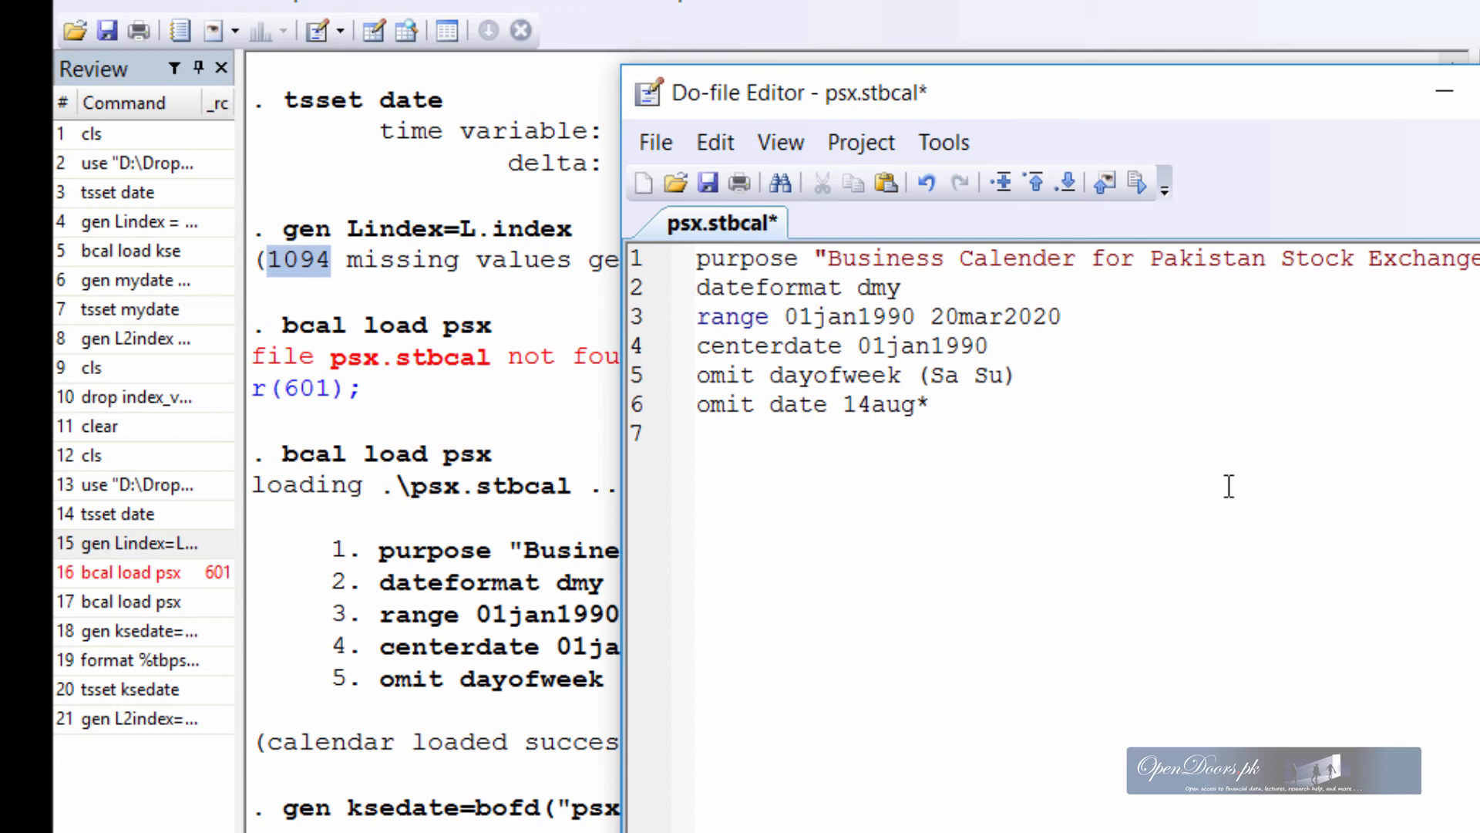
- Add 'omit date 25aug*' on line 7 of psx.stbcal
left_click(699, 434)
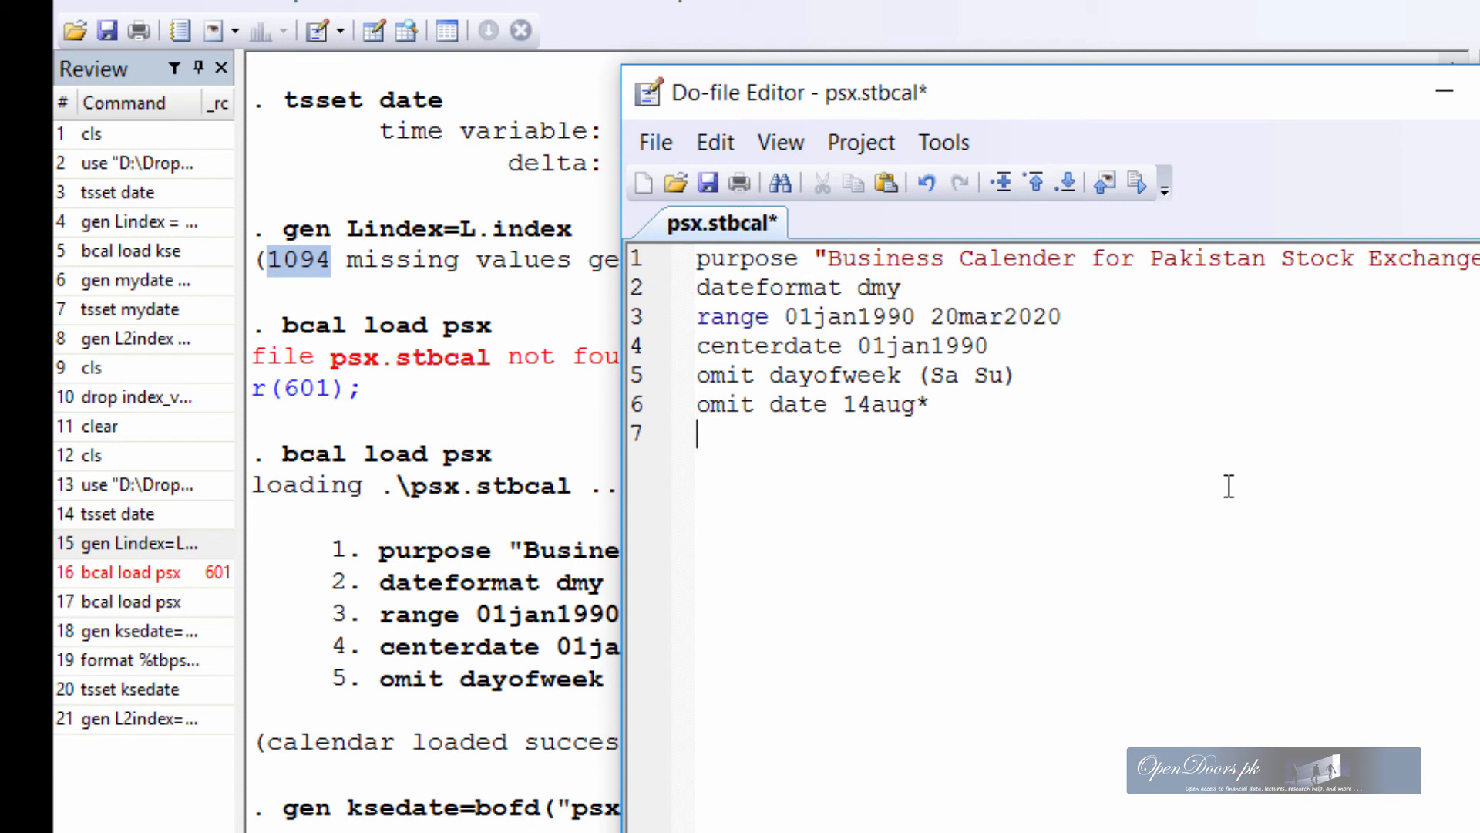
type("omit date")
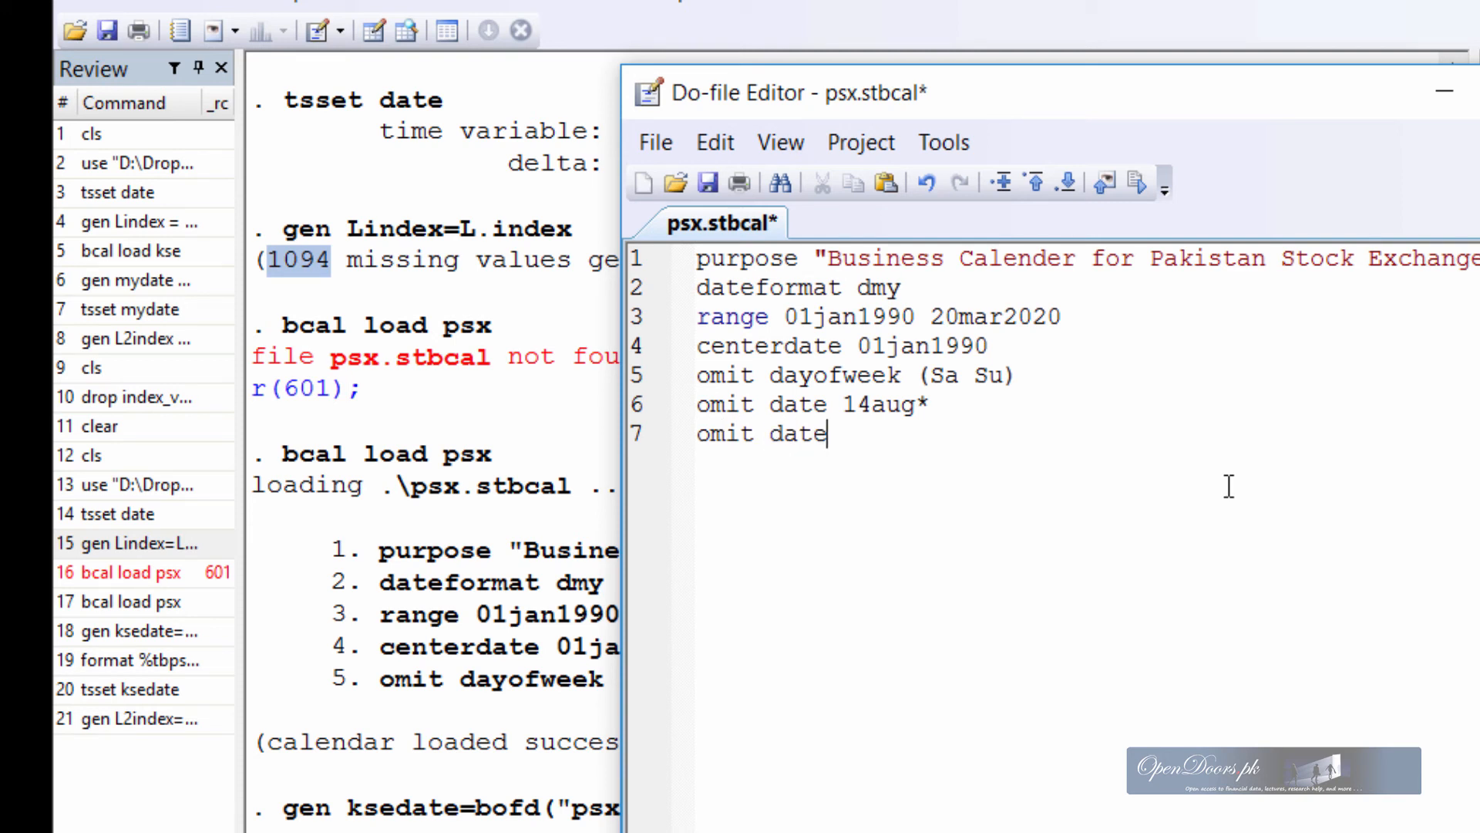
type("25")
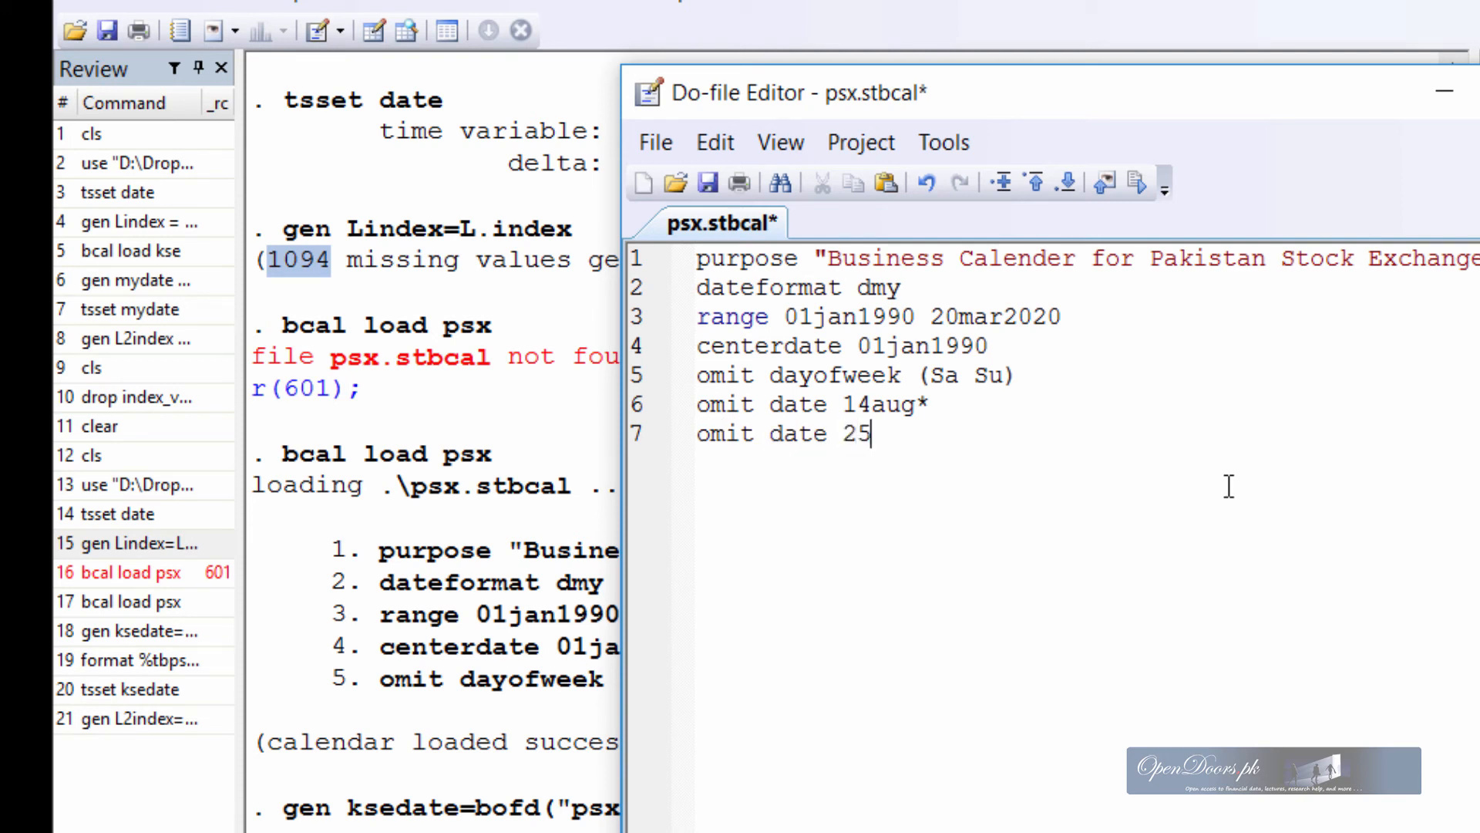
type("aug")
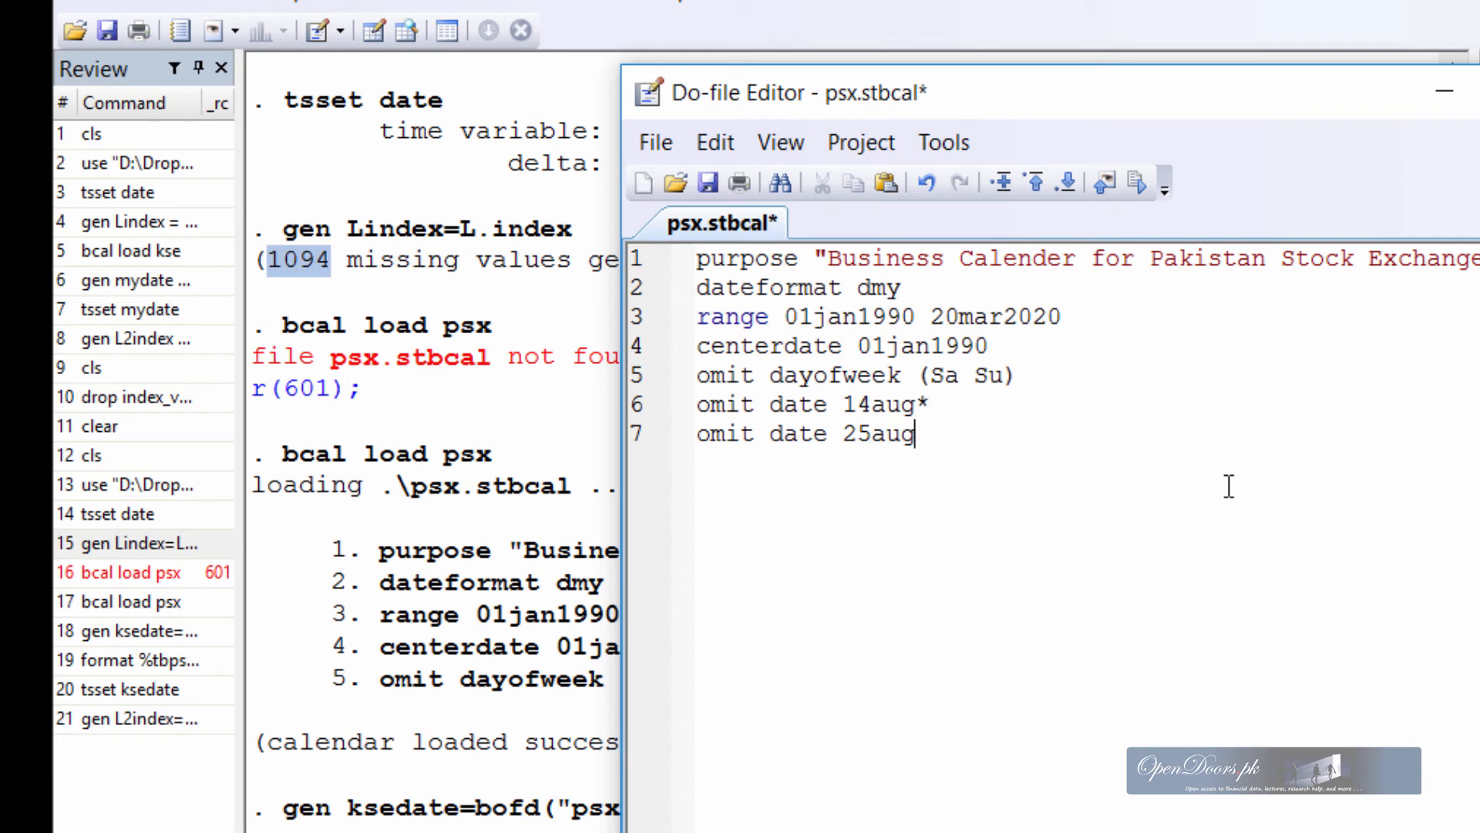
type("*")
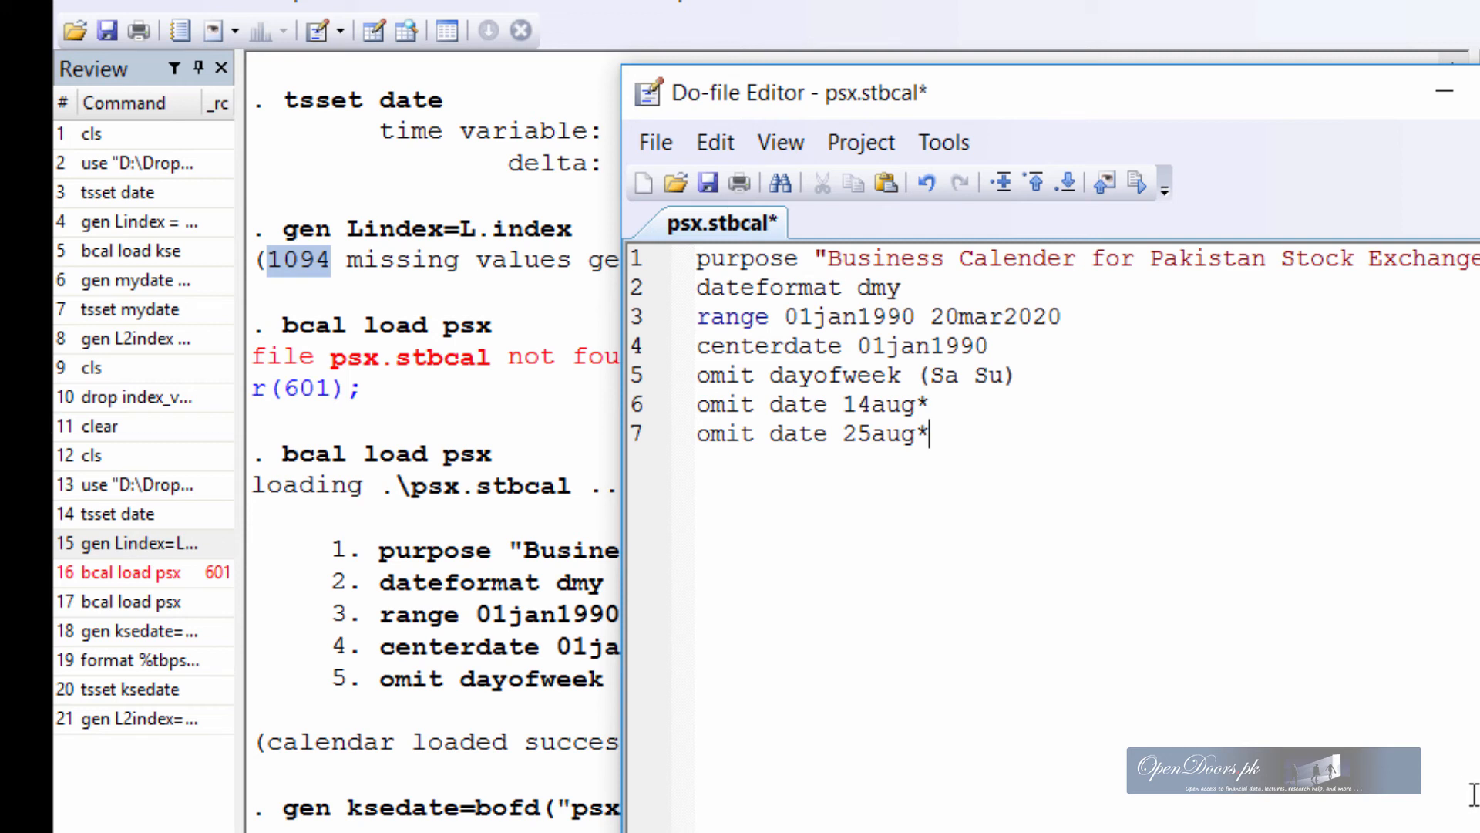
- Add 'omit date 11oct2016' on line 8, then select its year to reuse for 12oct2016
key("Return")
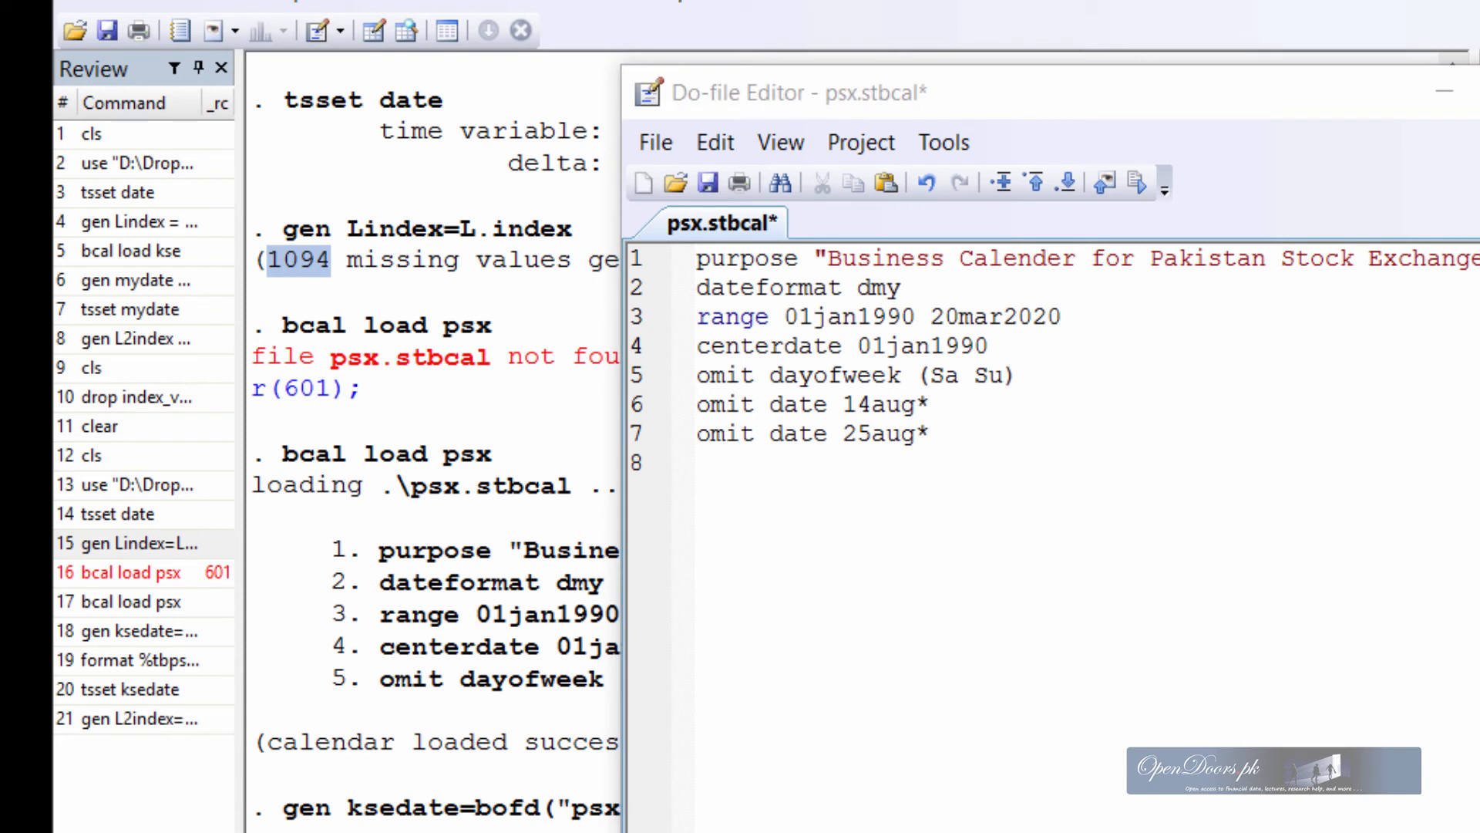
left_click(1138, 453)
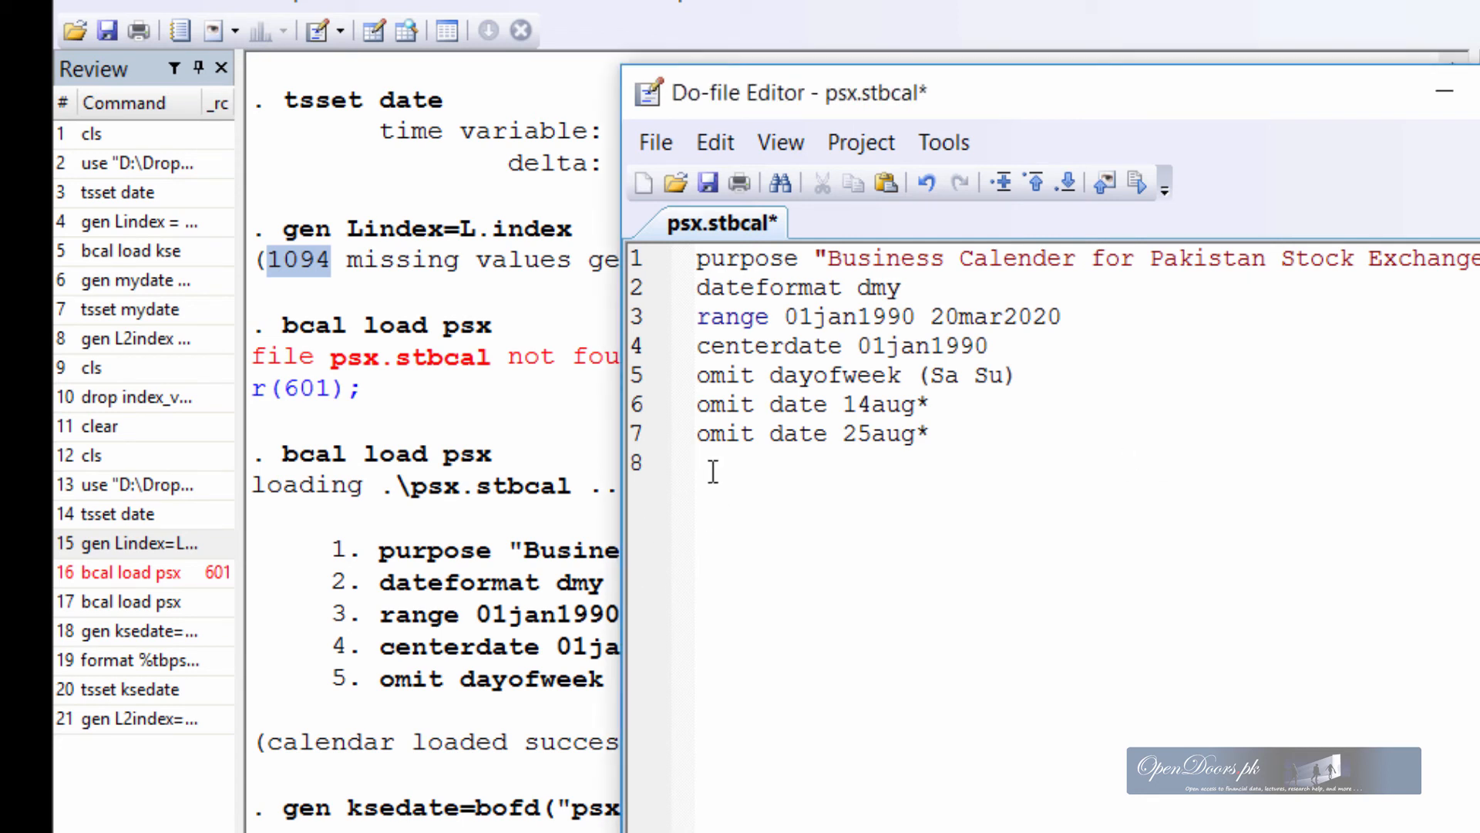
type("omit date 11oct2016")
type("omit date 12oct2016")
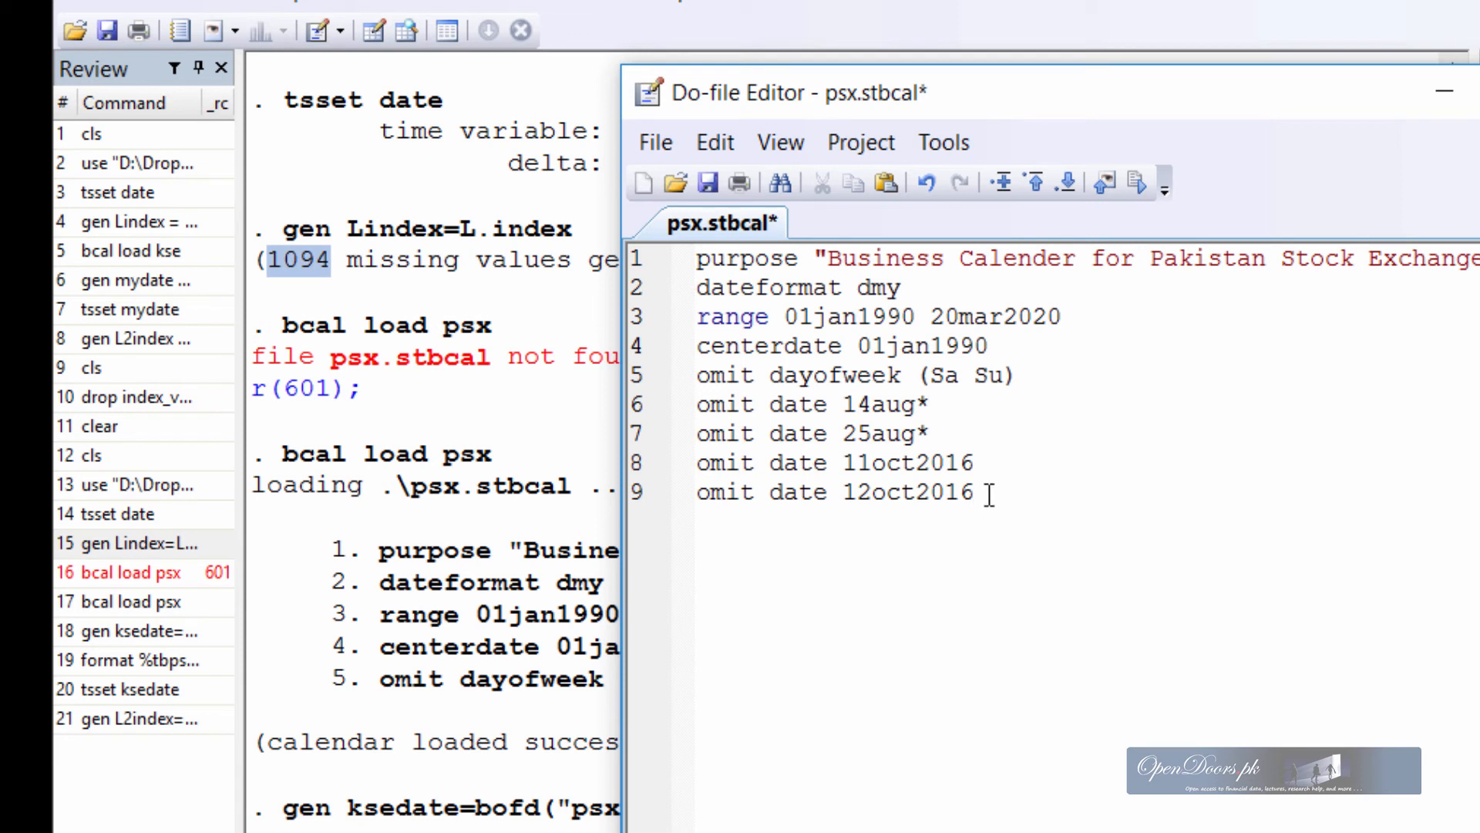
left_click_drag(697, 463, 975, 492)
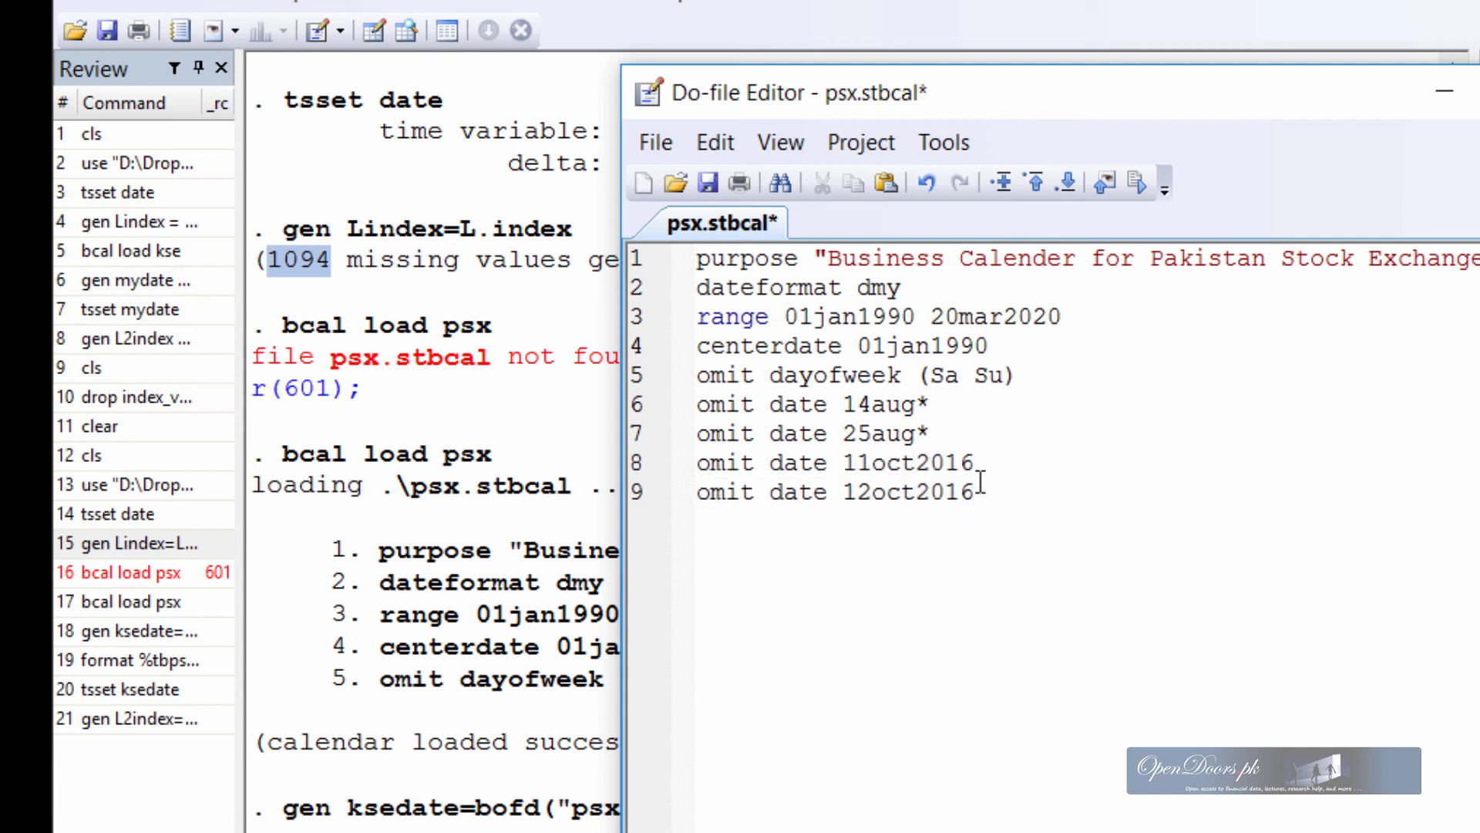
double_click(944, 463)
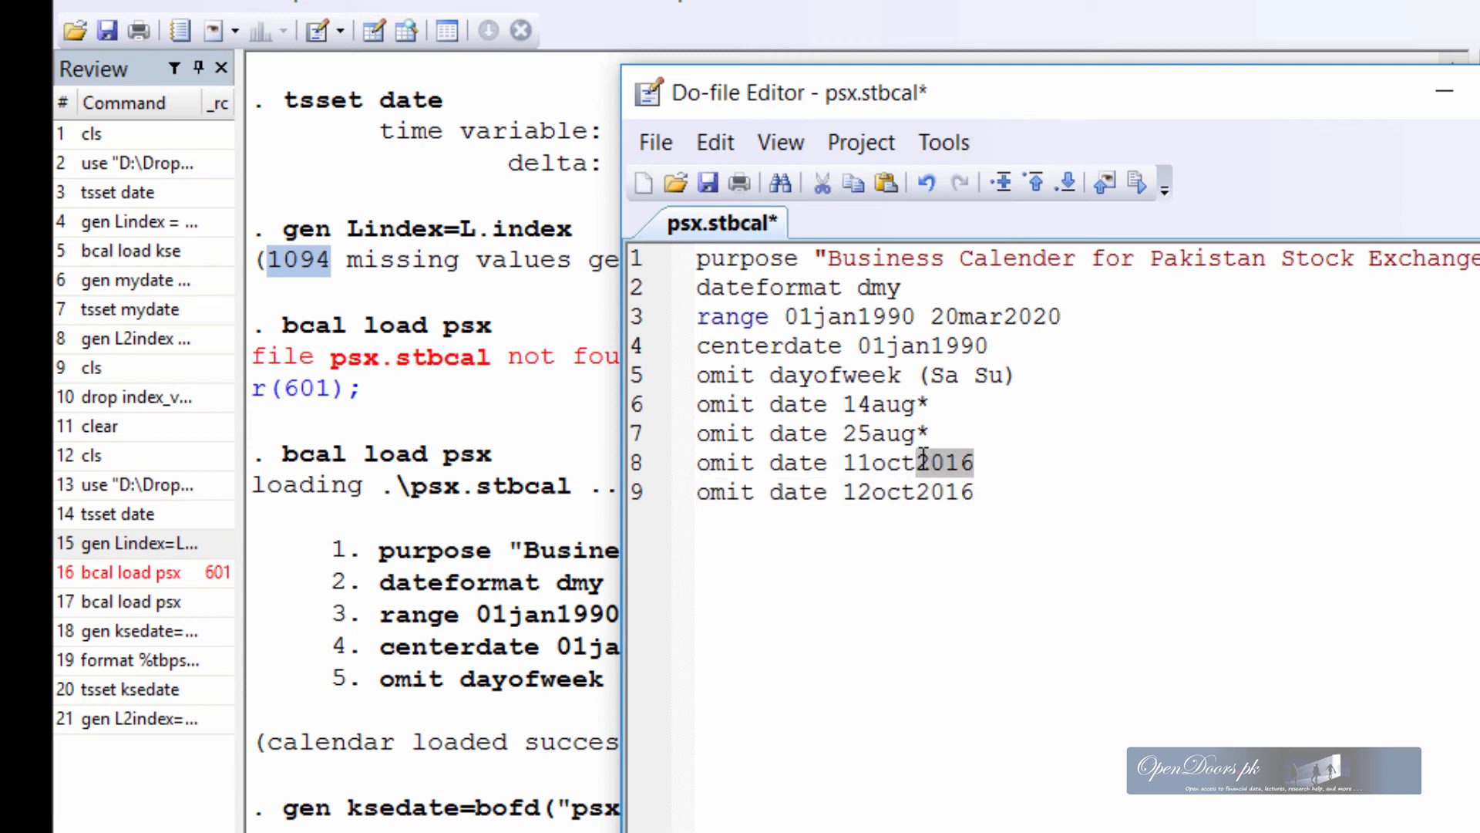
mouse_move(960, 491)
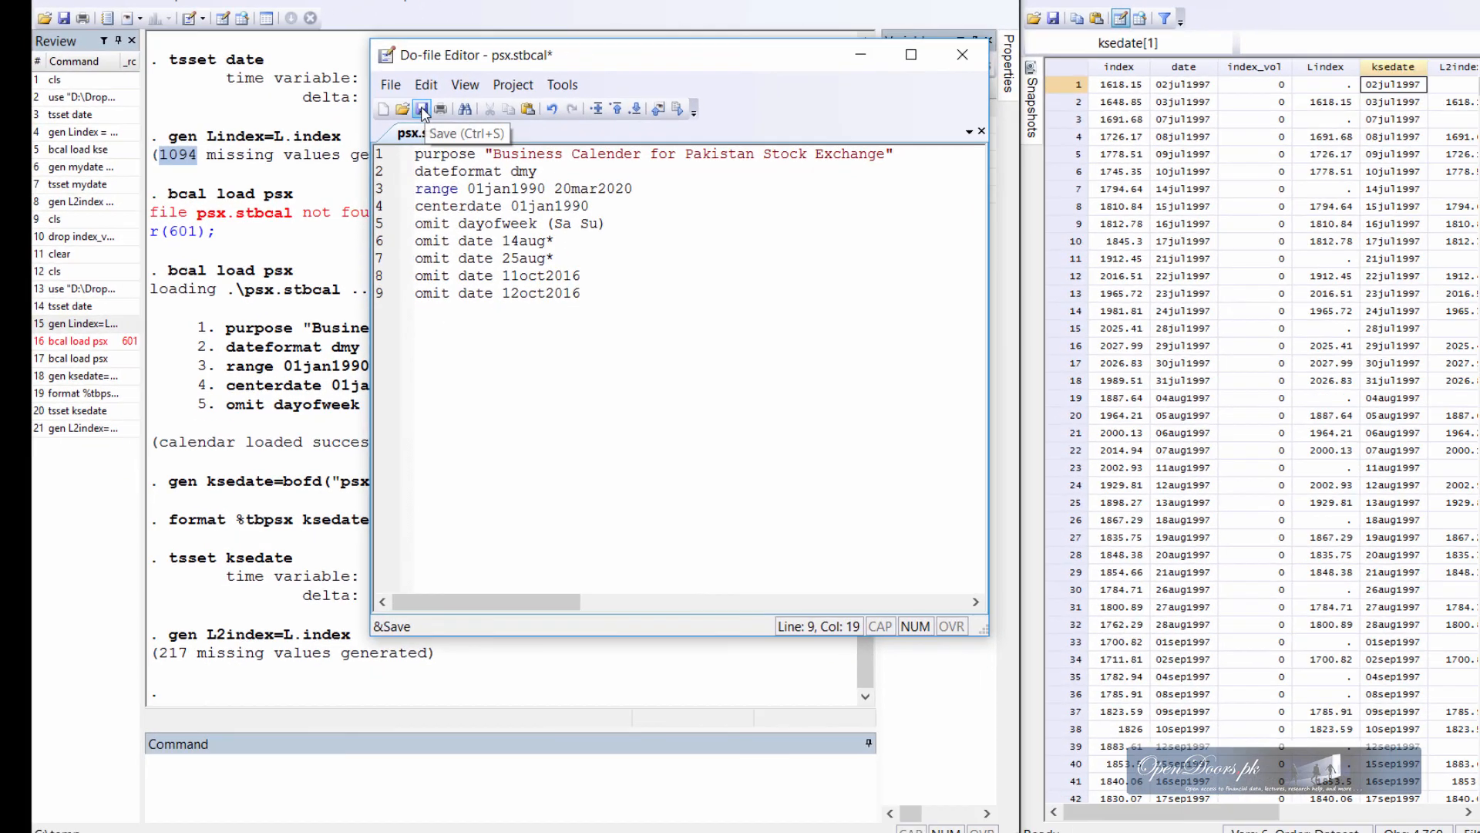
- Save and close psx.stbcal, then rerun bcal load psx from the Review window
left_click(421, 107)
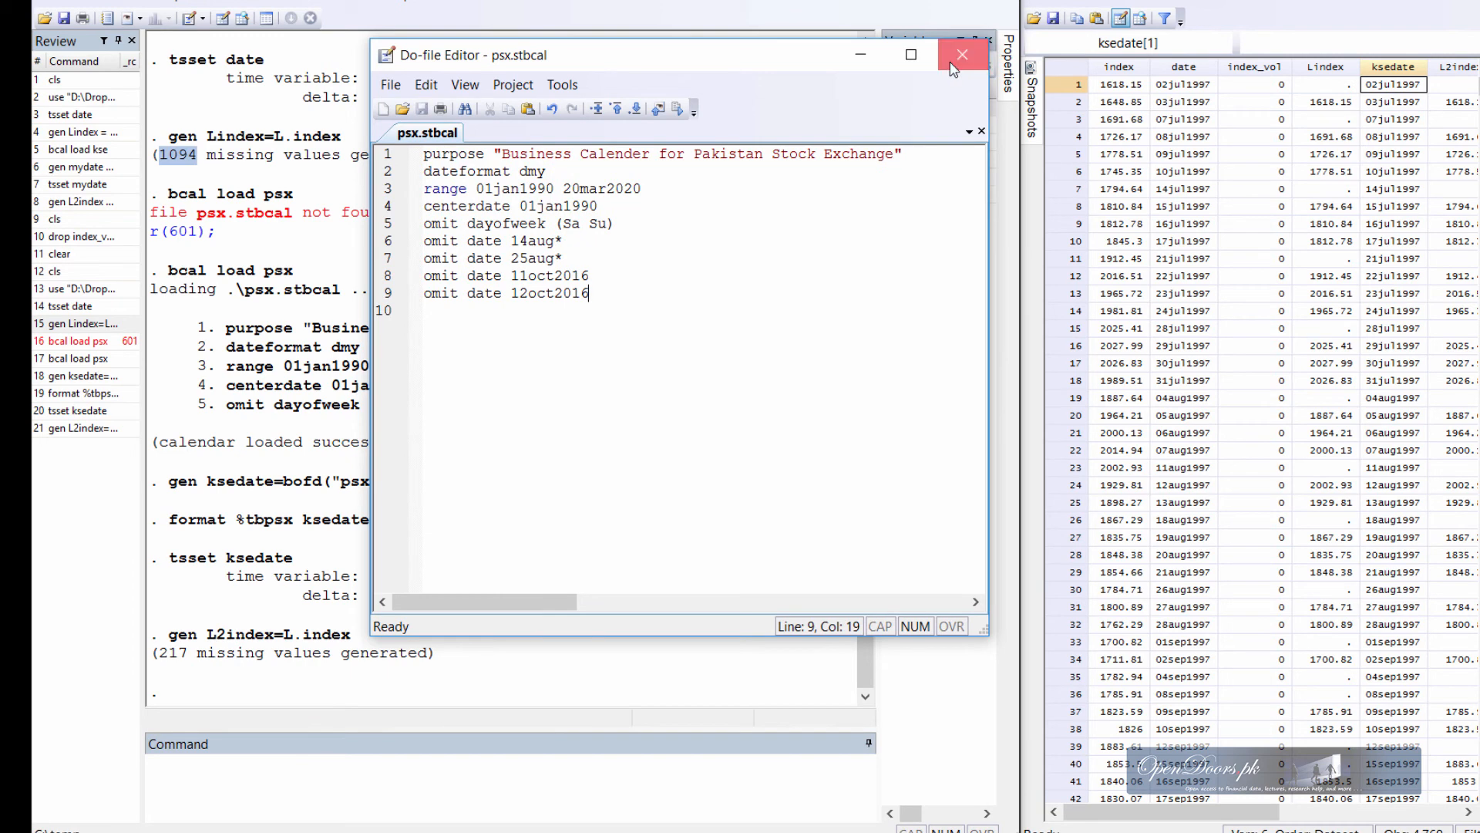
left_click(962, 54)
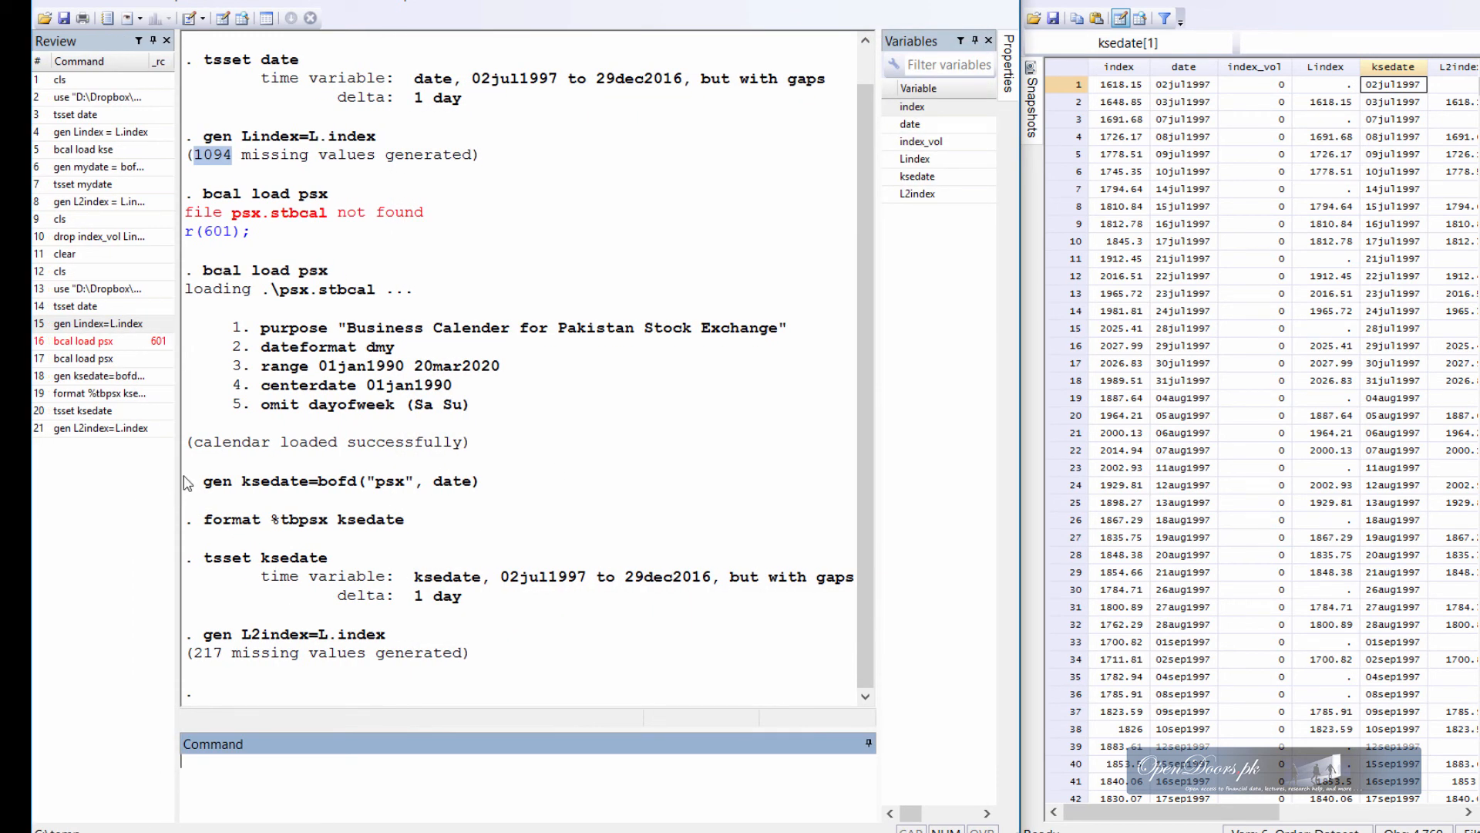
left_click(104, 394)
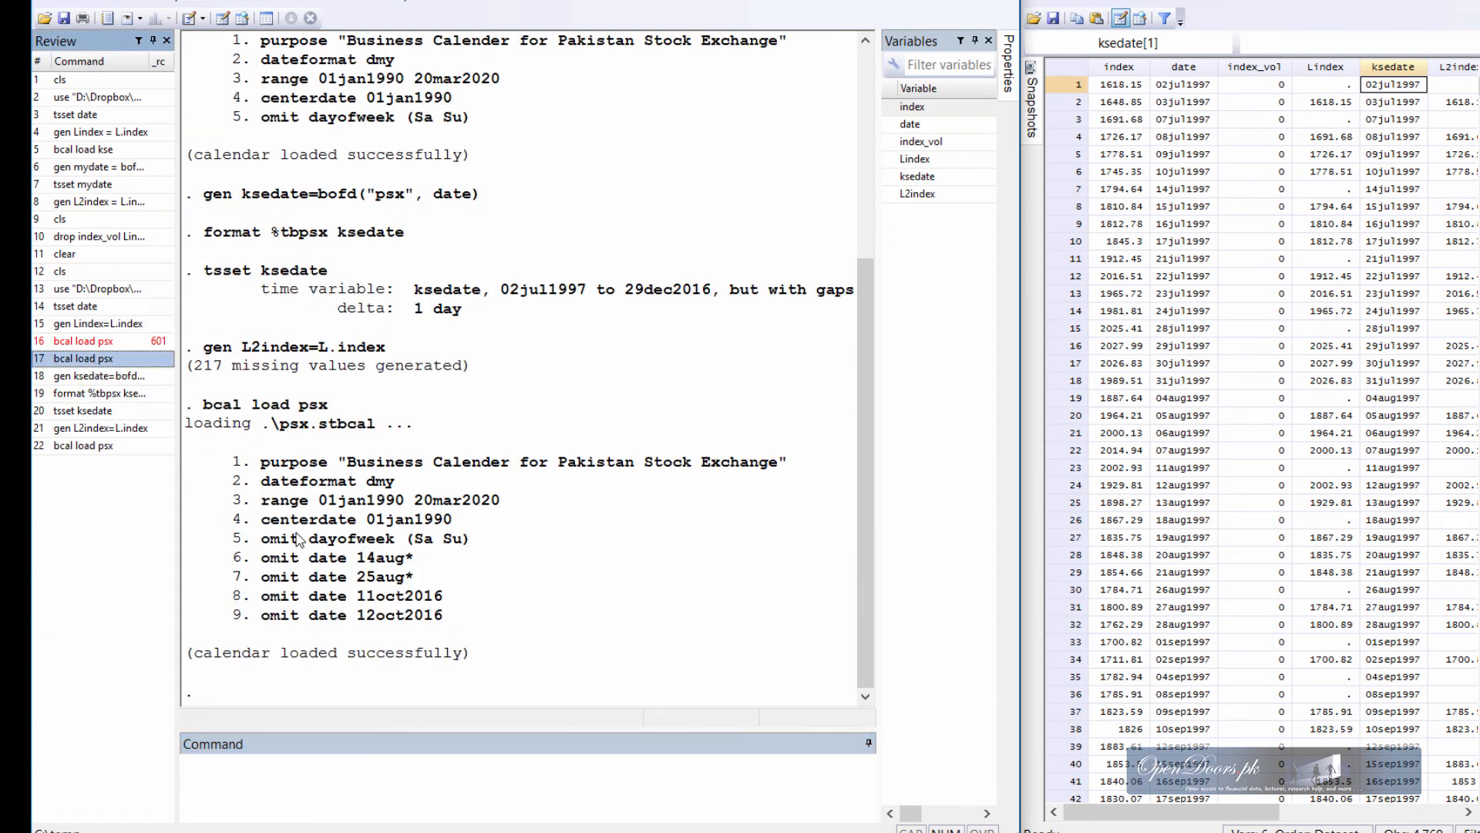
left_click_drag(265, 596, 434, 615)
type("gen ksedate2=bofd(\"psx\", date)")
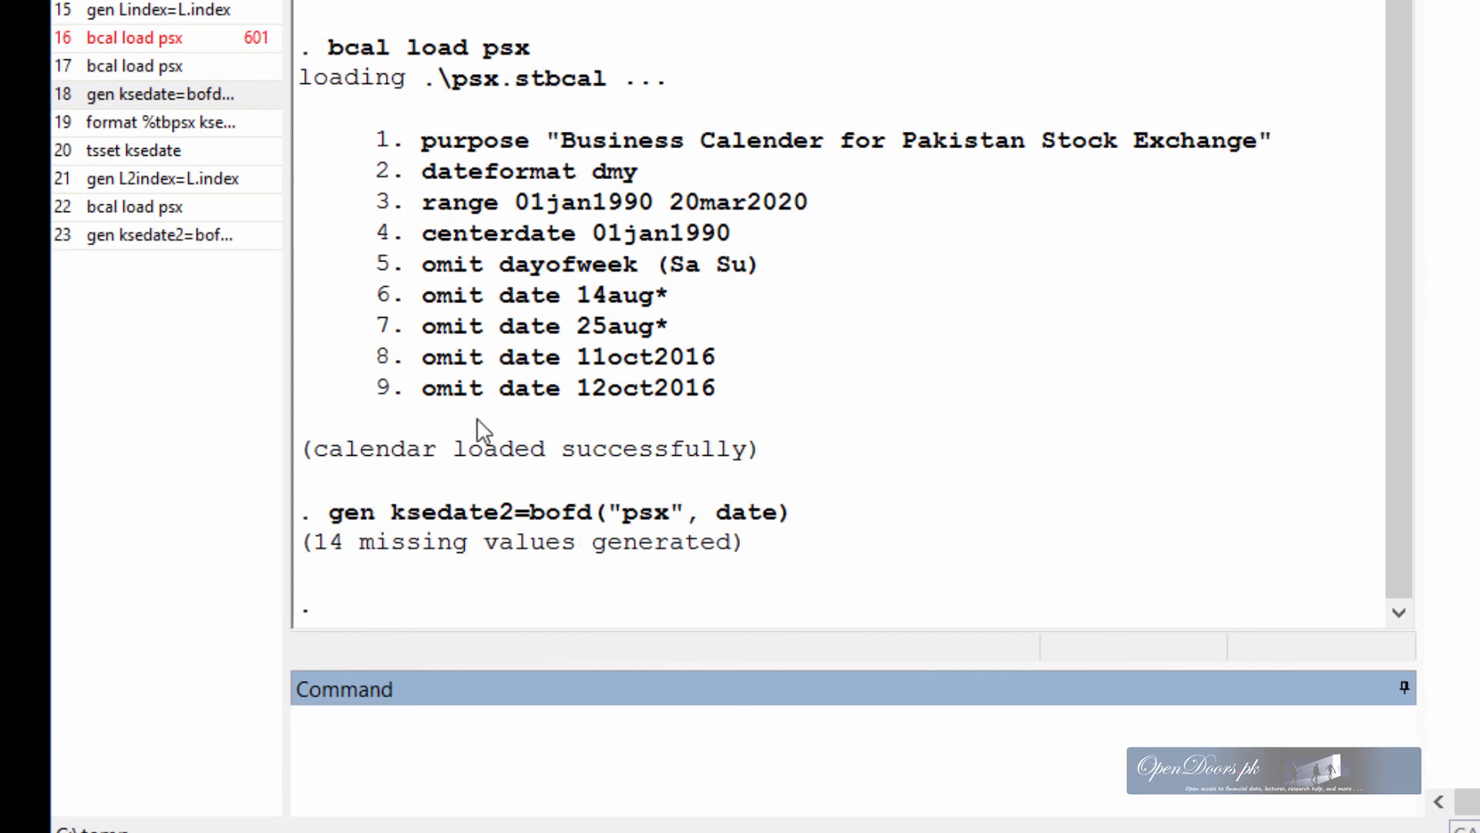
- Run gen ksedate2=bofd("psx", date), tsset ksedate2, and apply %tbpsx format to ksedate and ksedate2
left_click(165, 235)
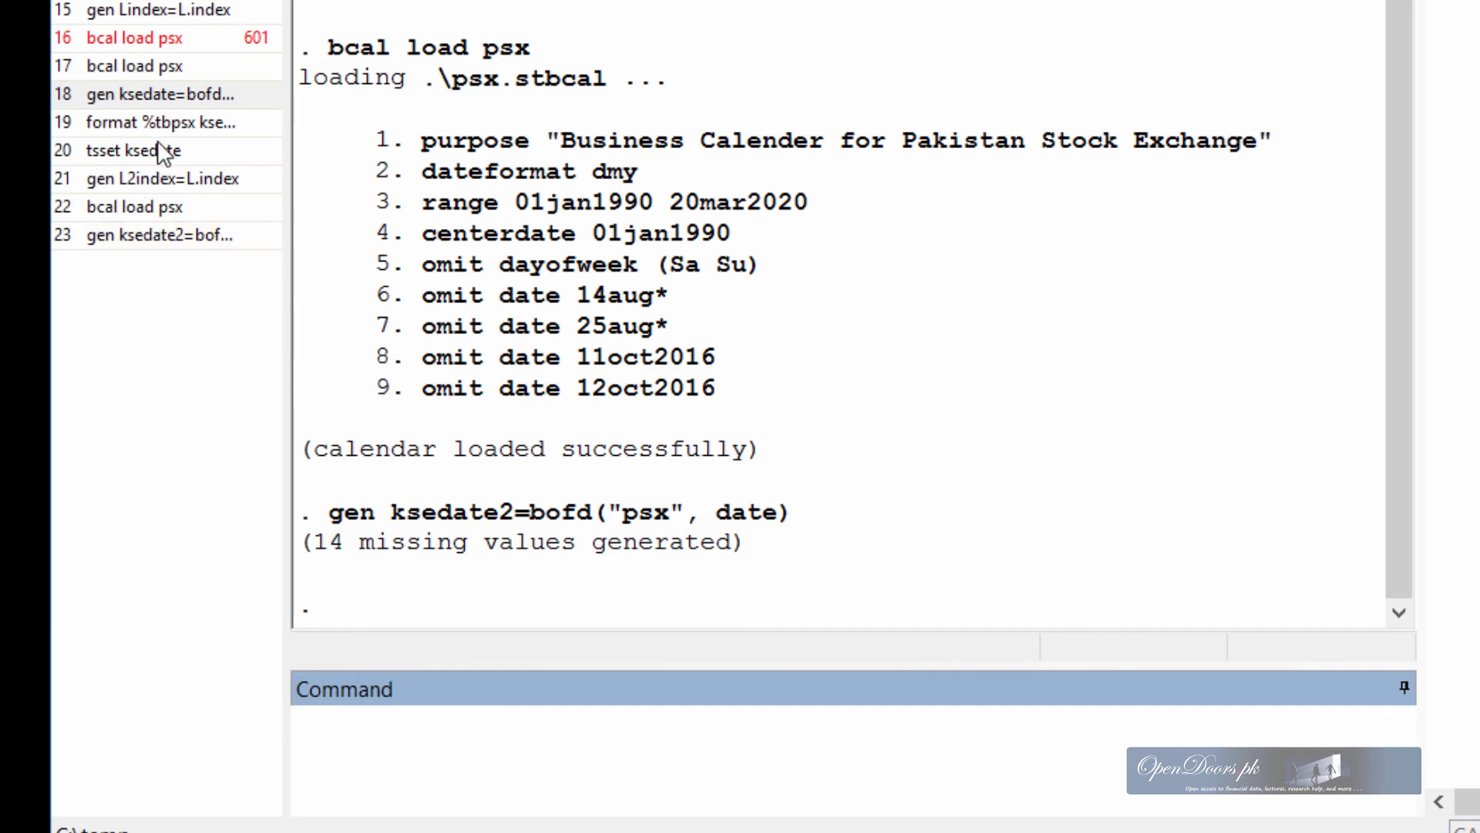
left_click(132, 150)
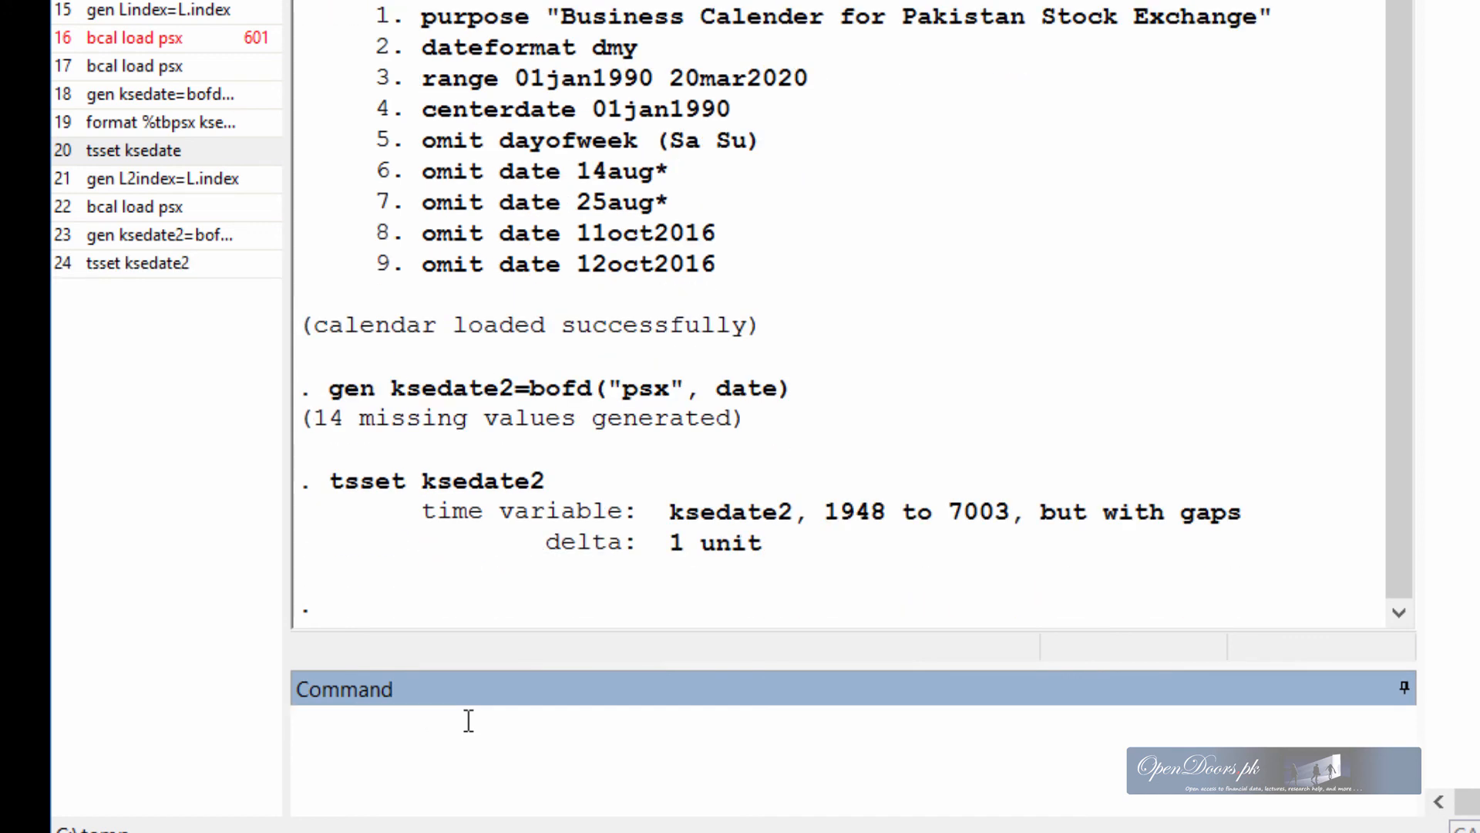
left_click(161, 235)
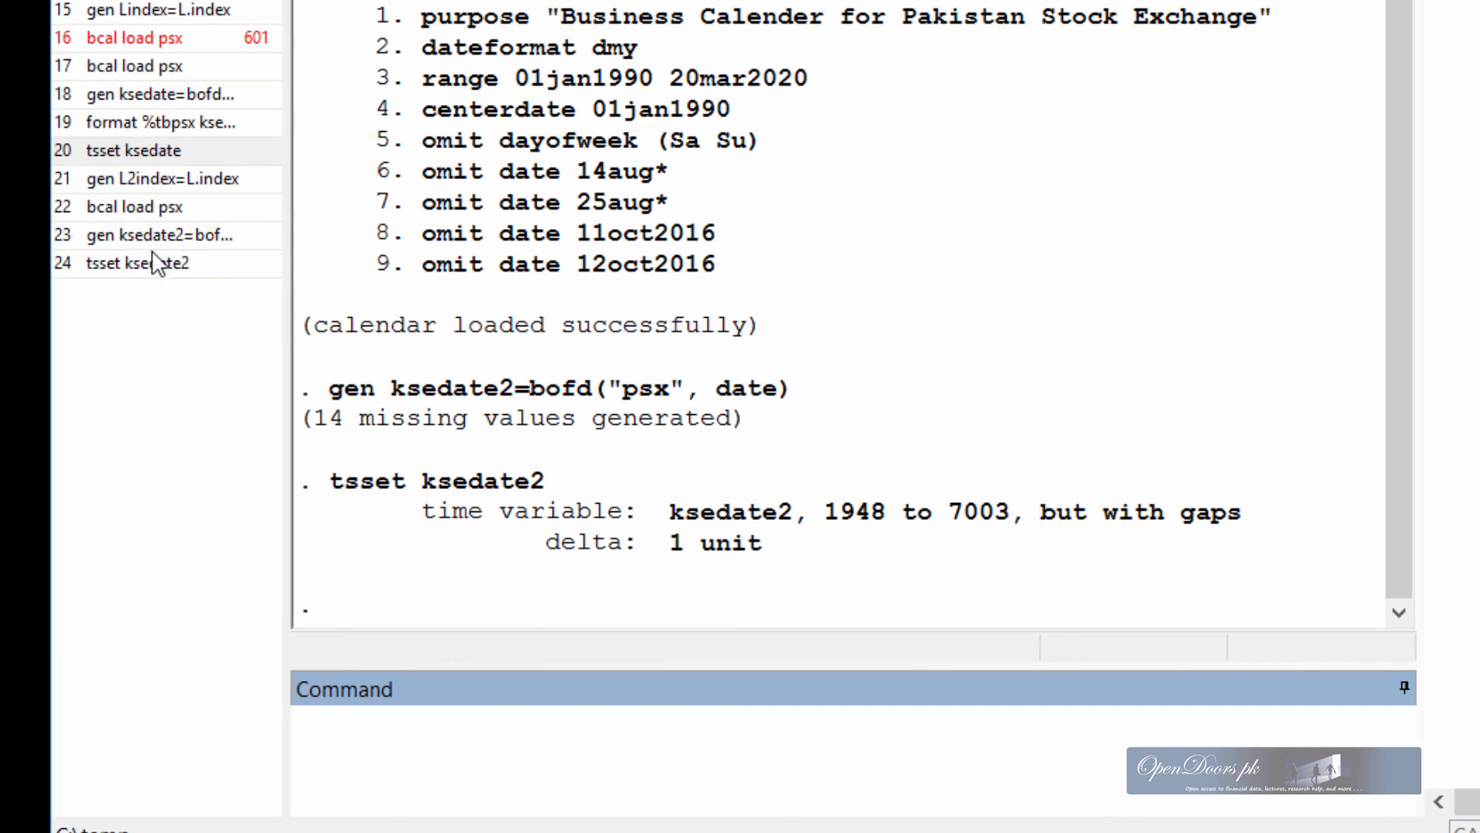
left_click(161, 122)
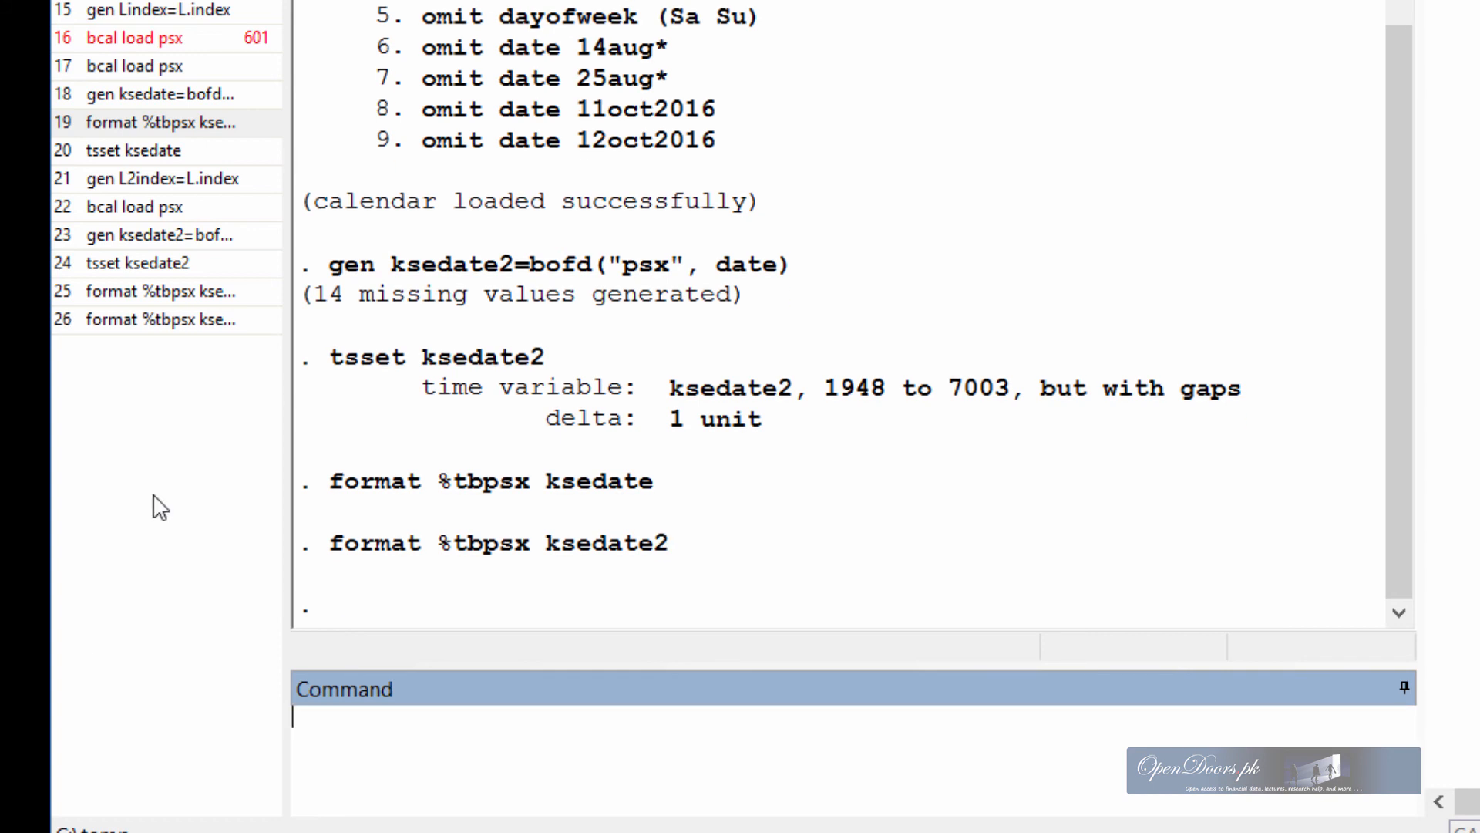
left_click(160, 235)
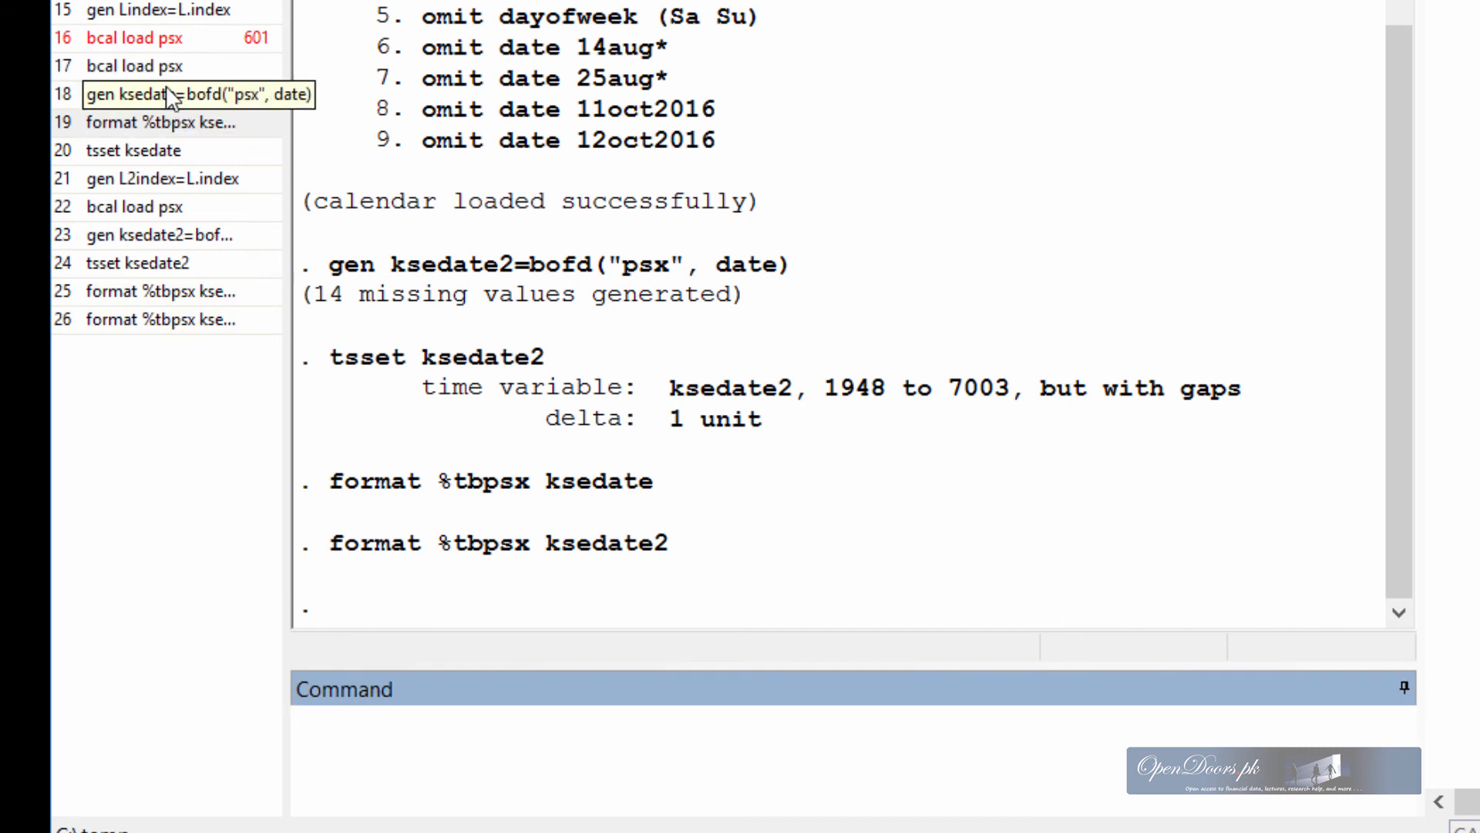
left_click(156, 178)
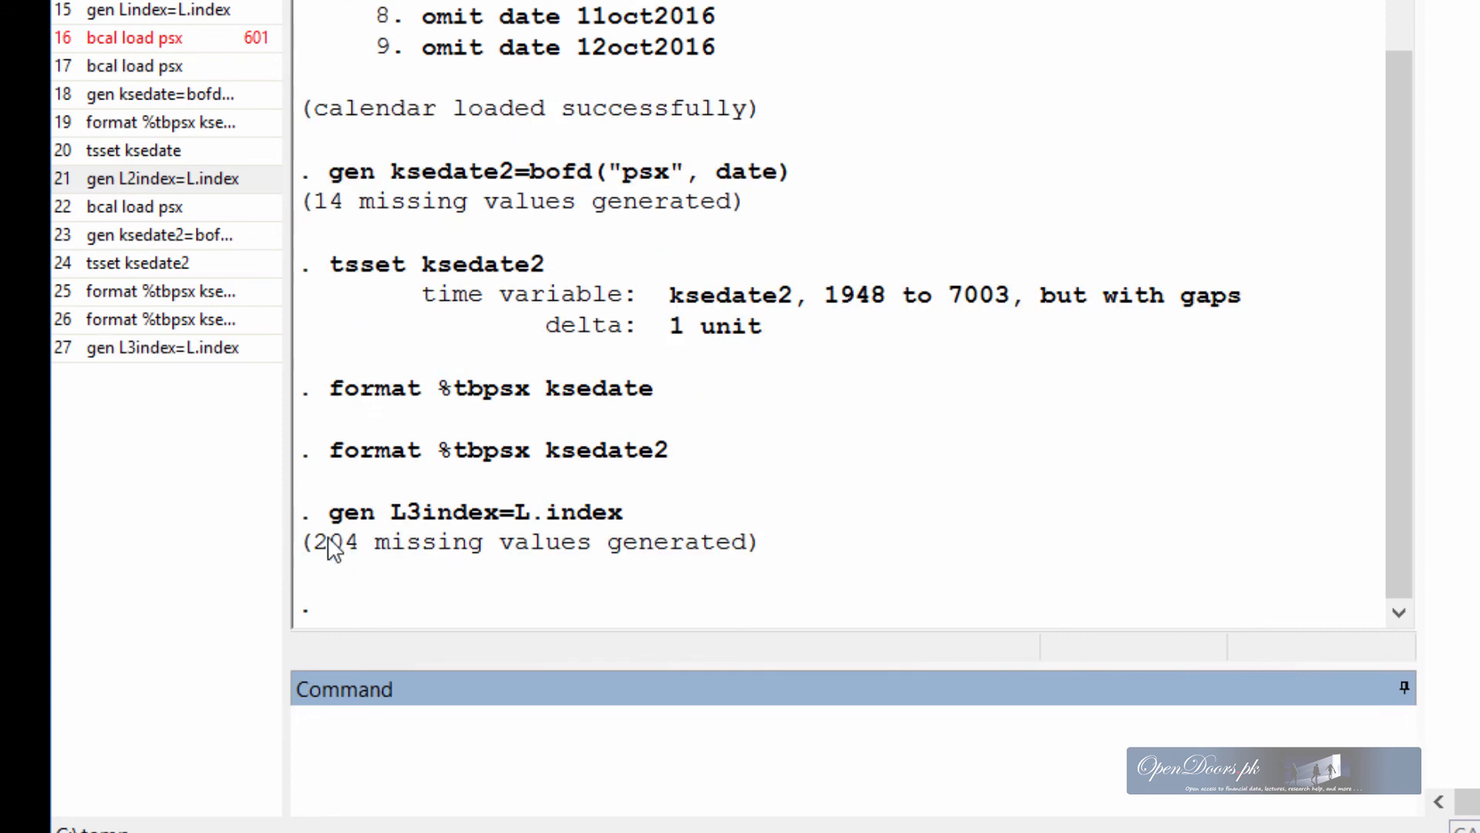
- Highlight the 204 missing values reported for L3index
double_click(326, 542)
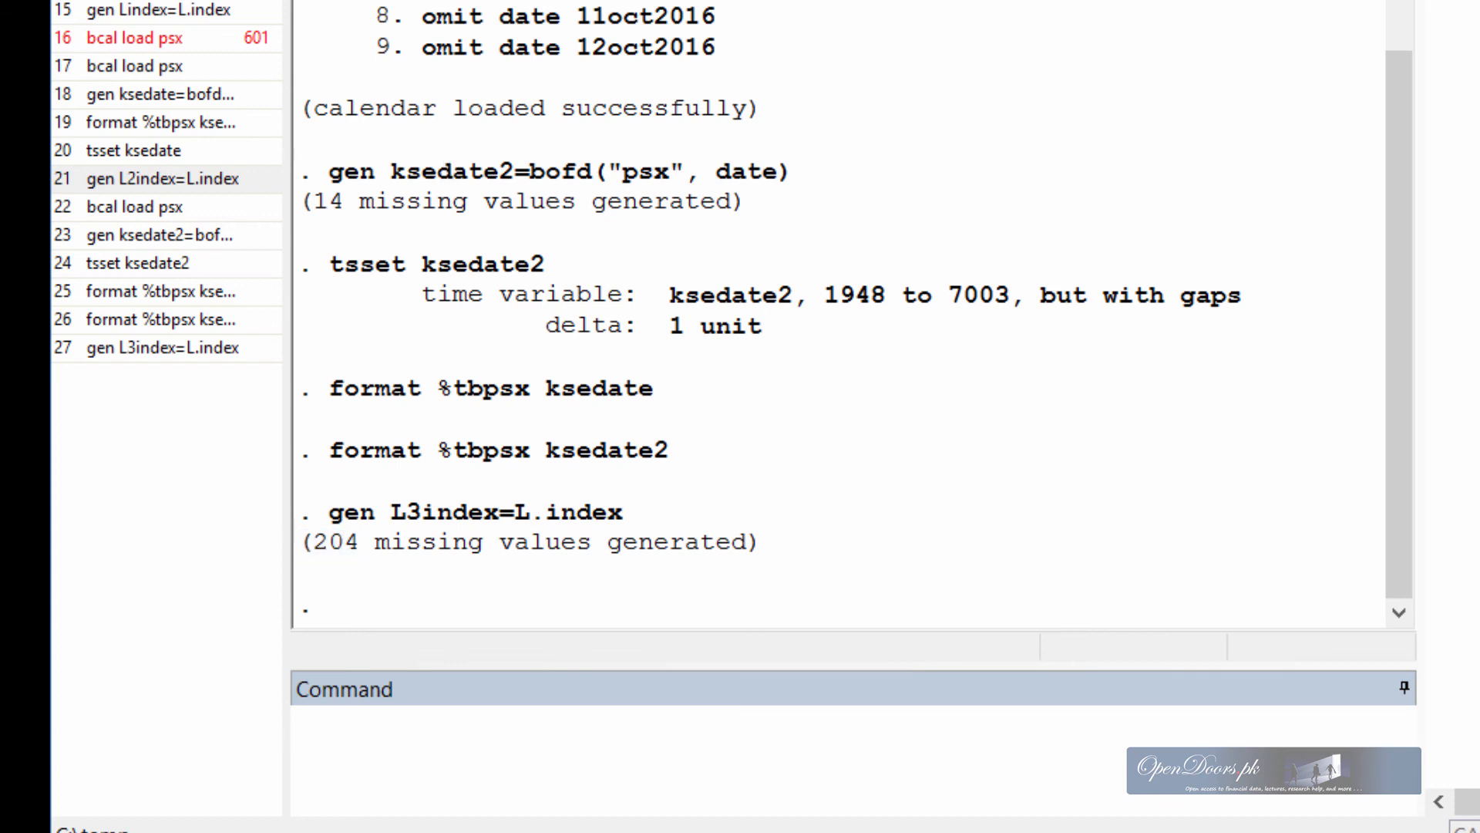
mouse_move(386, 581)
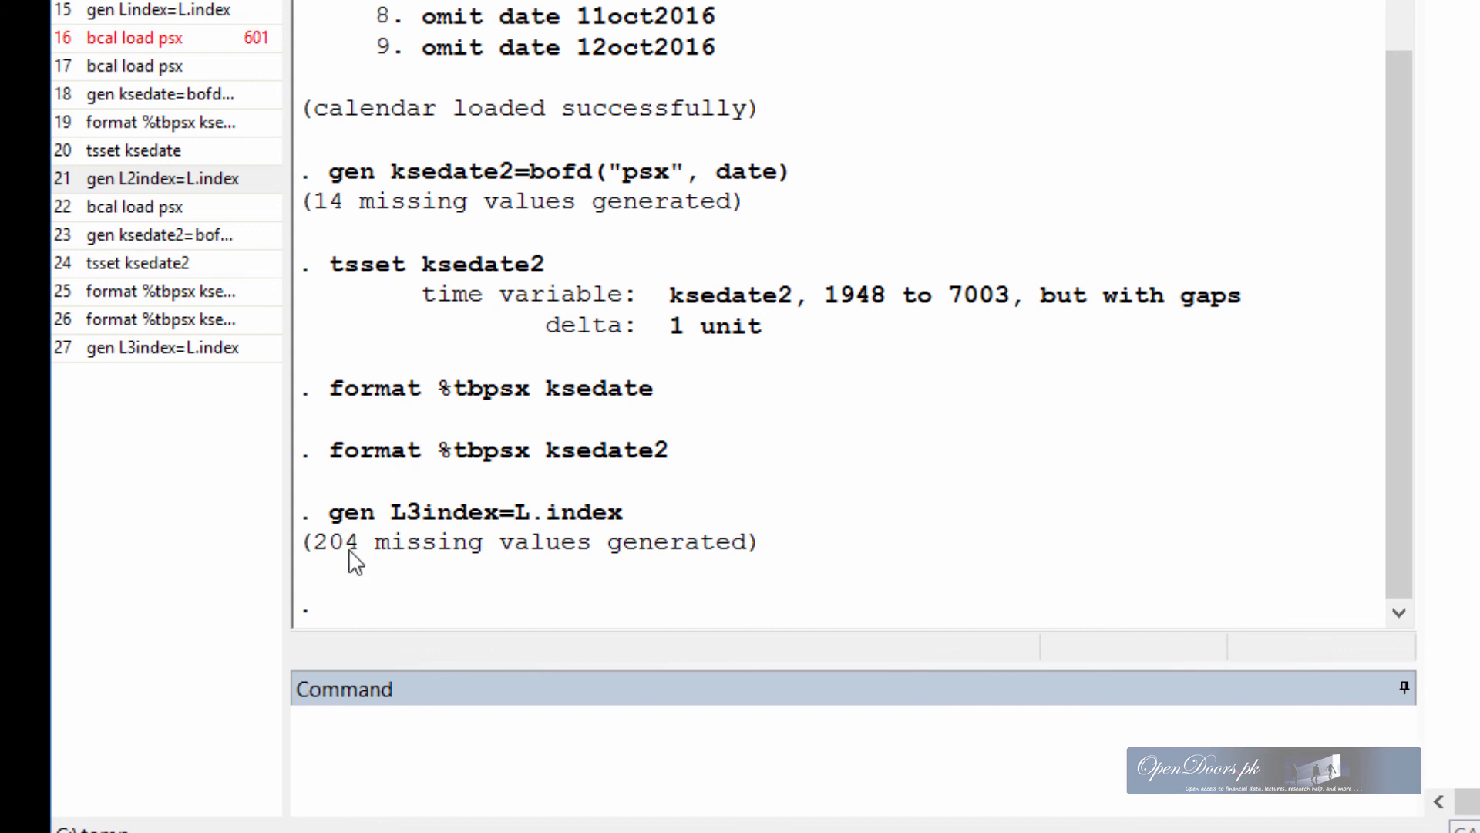
mouse_move(325, 556)
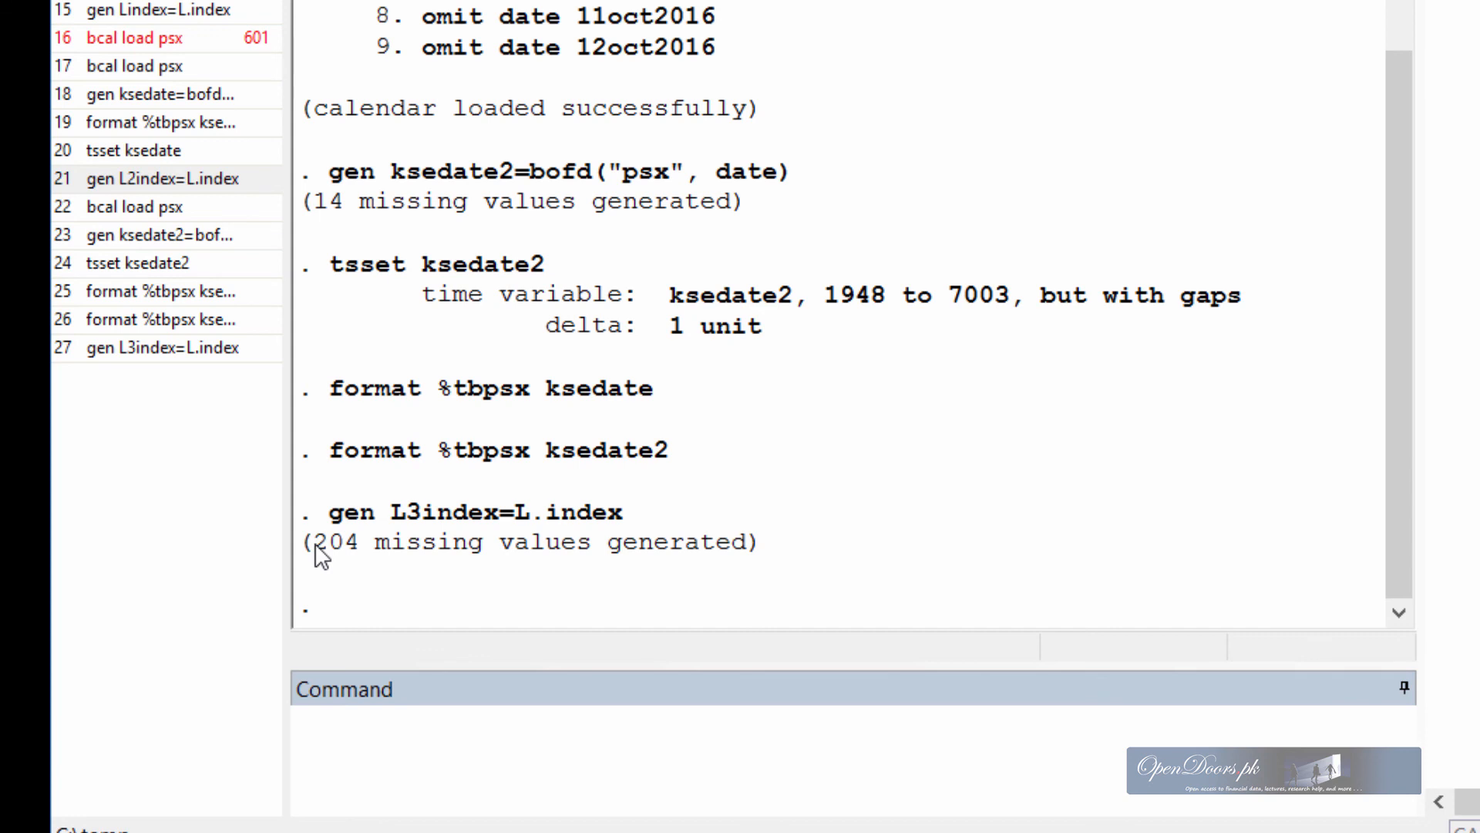
mouse_move(499, 614)
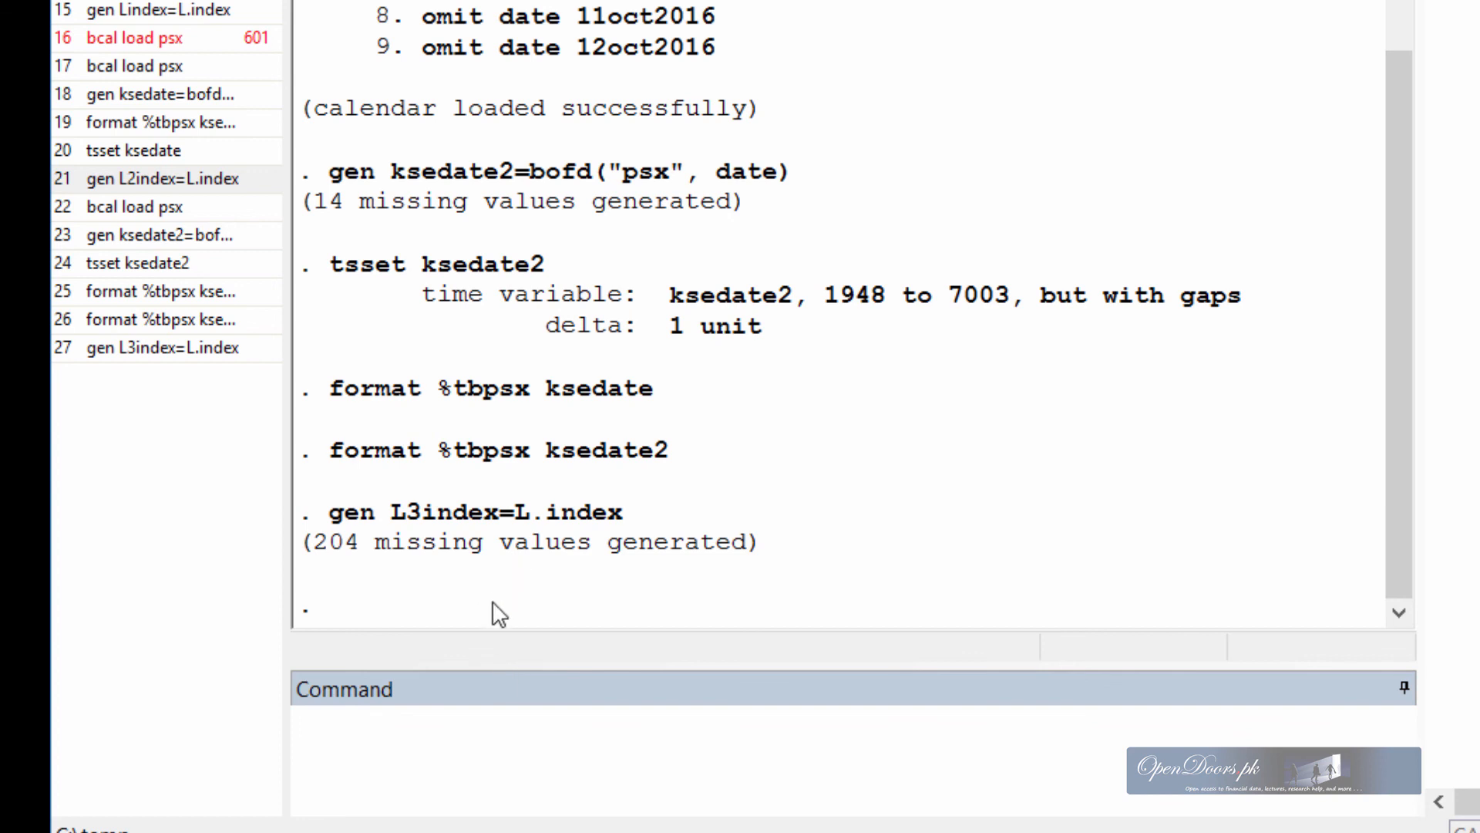
mouse_move(501, 651)
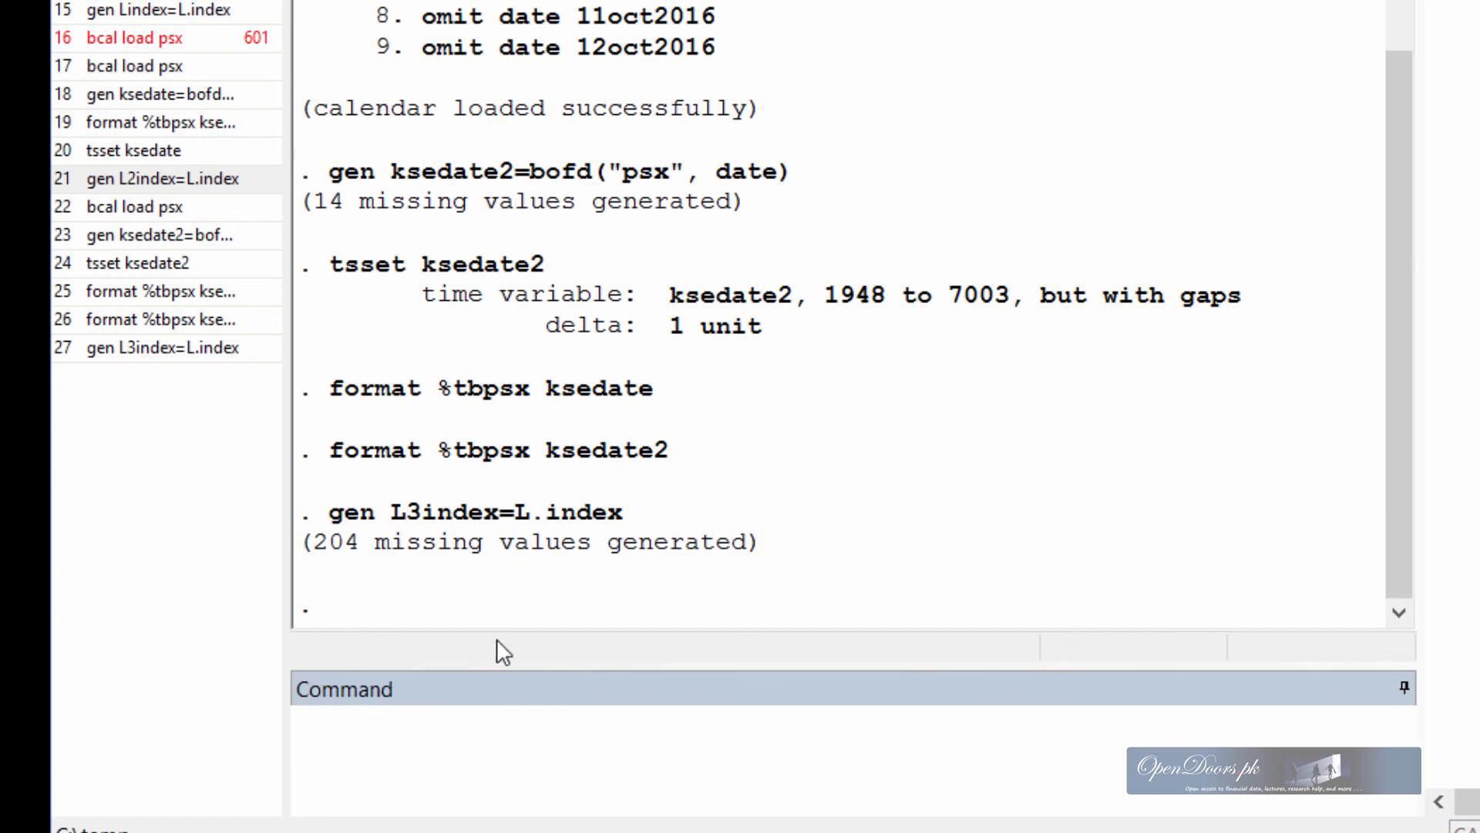